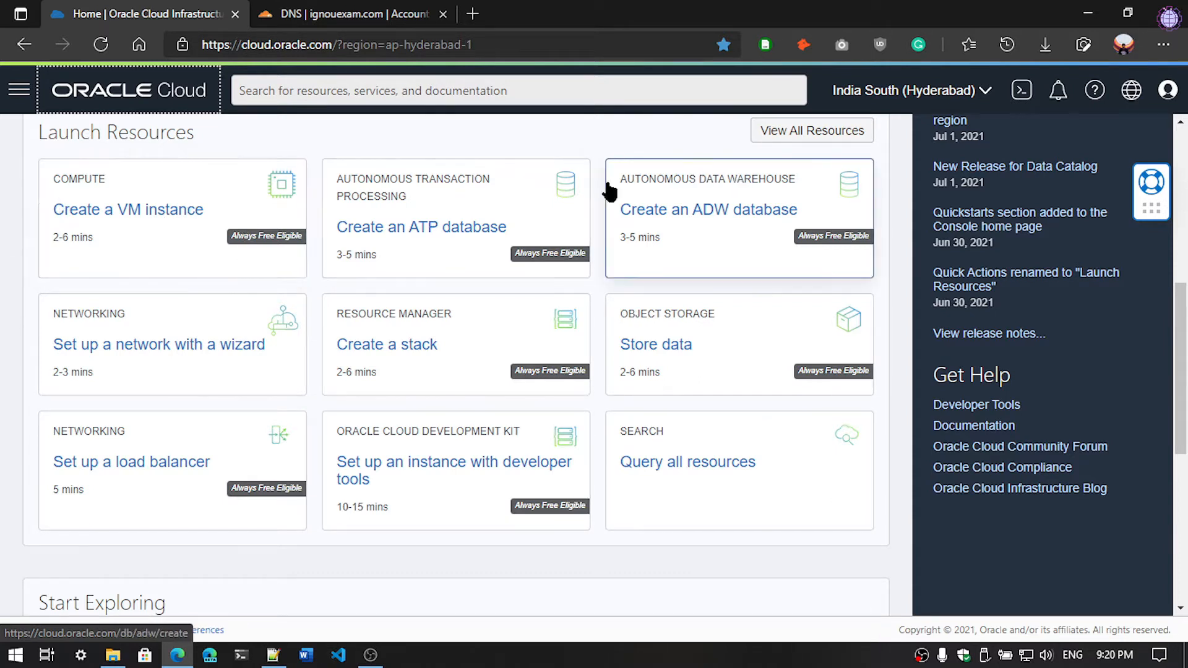
Step: Start a VM instance and replace its default name with ignouexam-server
scroll(up, 3)
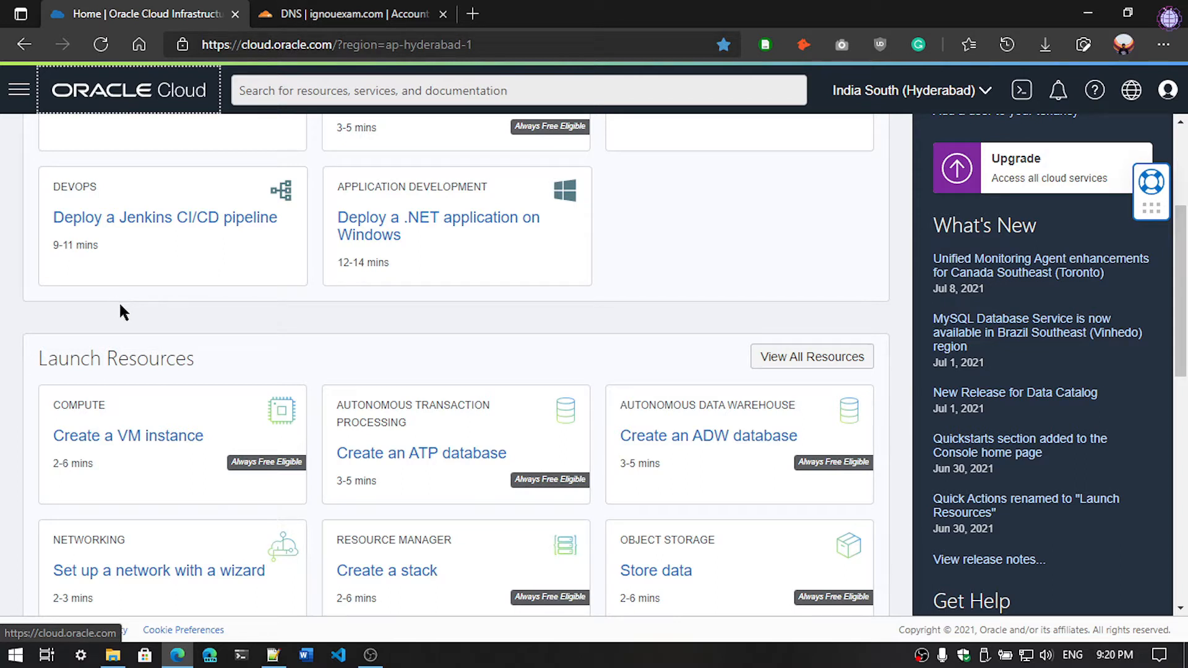
mouse_move(159, 352)
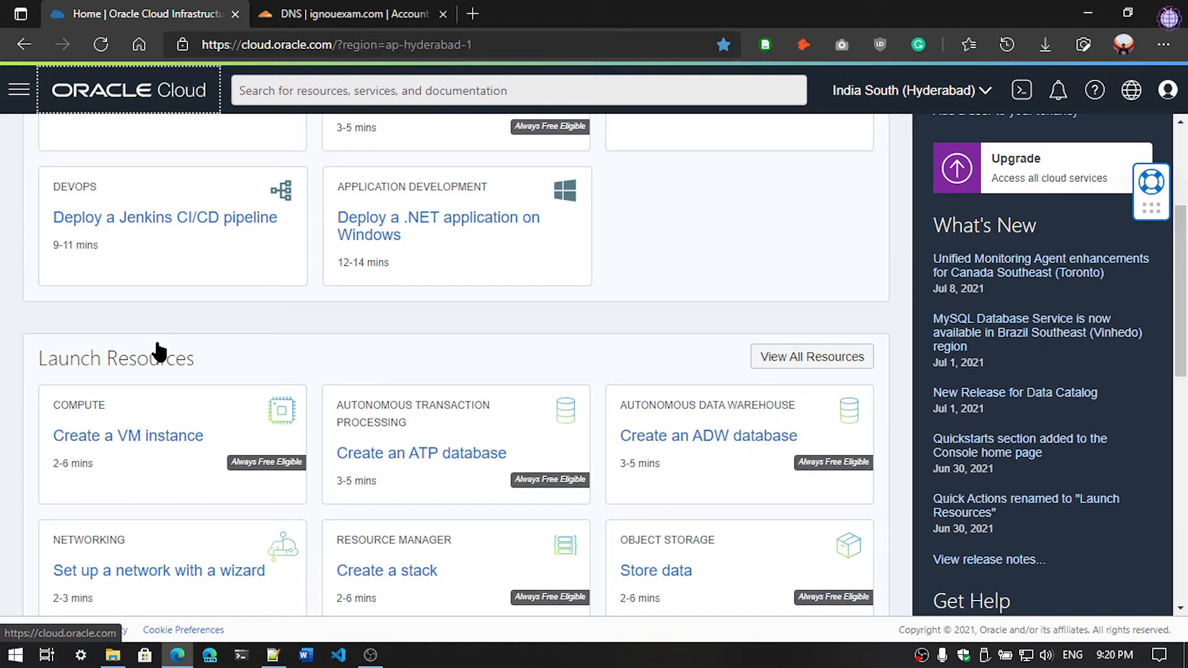
scroll(down, 3)
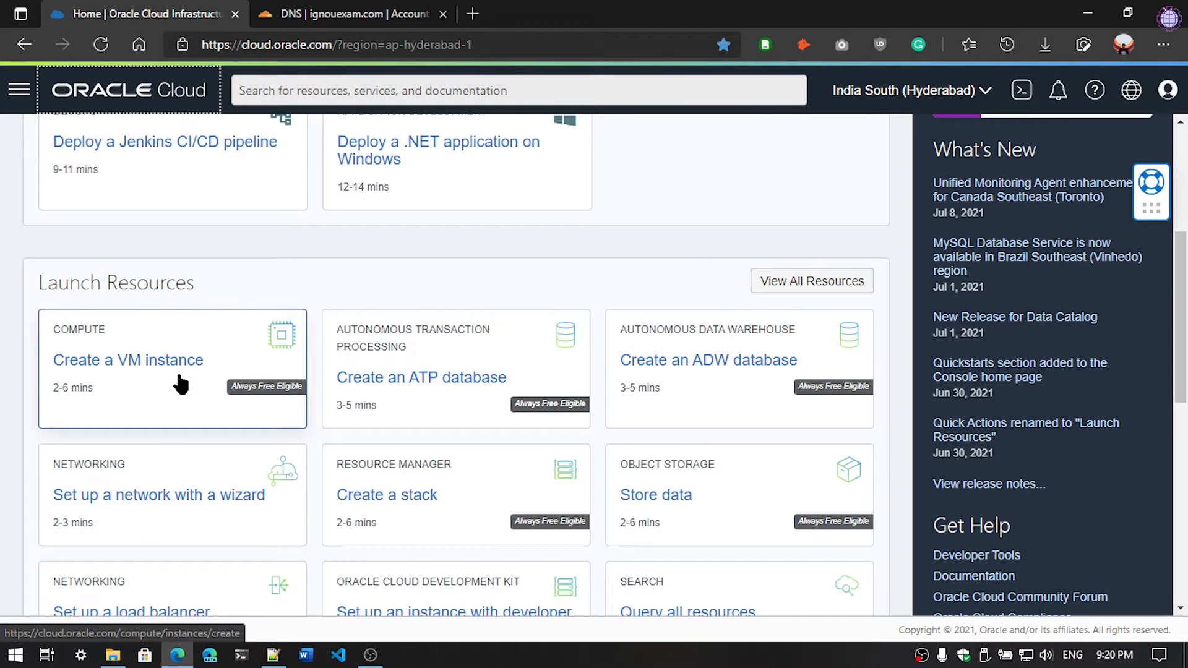
mouse_move(201, 403)
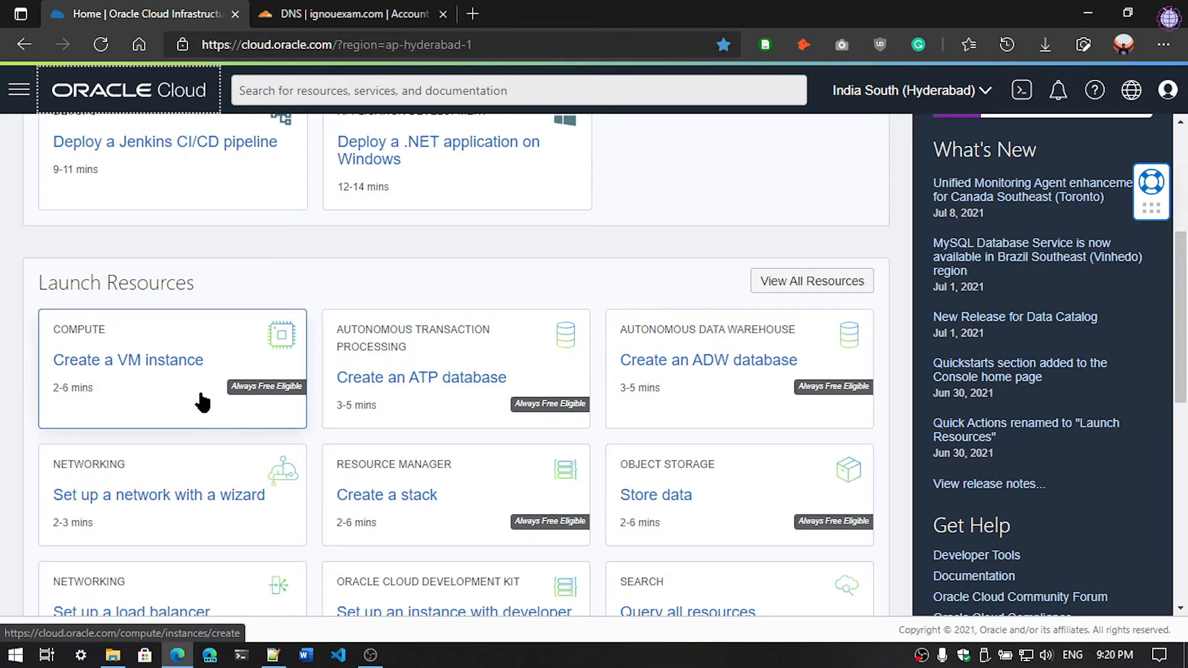
mouse_move(394, 357)
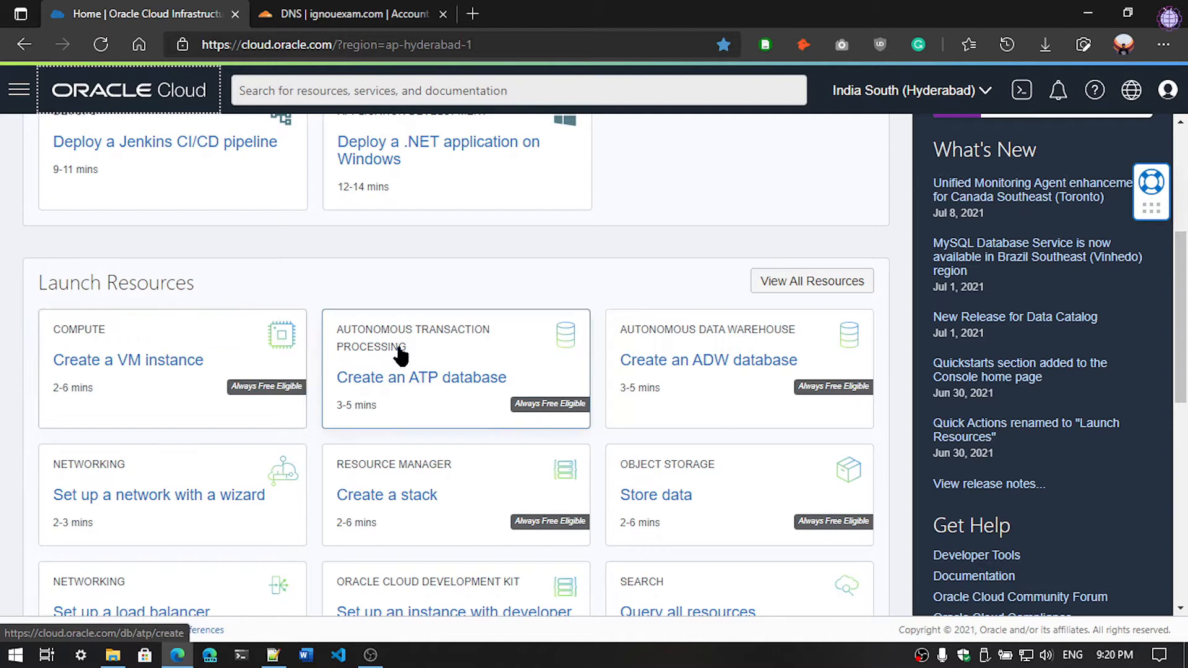
mouse_move(281, 253)
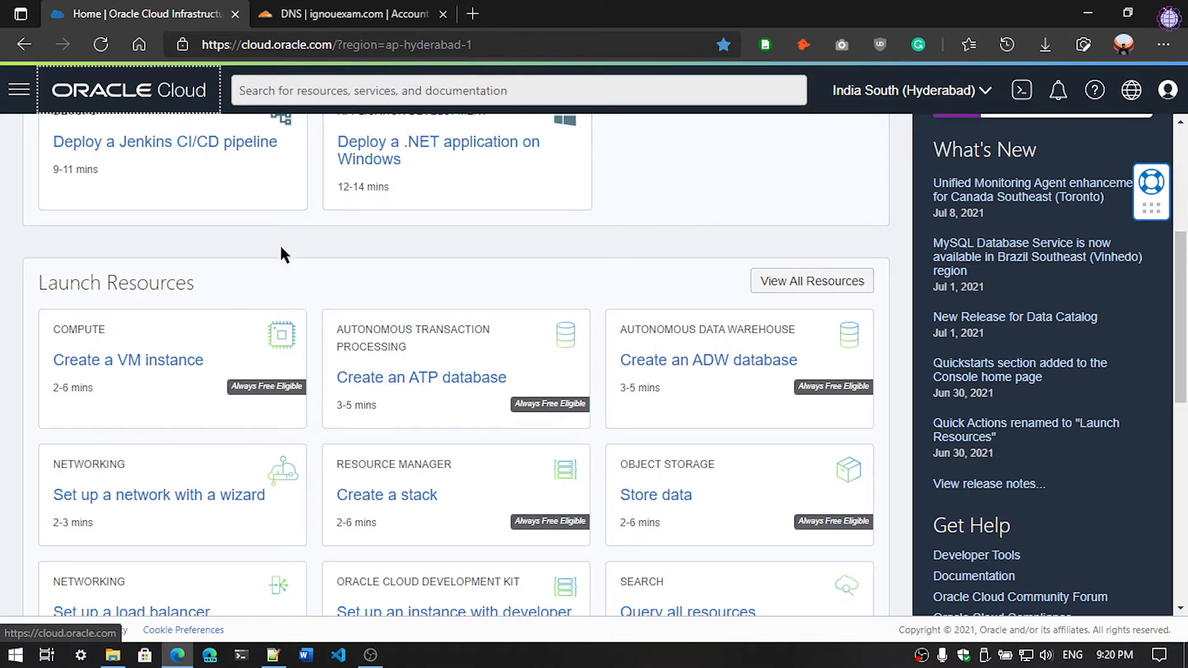
mouse_move(352, 288)
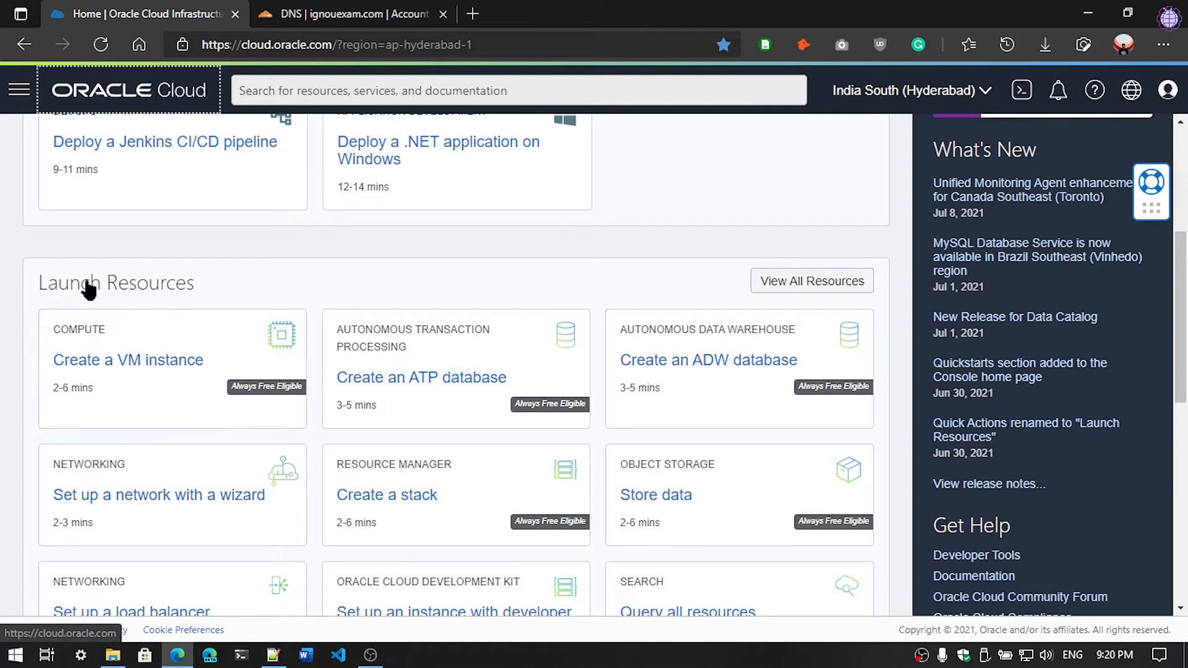
mouse_move(191, 310)
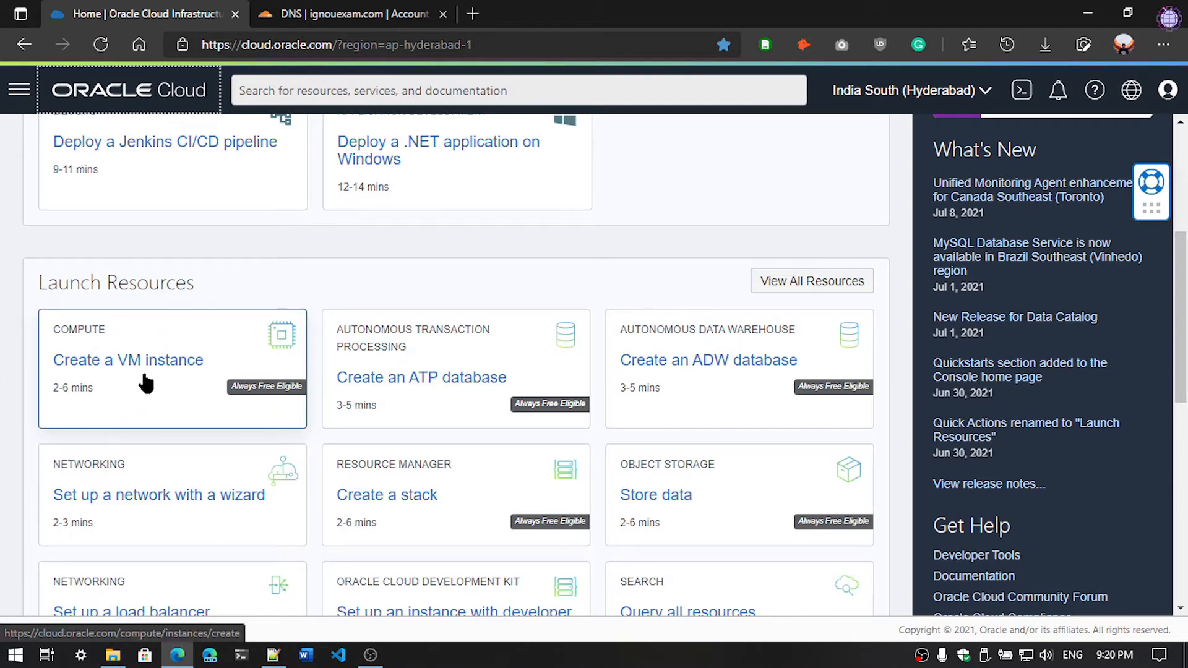
click(128, 361)
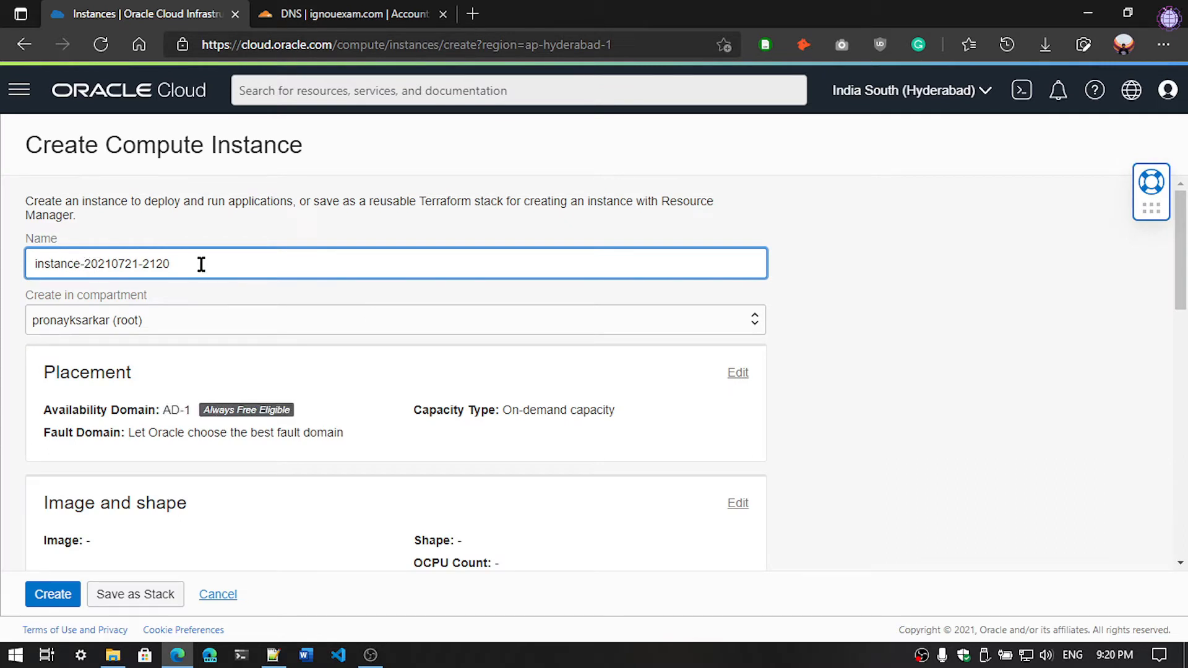
triple_click(101, 263)
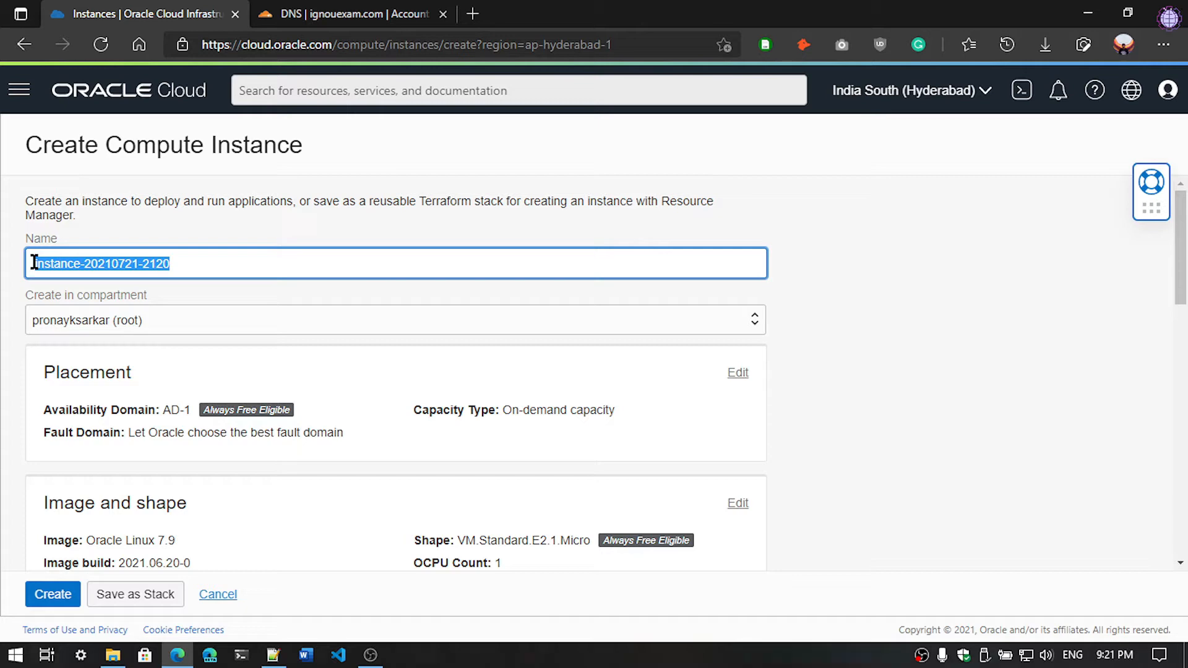
text(ignouexam-server)
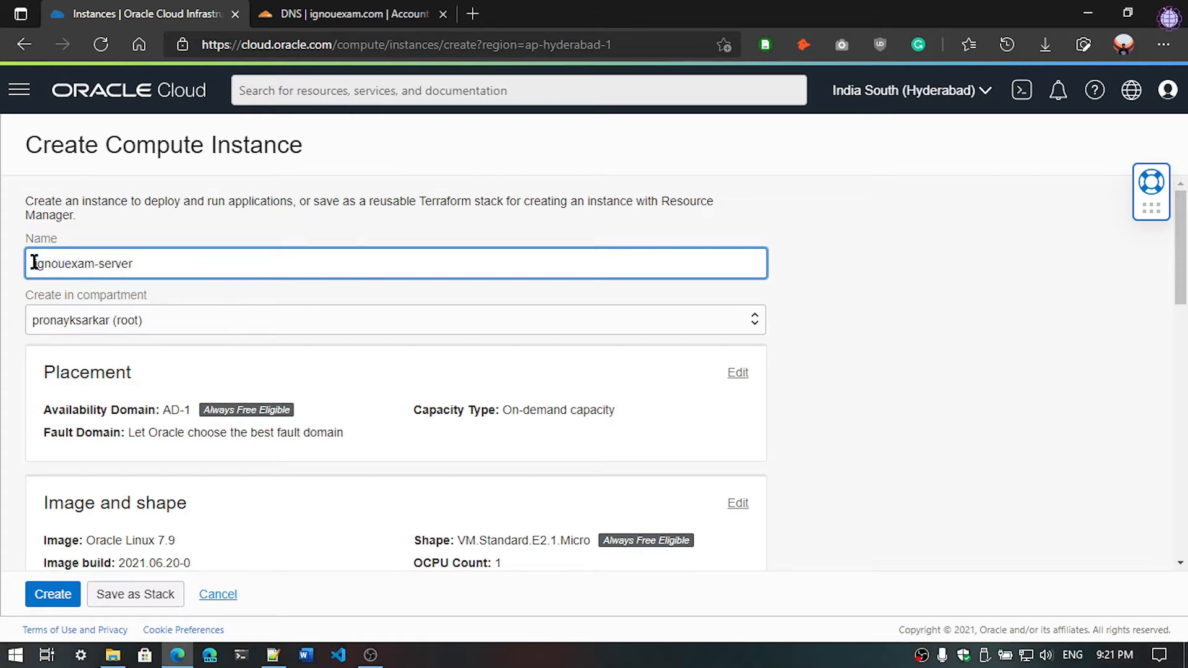
scroll(down, 3)
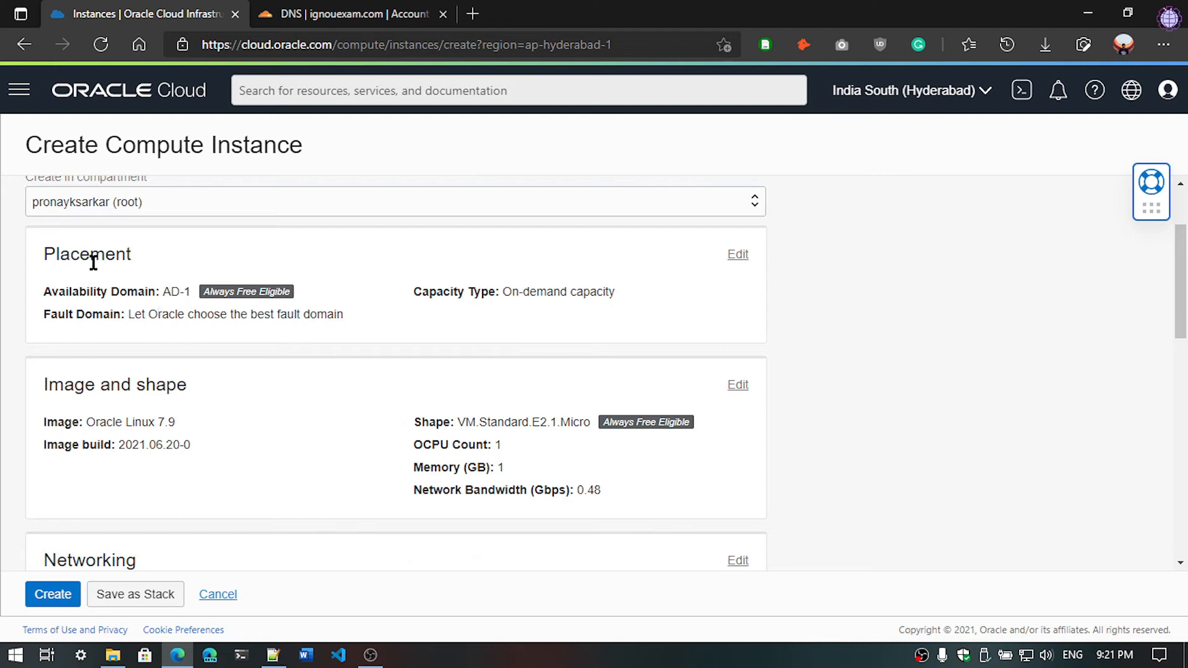
scroll(down, 3)
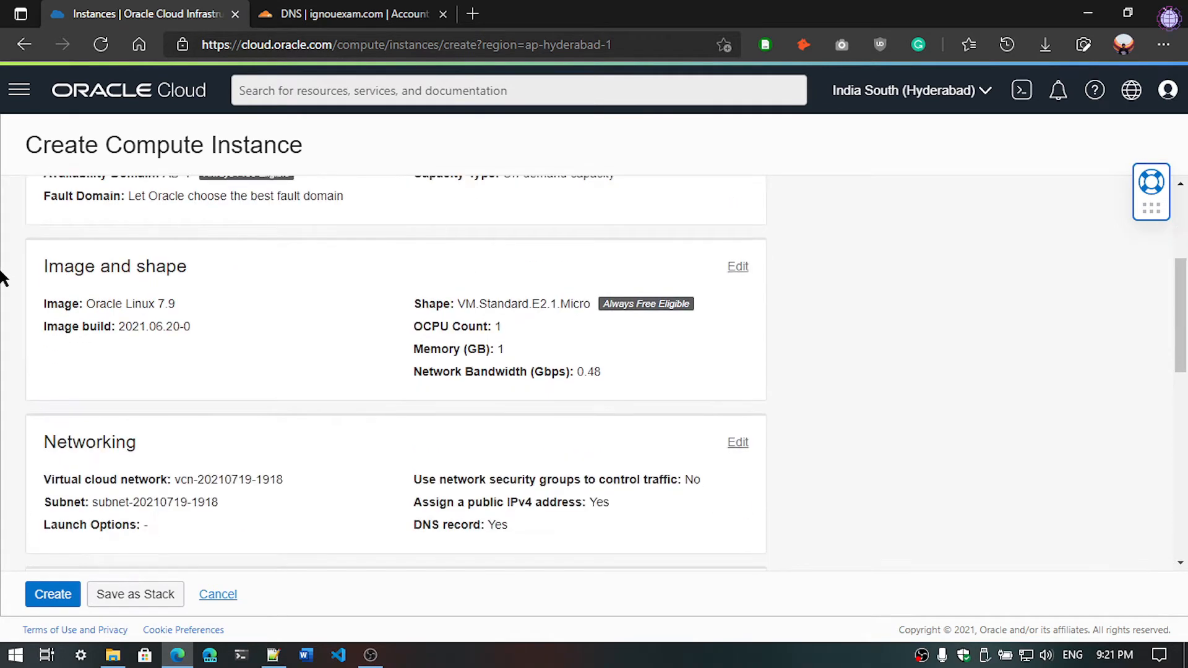
double_click(114, 266)
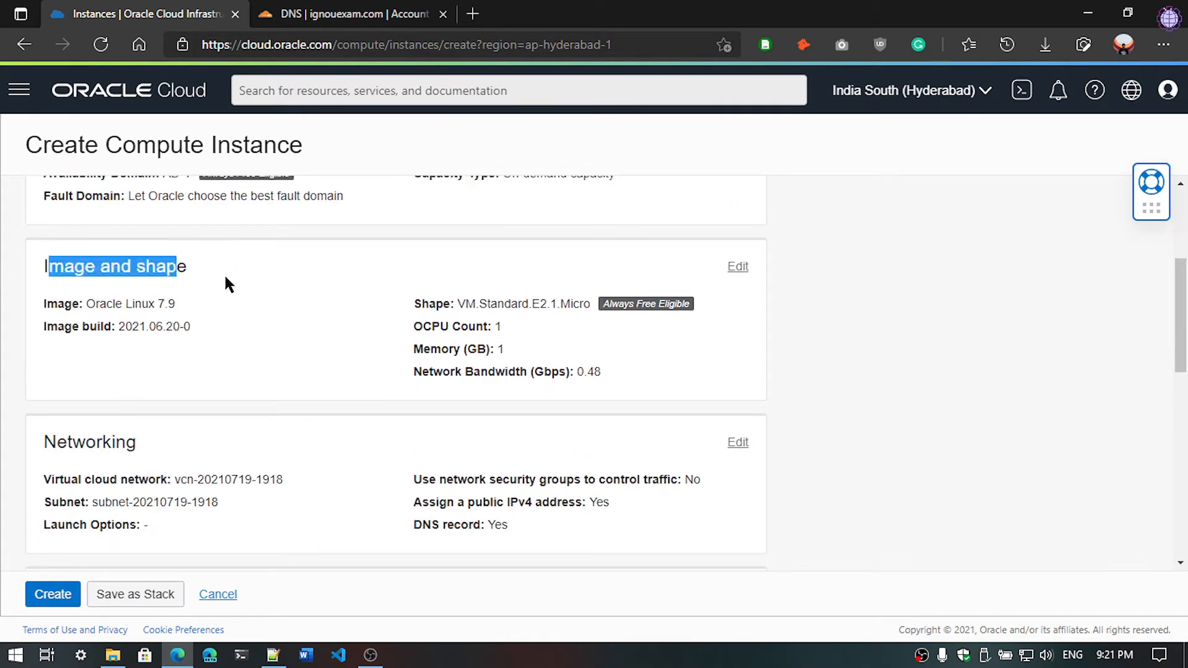
Step: Swap the Oracle Linux 7.9 image for Canonical Ubuntu 20.04
click(737, 266)
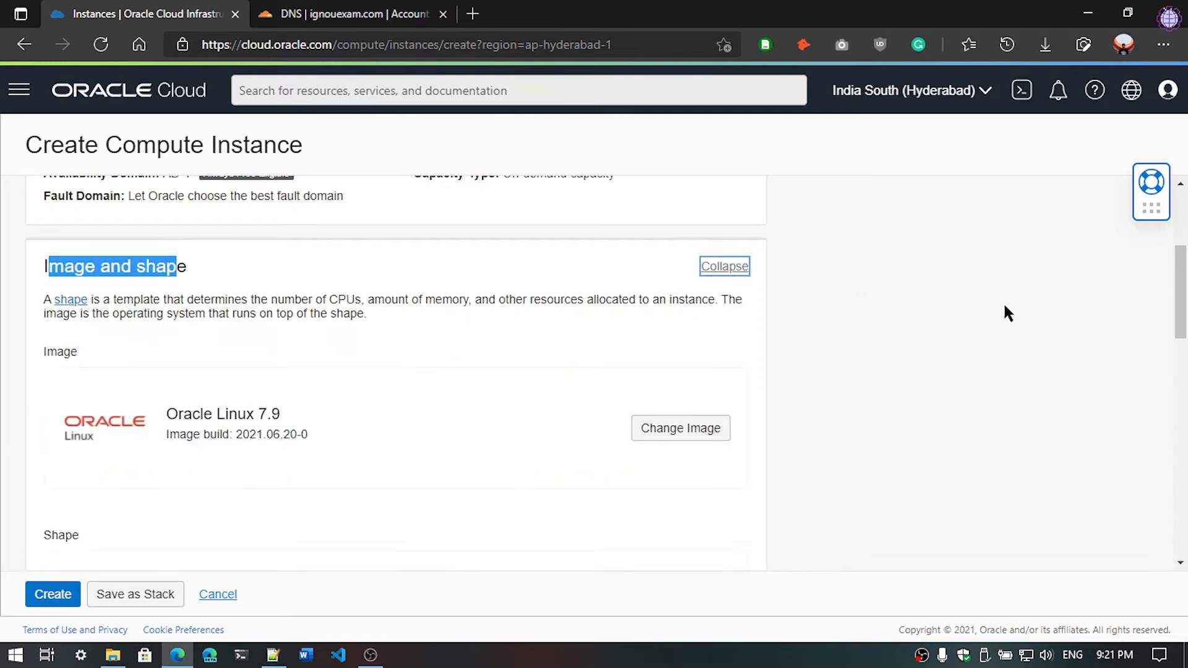
scroll(down, 3)
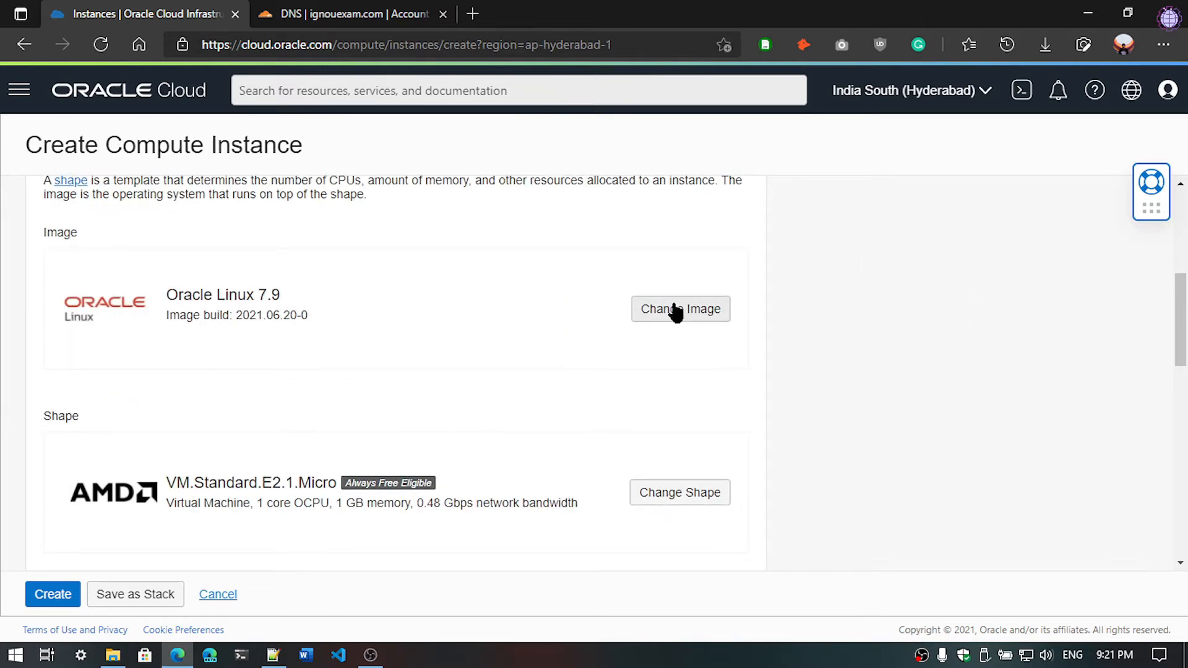
click(679, 310)
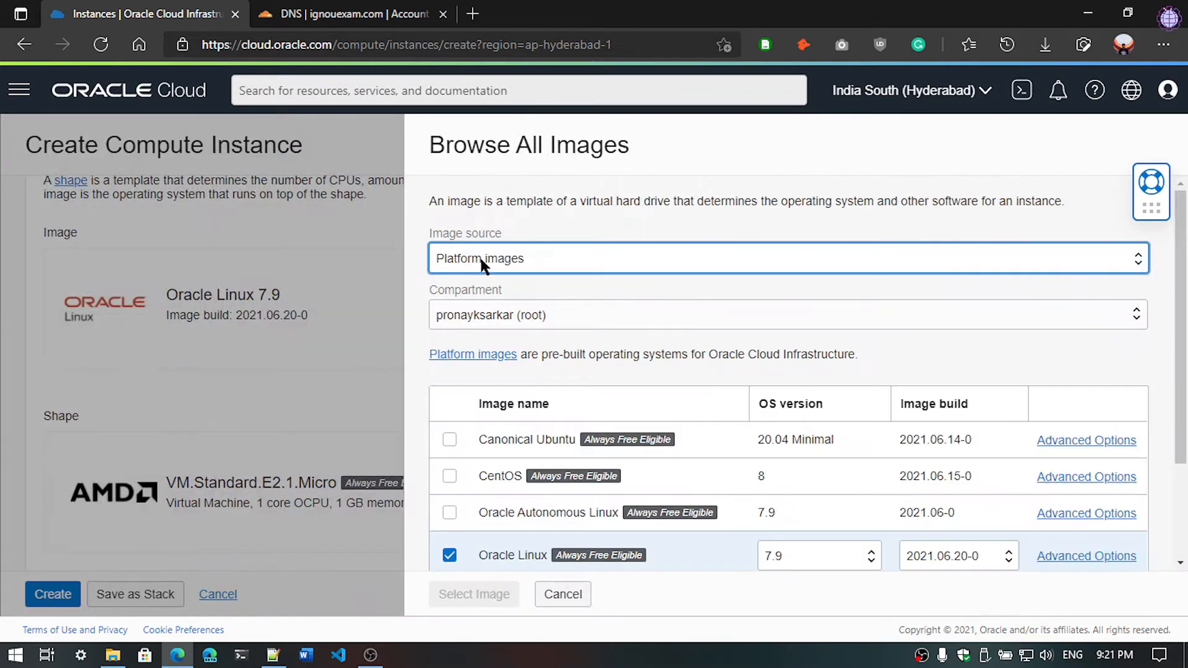
scroll(down, 3)
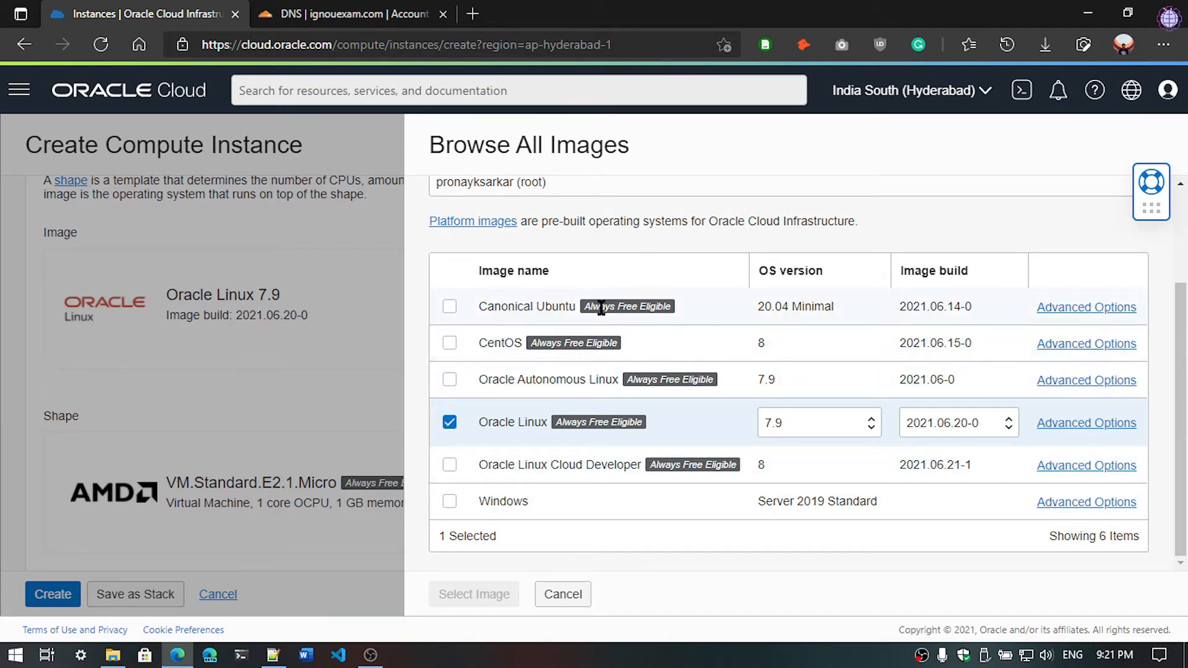
click(449, 306)
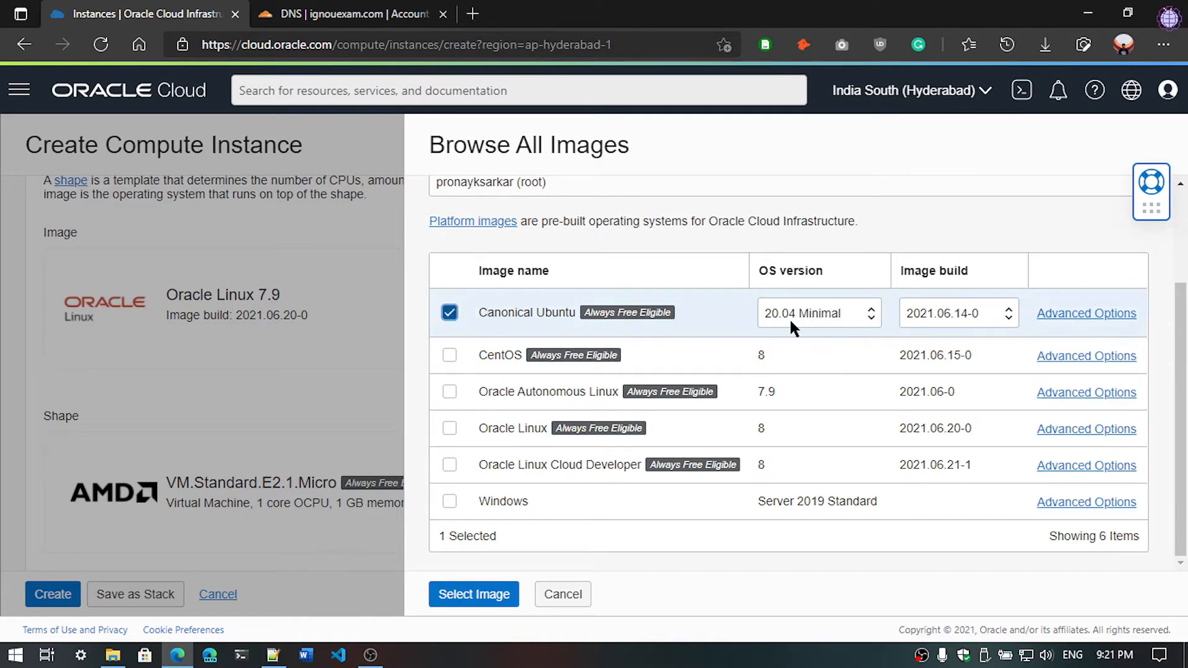
click(819, 313)
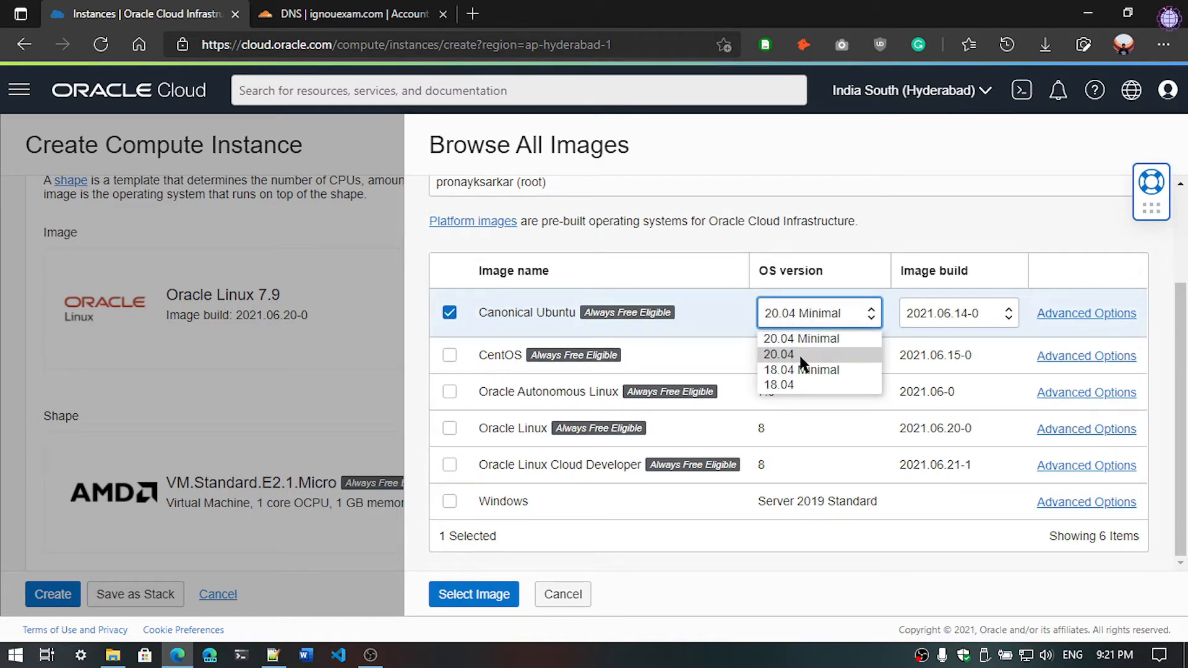
click(779, 354)
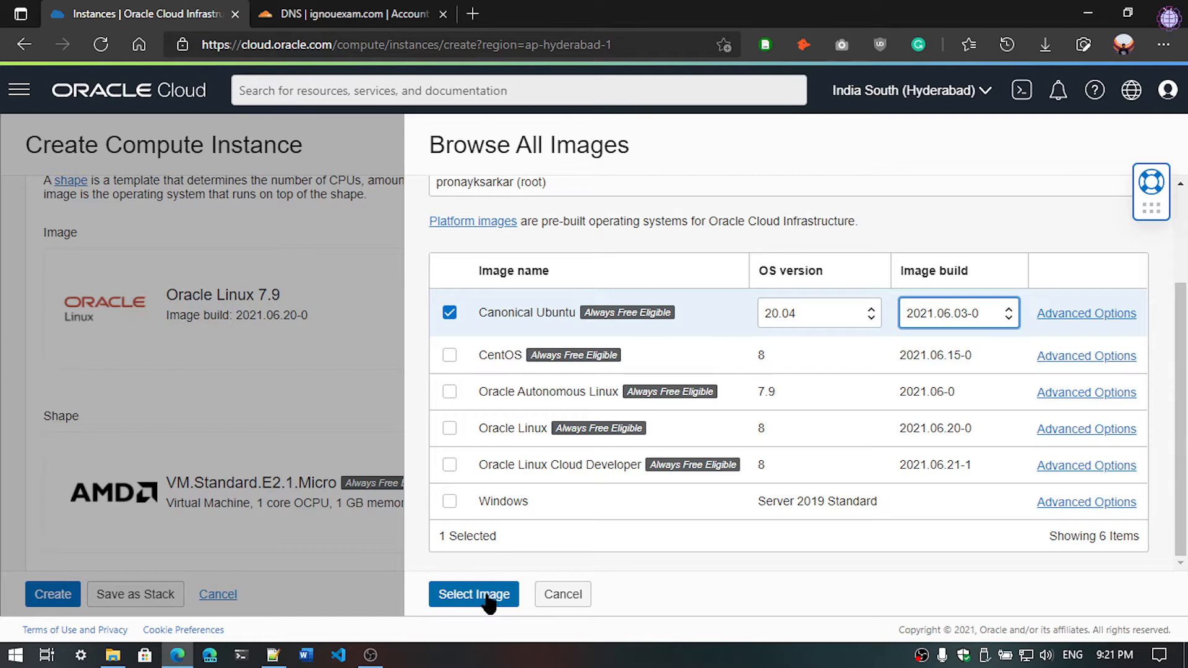
click(473, 594)
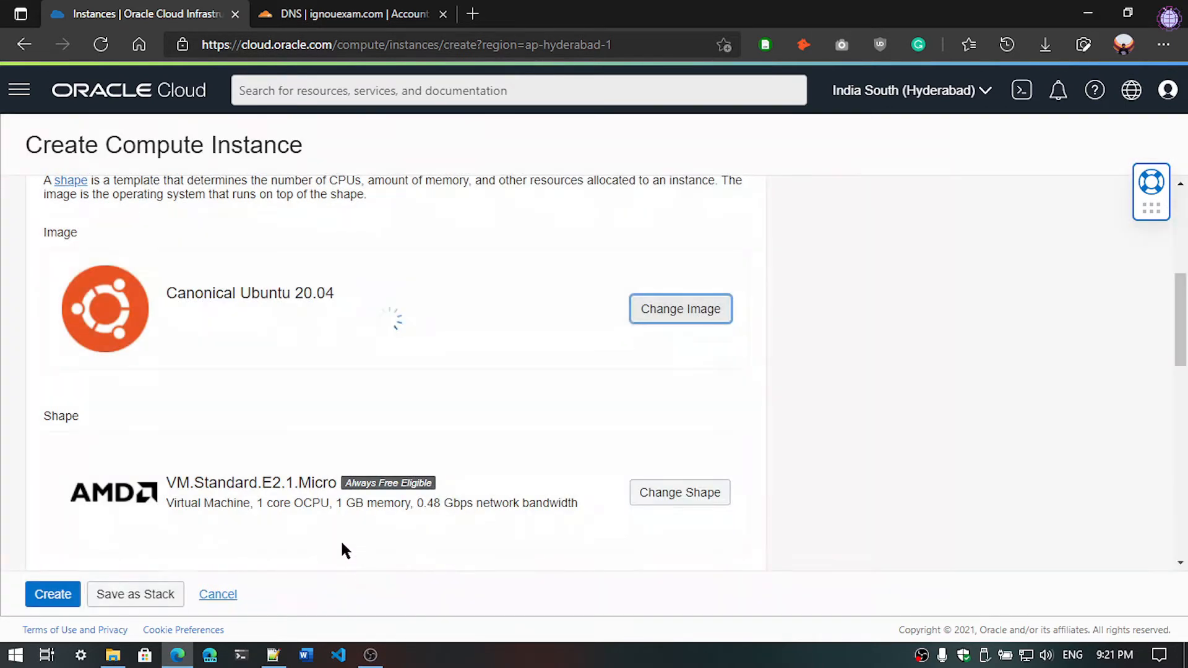
scroll(down, 3)
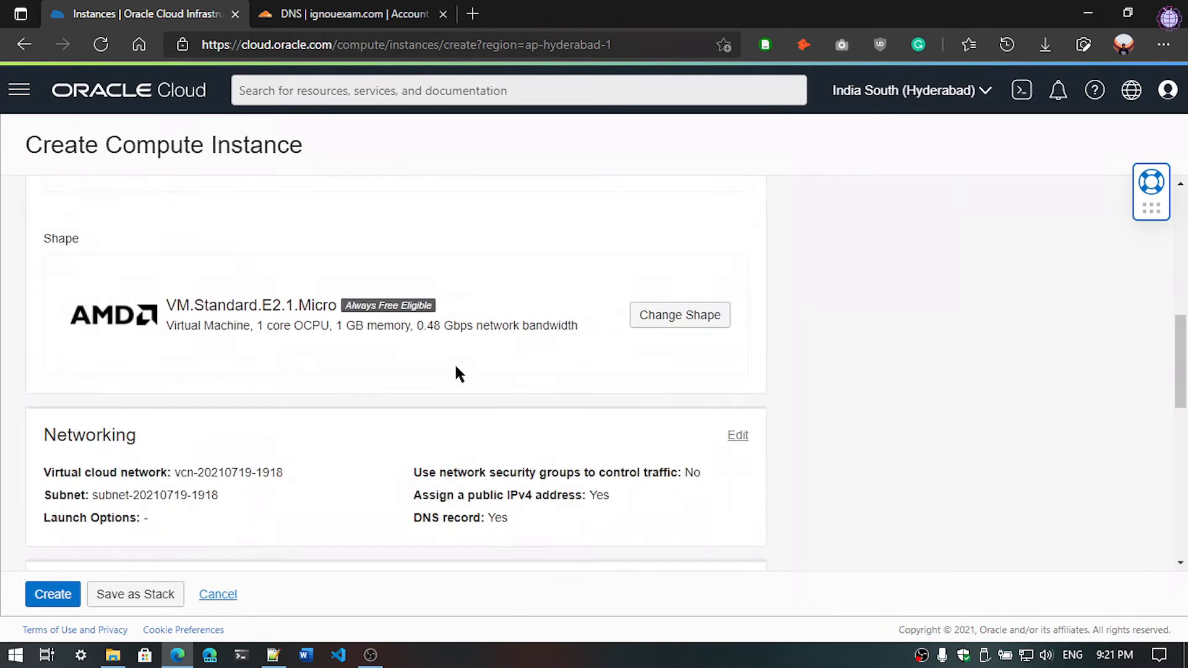
scroll(down, 3)
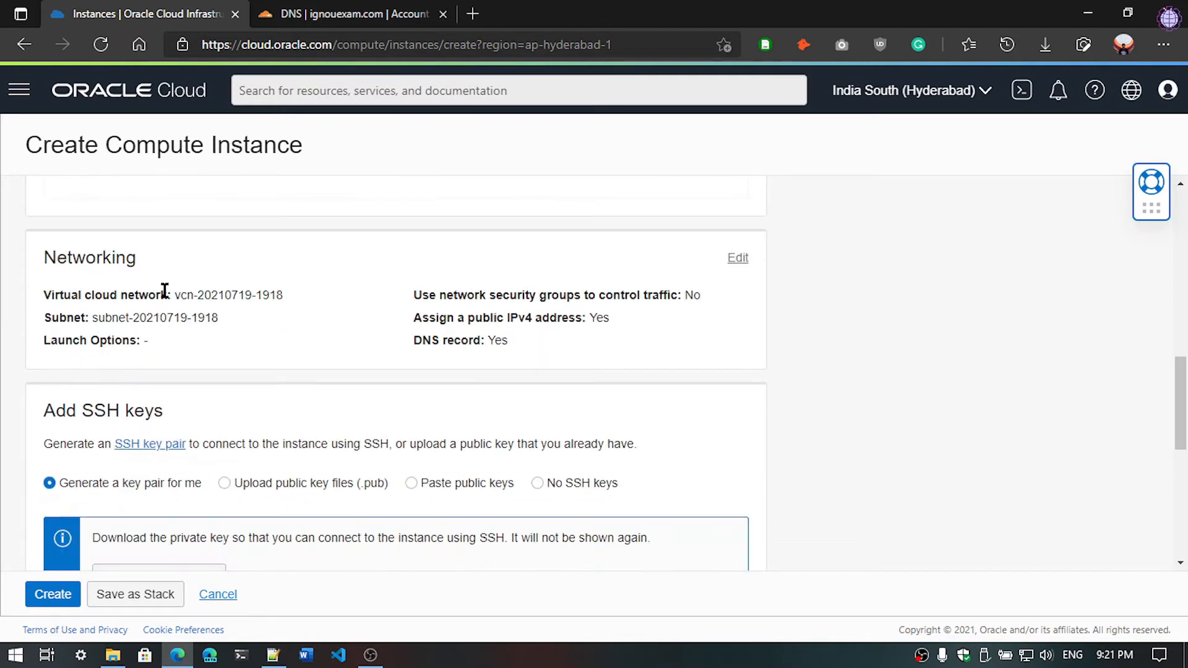
mouse_move(732, 271)
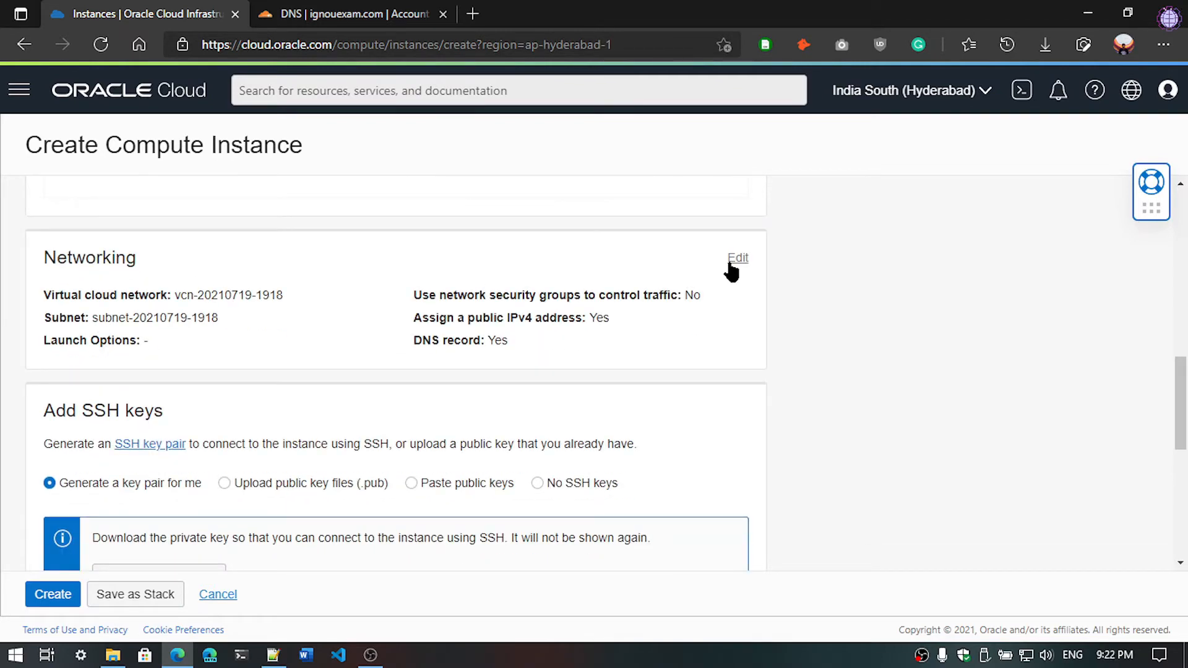
click(737, 257)
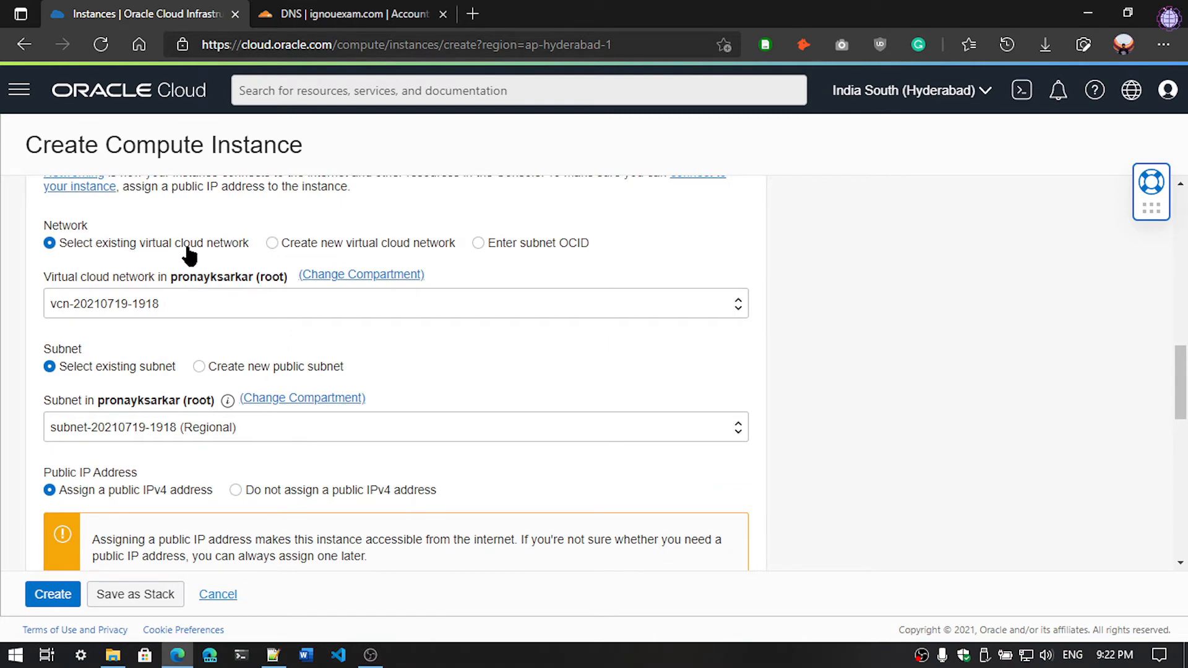
mouse_move(327, 254)
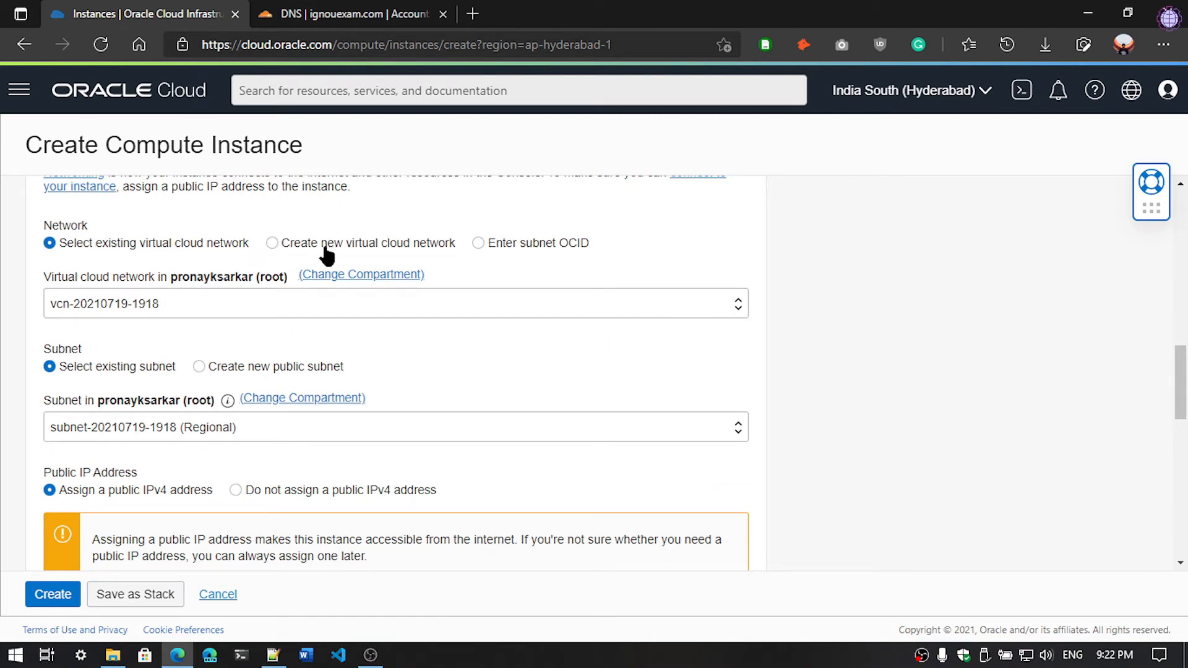
mouse_move(431, 256)
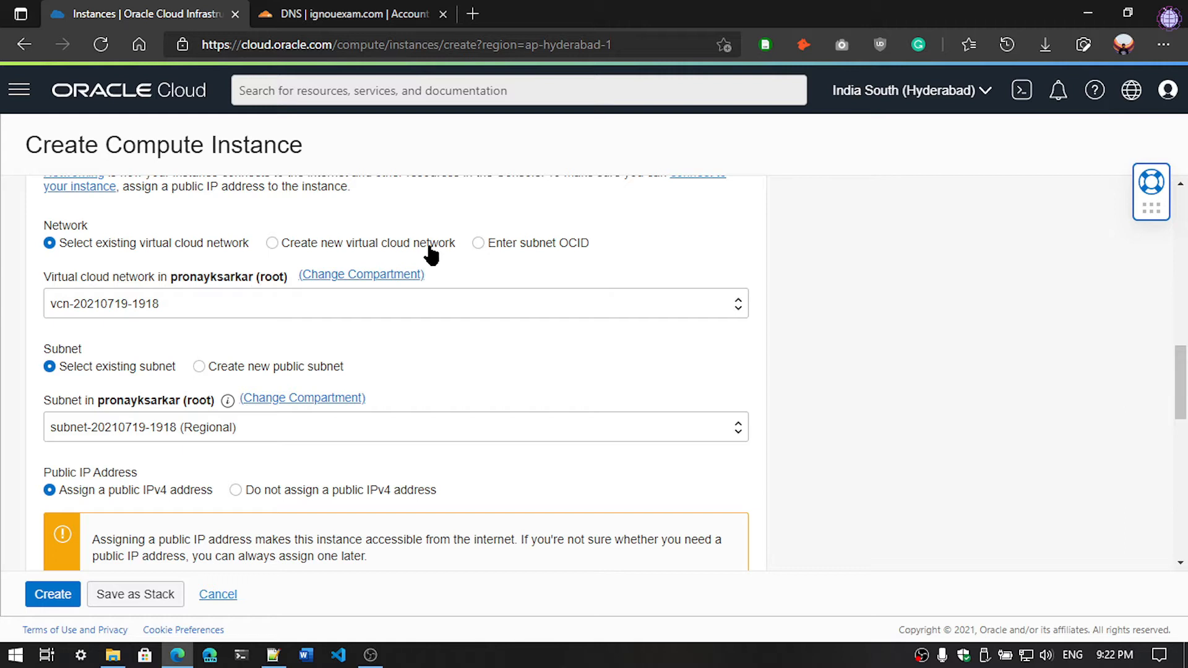
mouse_move(115, 249)
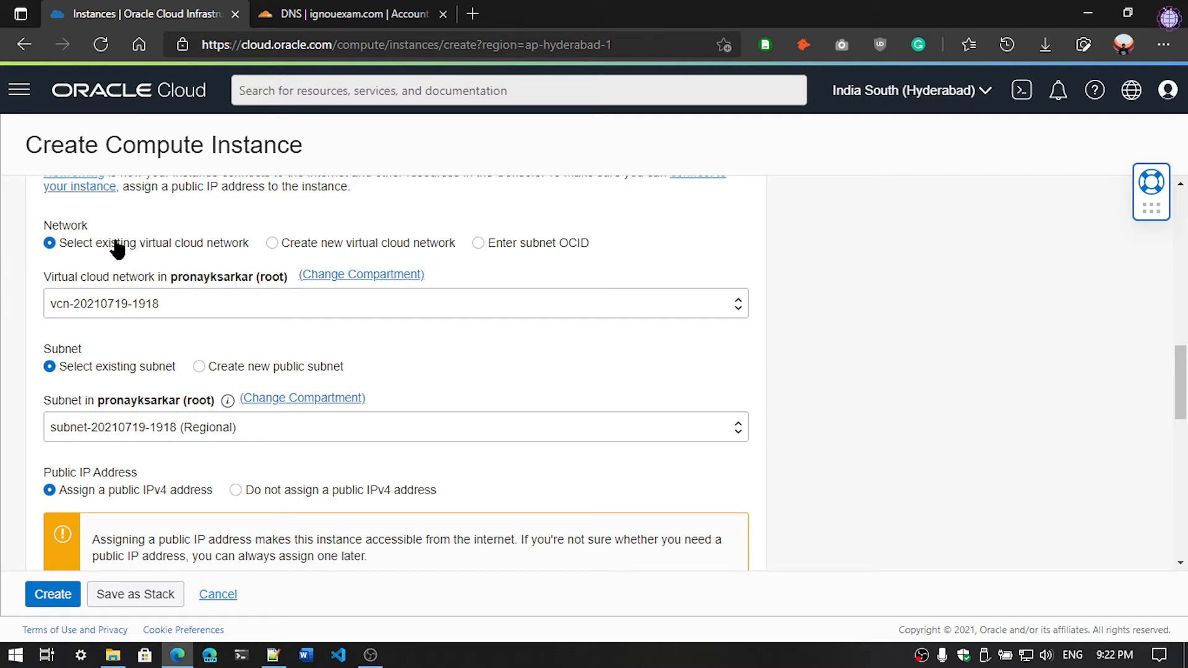
mouse_move(144, 307)
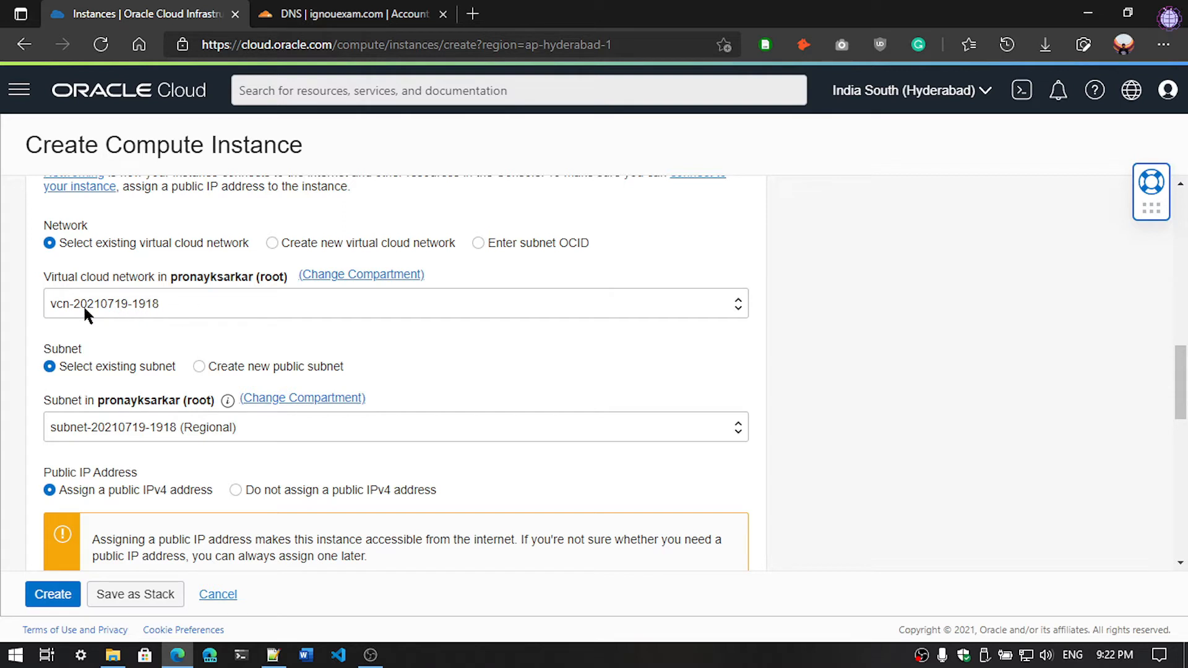
mouse_move(138, 310)
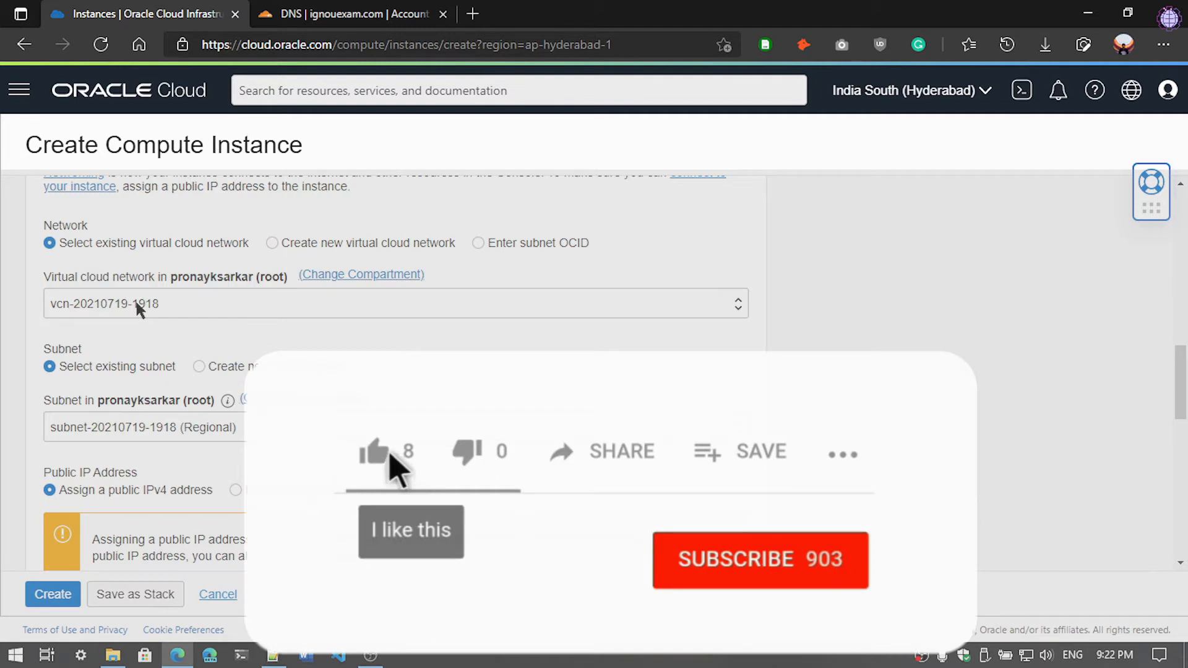
click(375, 451)
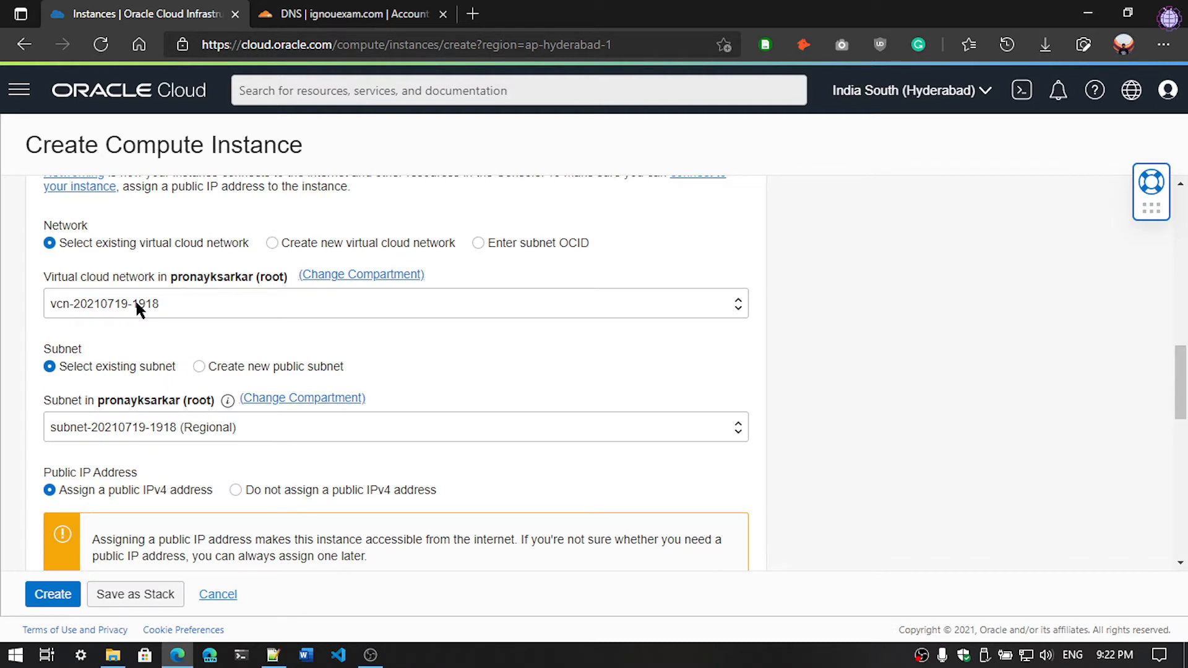
mouse_move(182, 314)
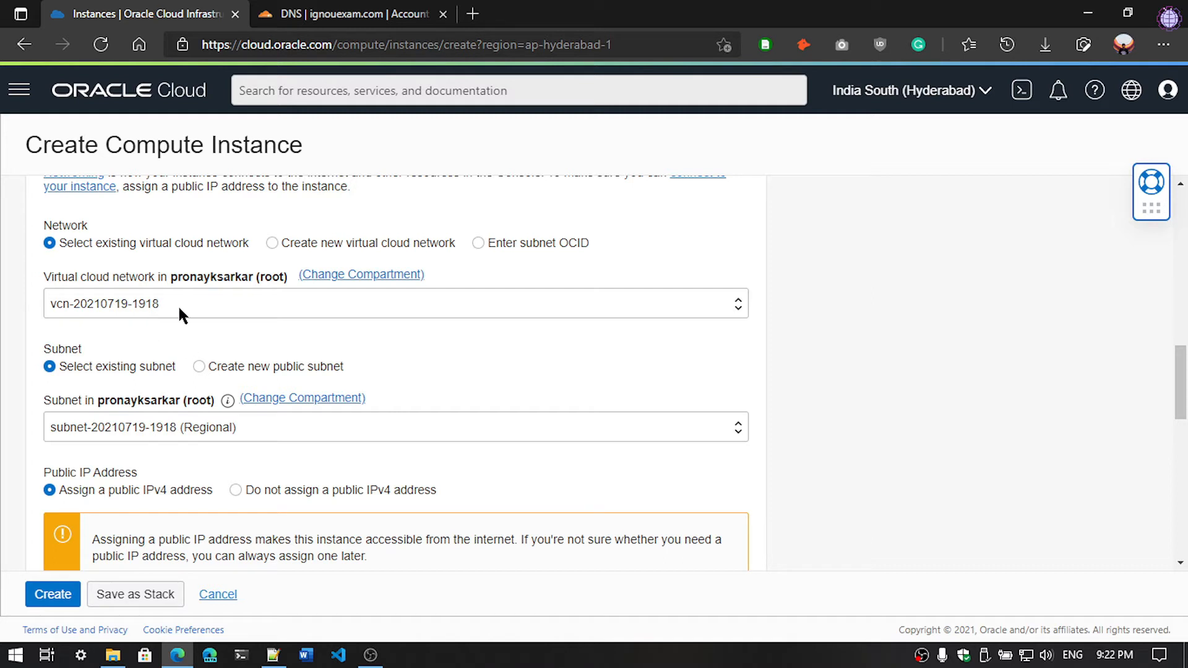
mouse_move(248, 431)
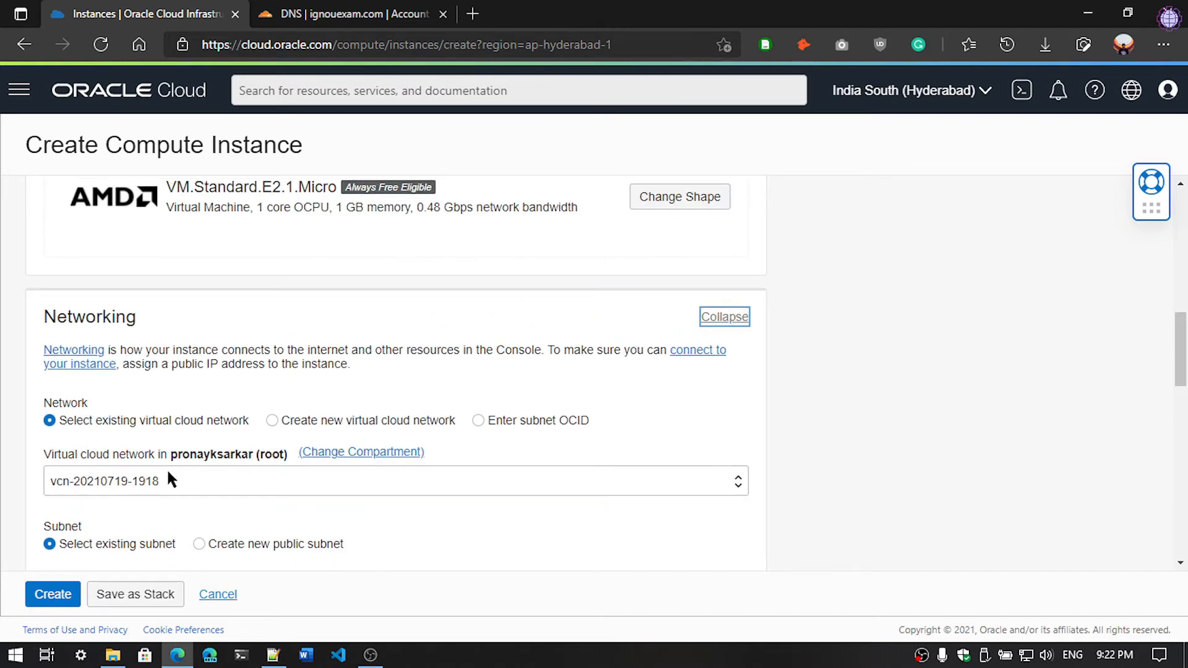
Step: Try the upload and paste key options, then settle on generating a key pair
click(723, 317)
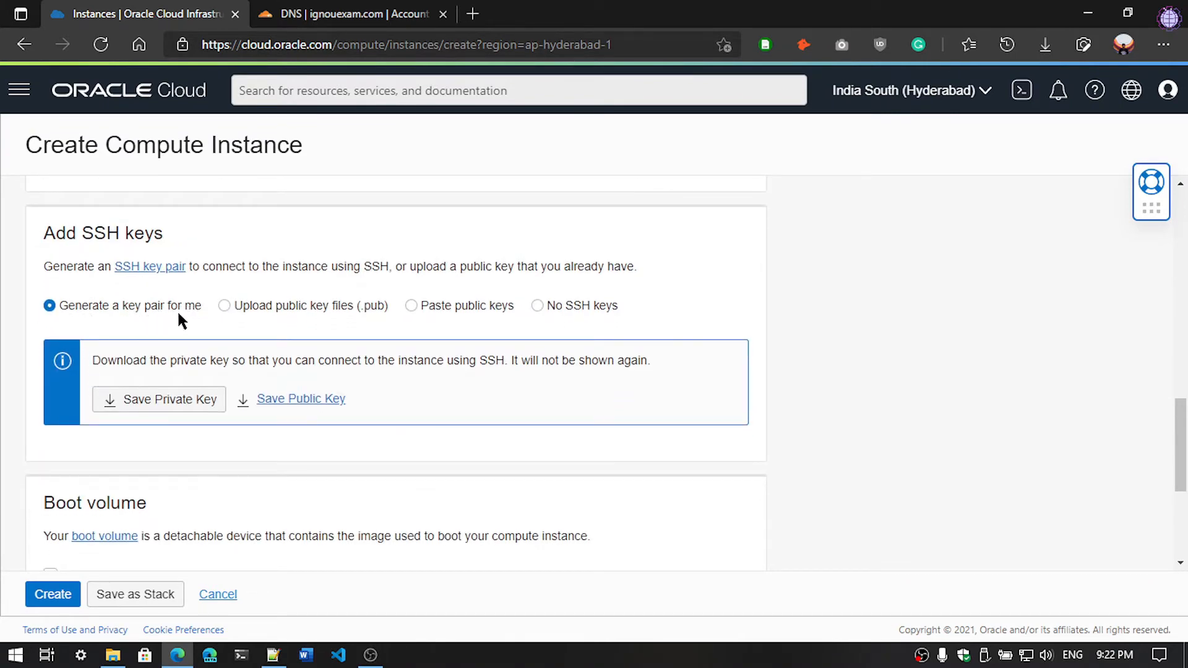
mouse_move(360, 318)
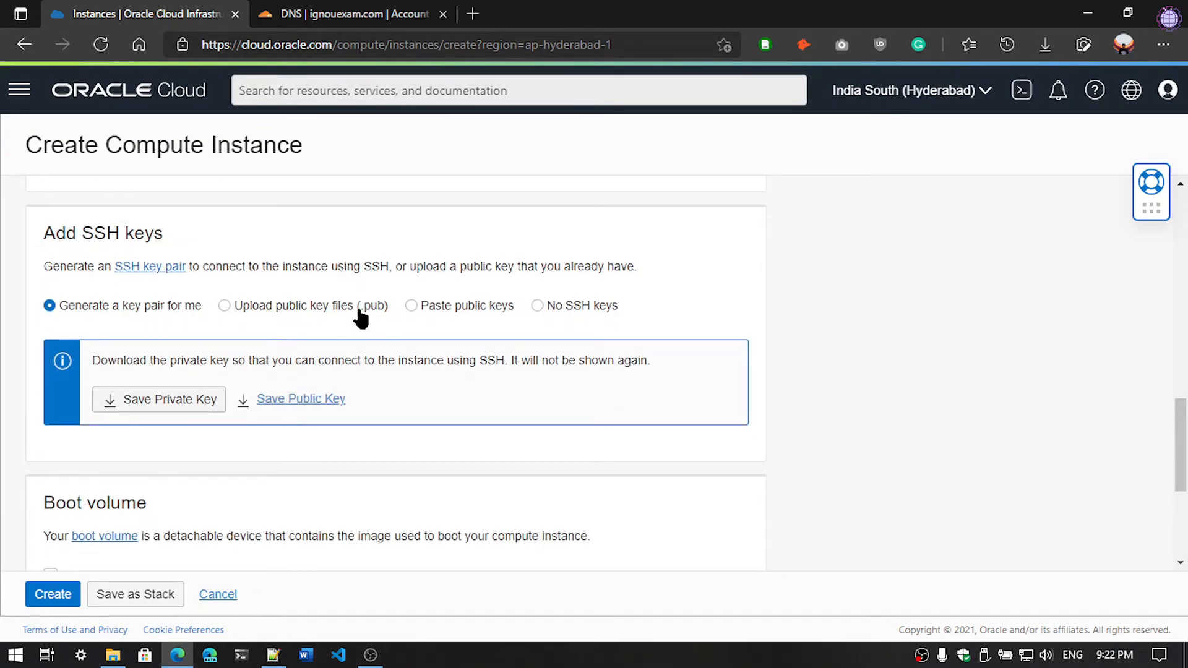
click(224, 305)
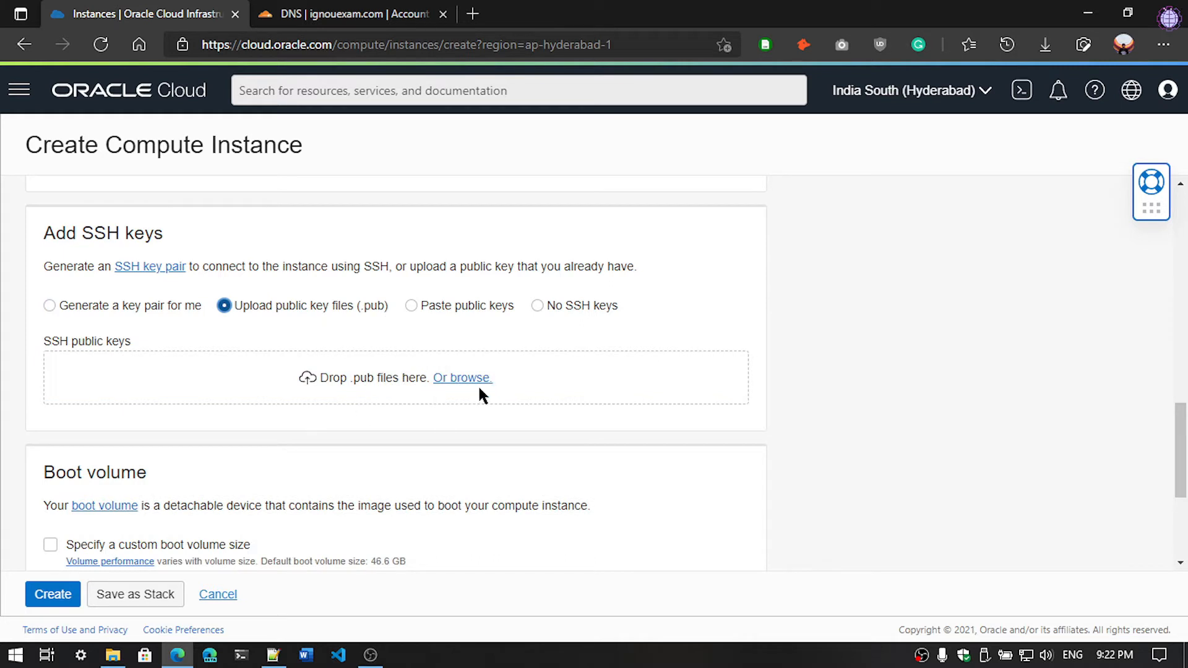
click(411, 305)
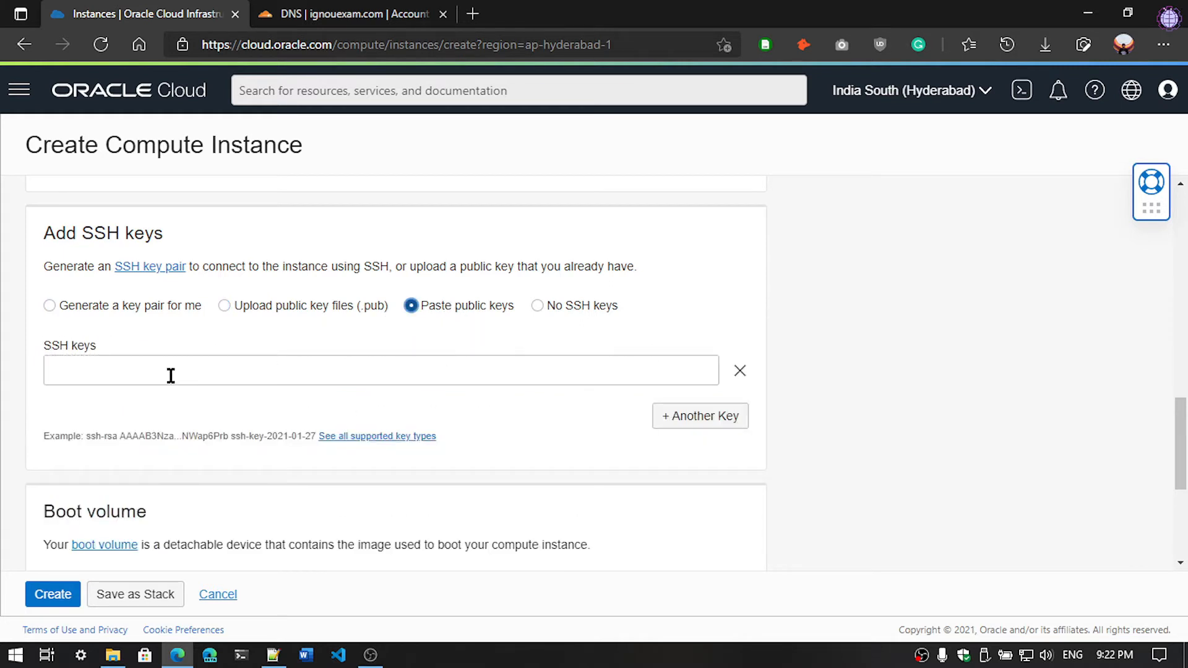
scroll(down, 3)
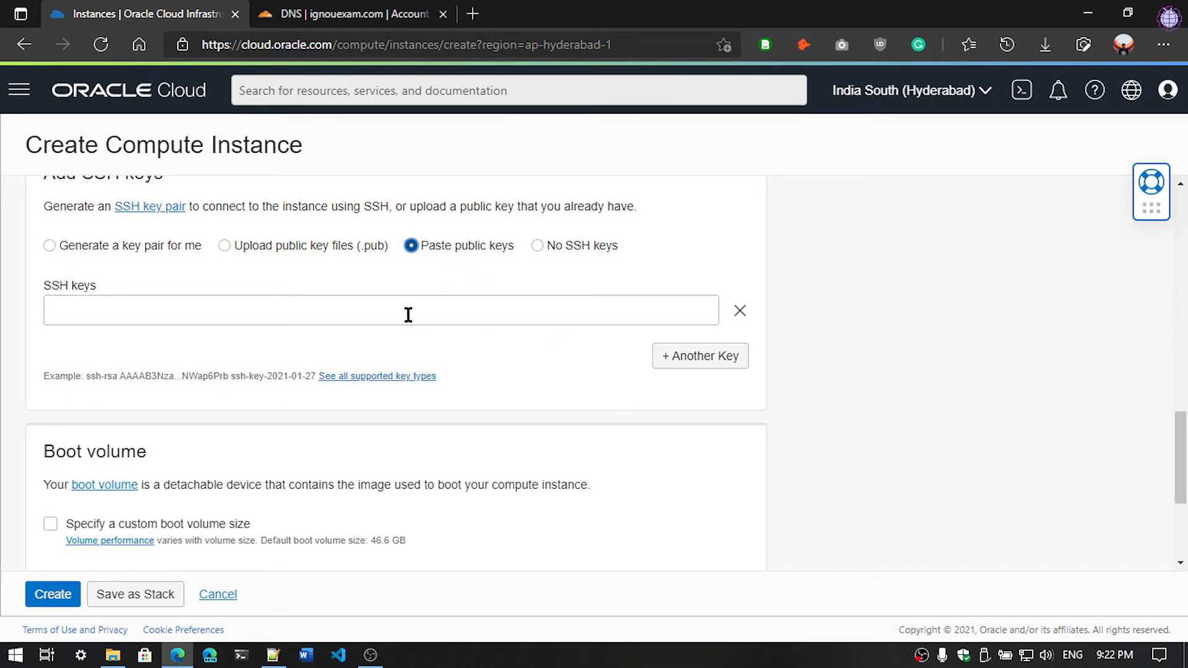
mouse_move(260, 469)
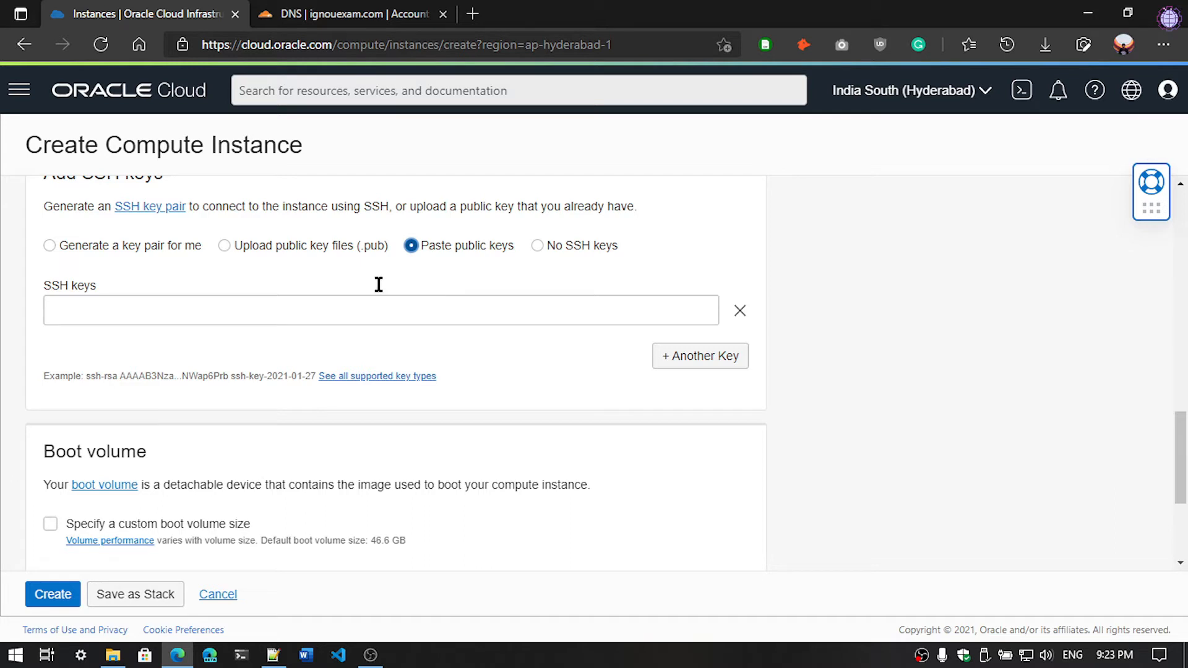
click(48, 245)
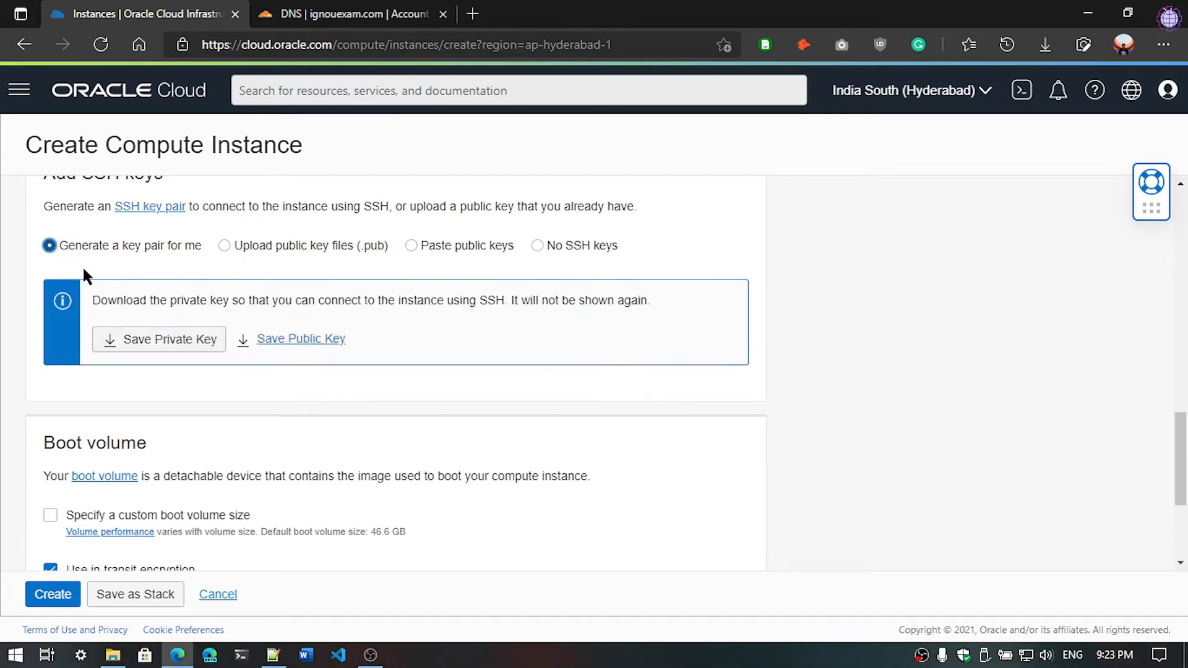
mouse_move(139, 261)
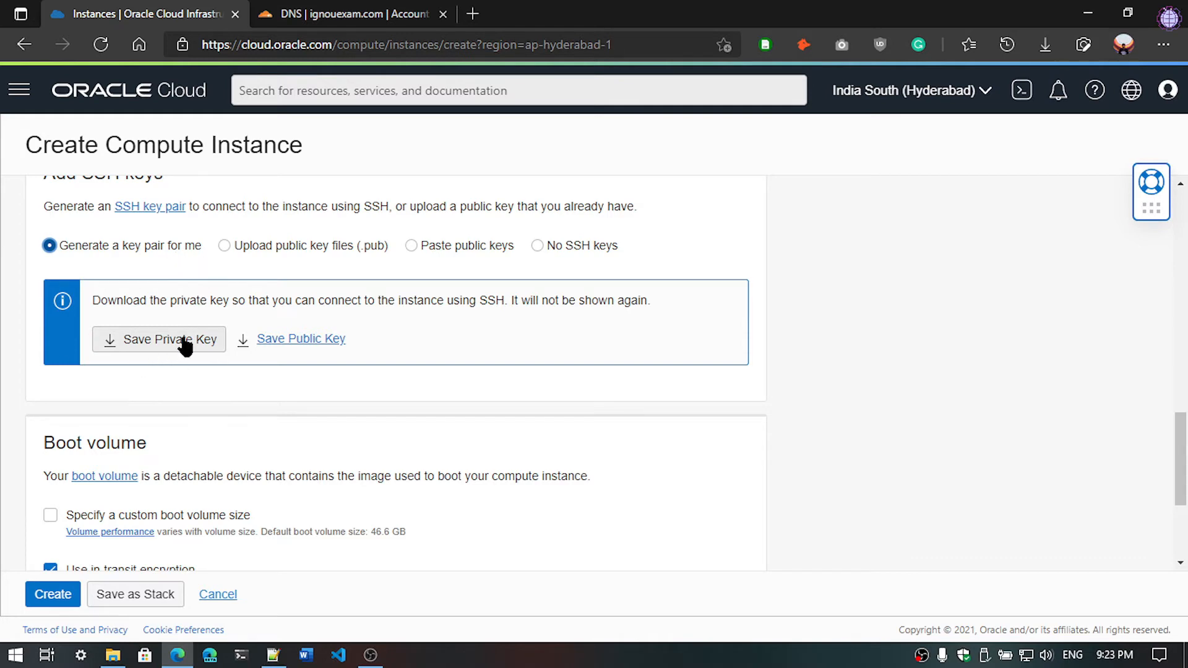
mouse_move(160, 348)
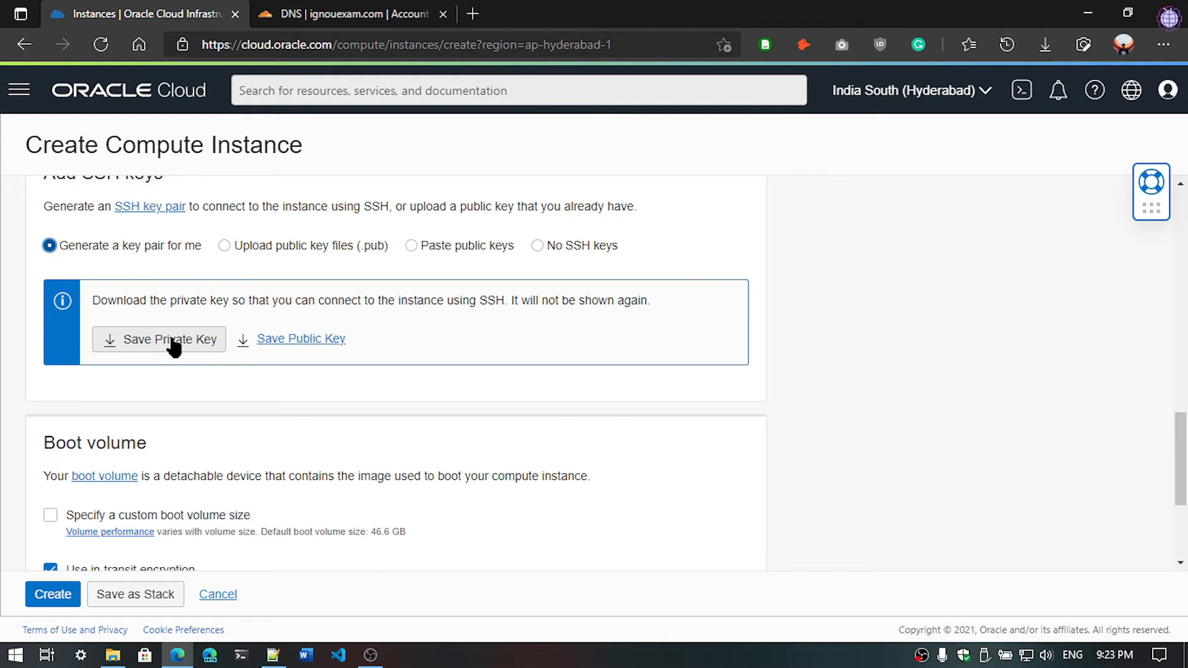
Step: Download the generated private and public SSH keys
click(160, 338)
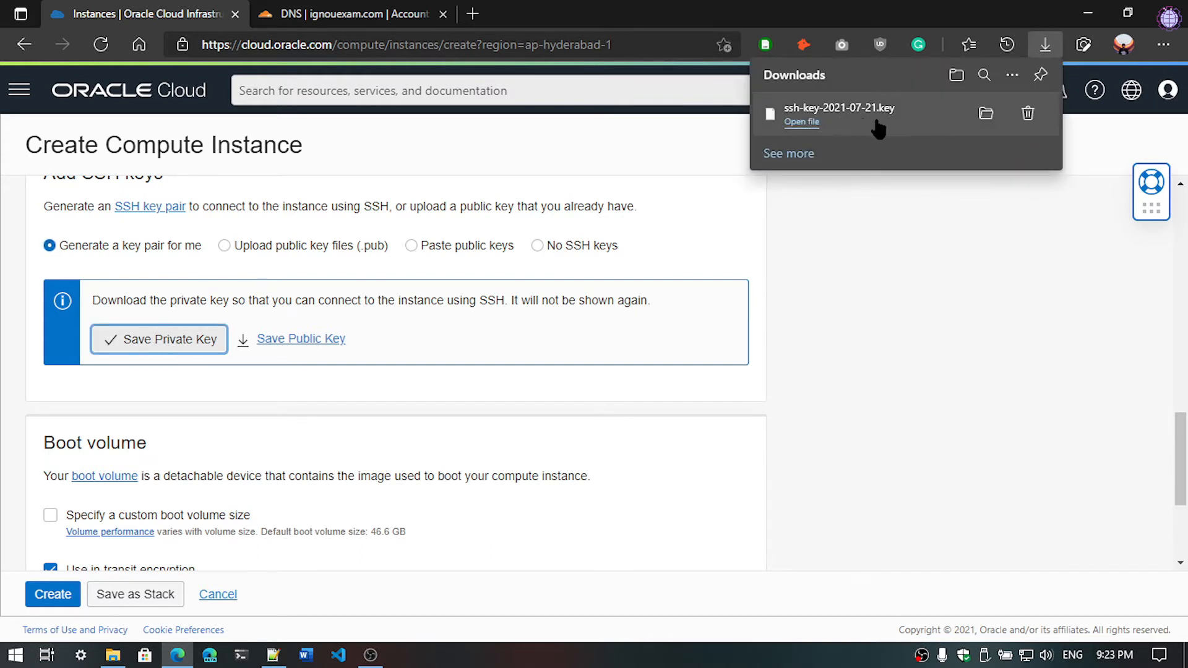
click(300, 338)
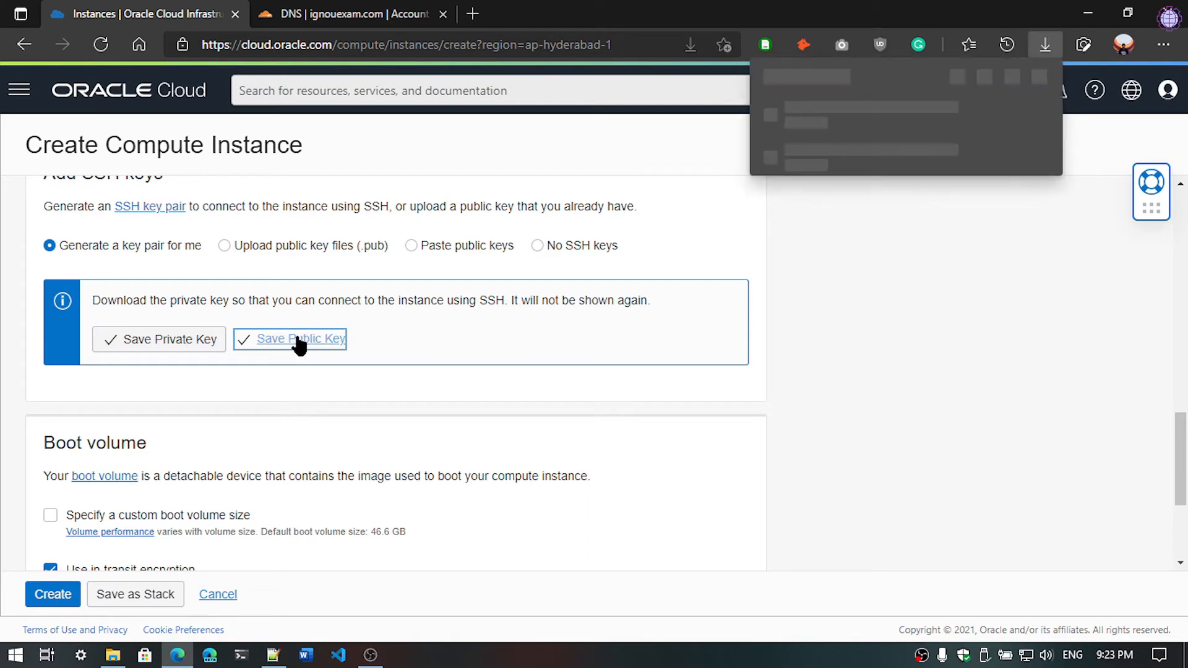
click(301, 338)
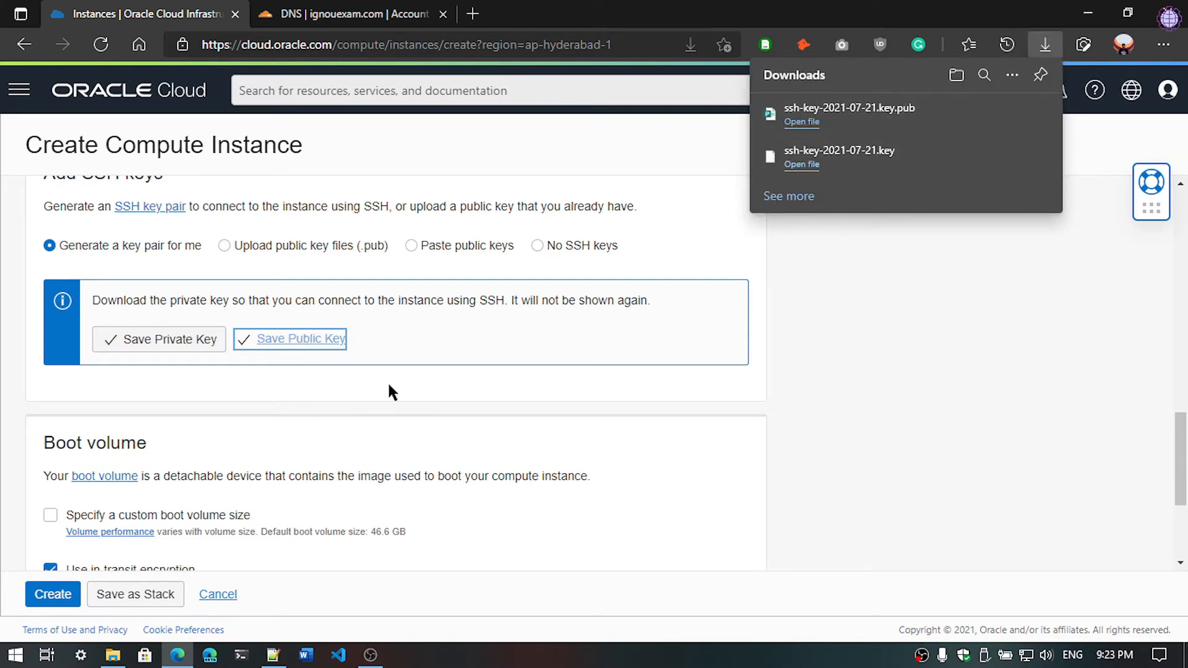
scroll(down, 3)
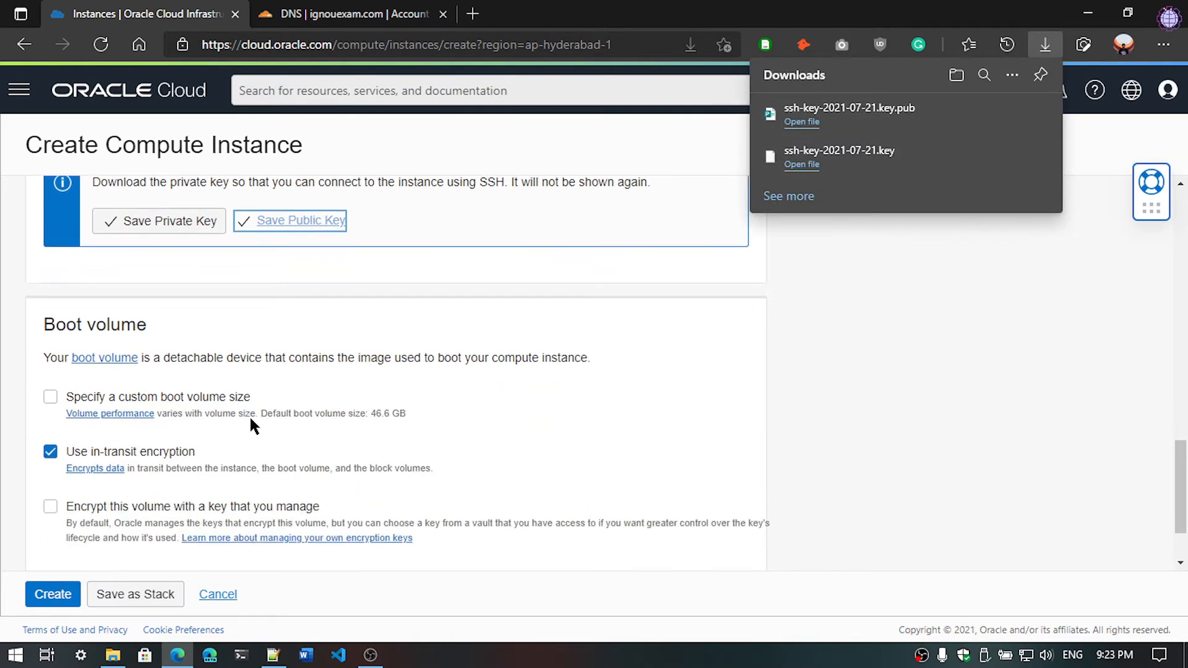
Step: Keep default boot volume settings and submit ignouexam-server for creation
scroll(down, 3)
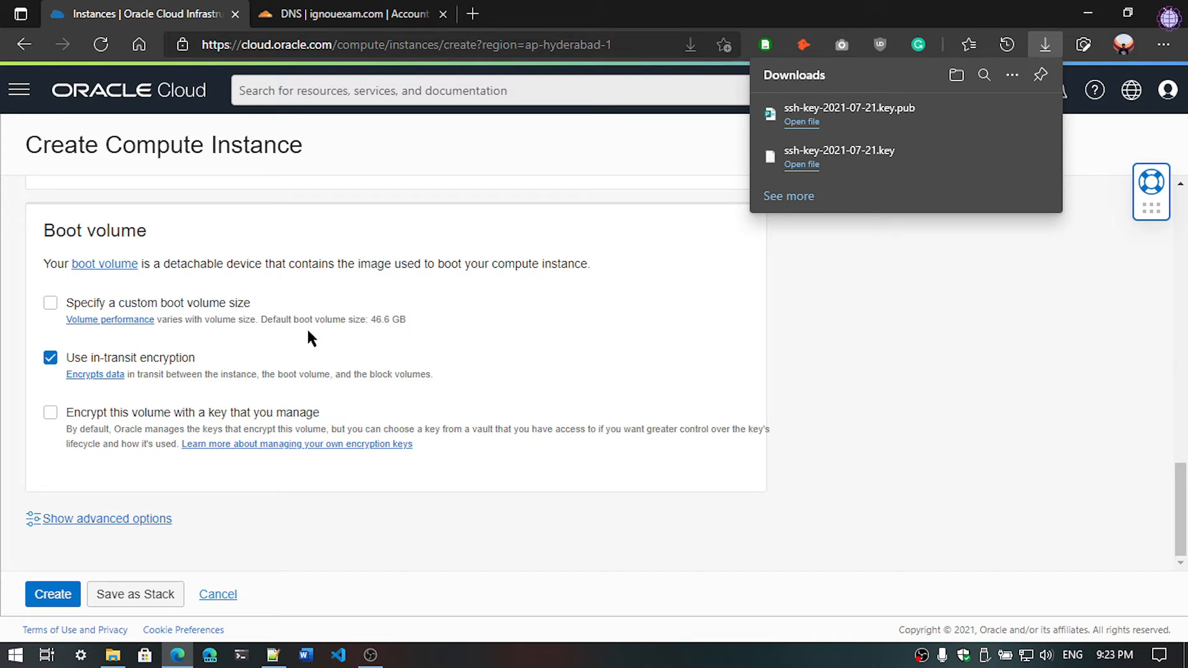
mouse_move(72, 462)
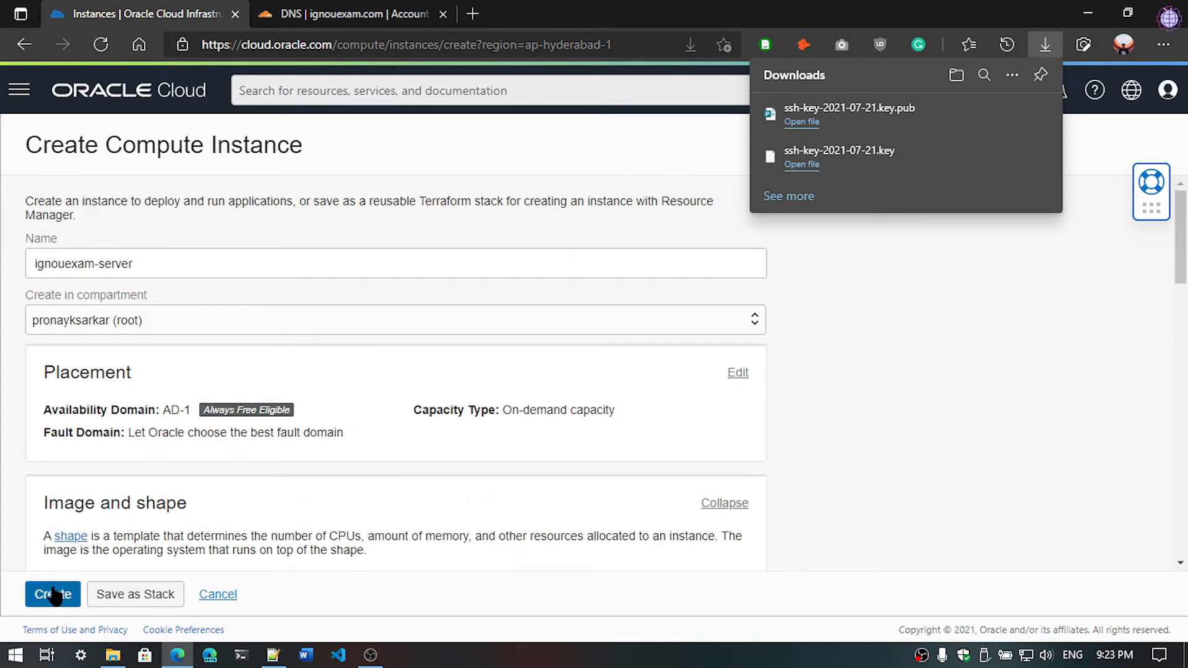
click(52, 594)
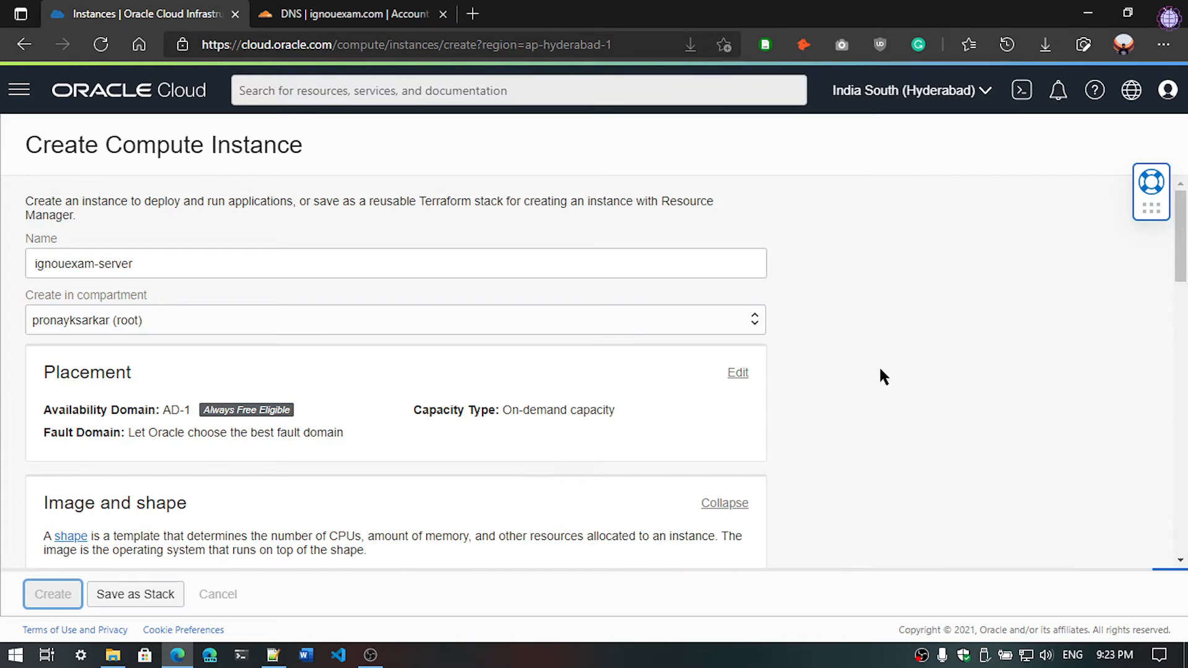
Step: View the running ignouexam-server details: public IP 152.67.172.120, username ubuntu
click(52, 594)
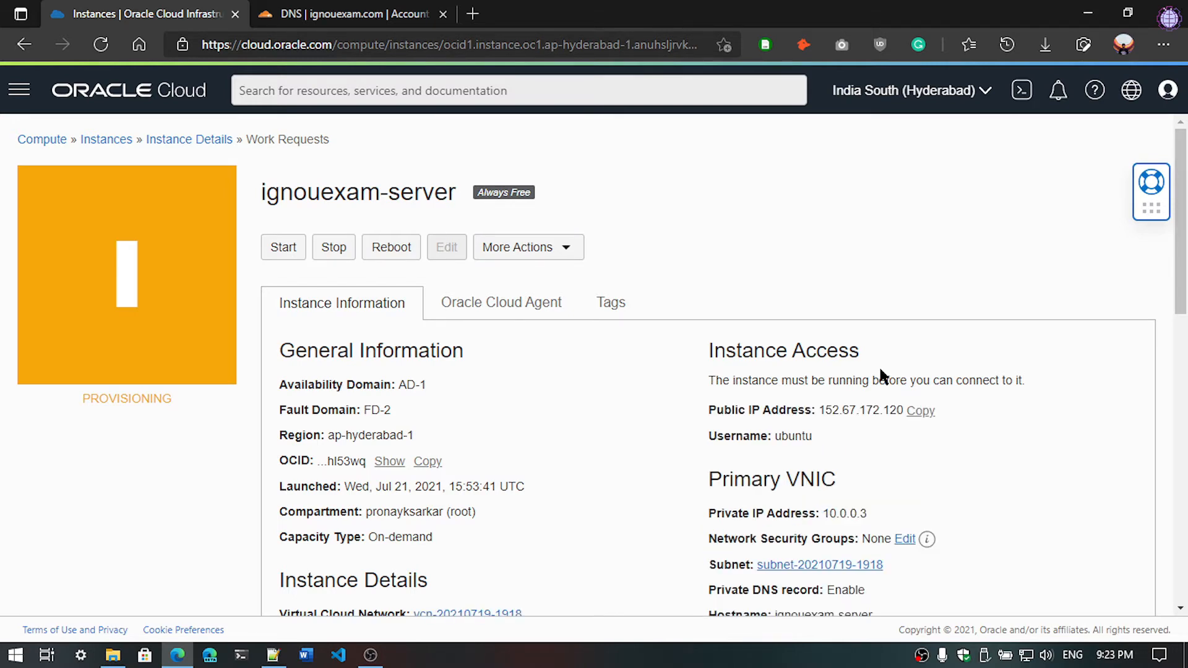
scroll(down, 3)
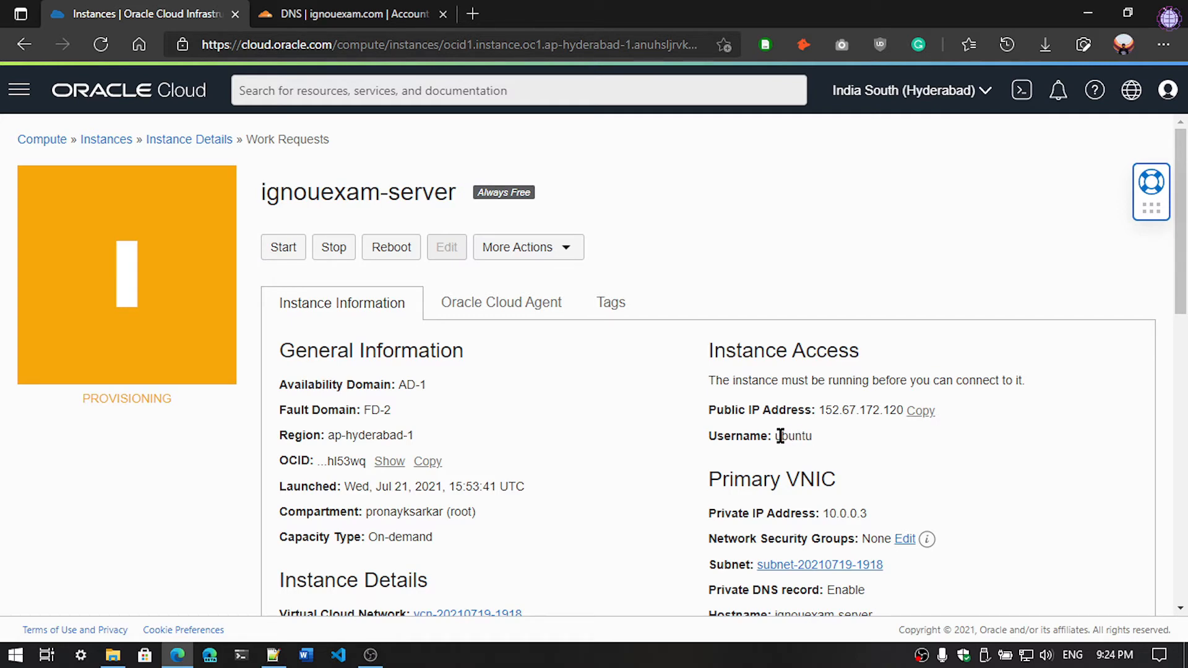
mouse_move(617, 425)
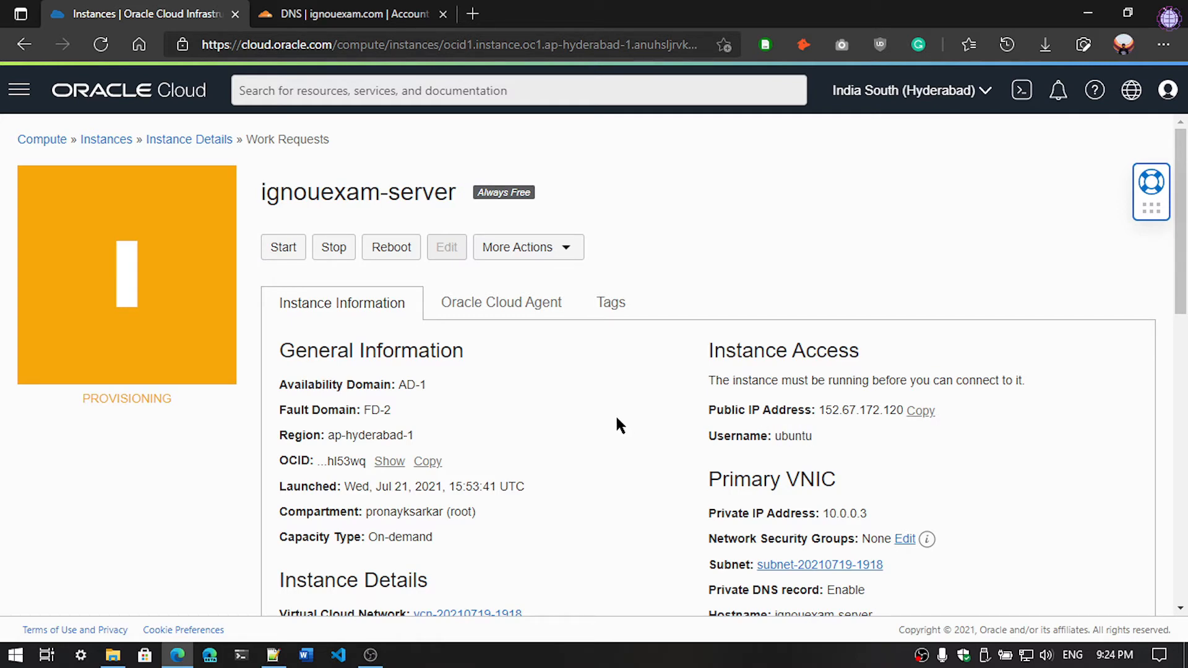
mouse_move(617, 422)
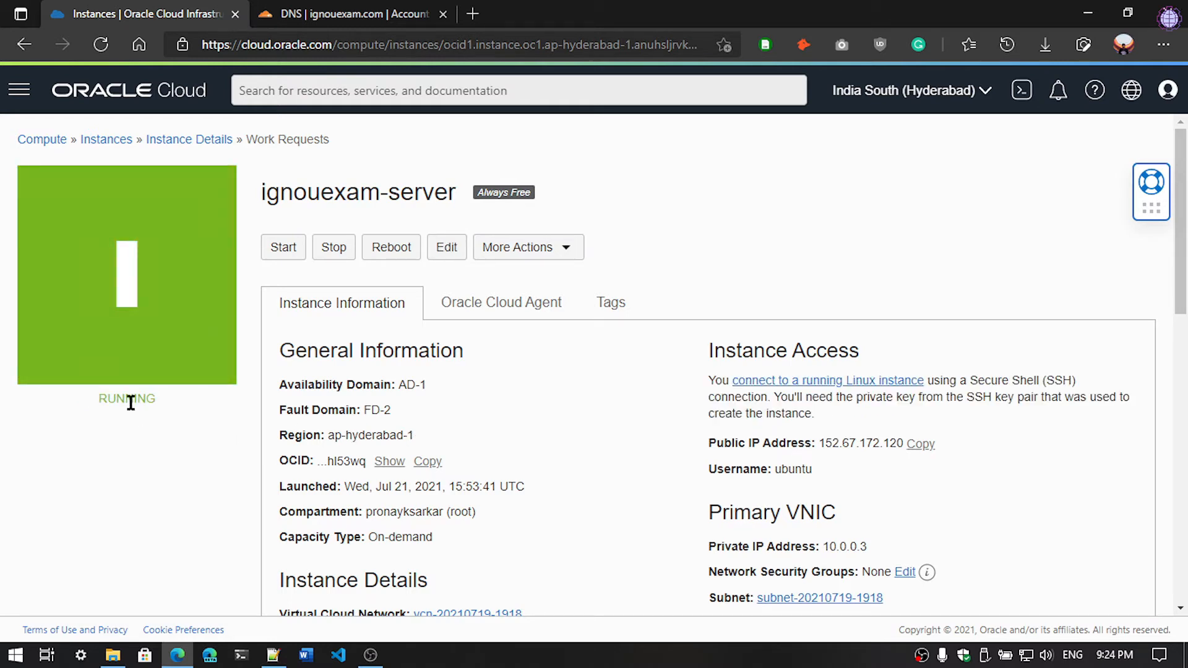
mouse_move(604, 402)
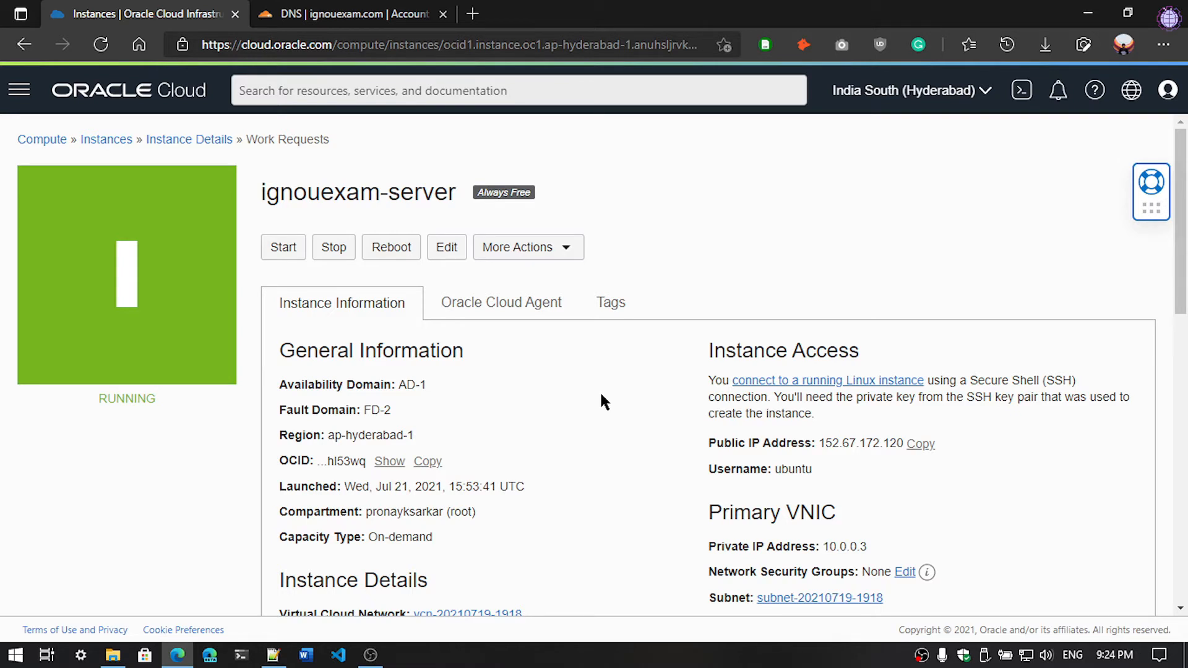
scroll(down, 3)
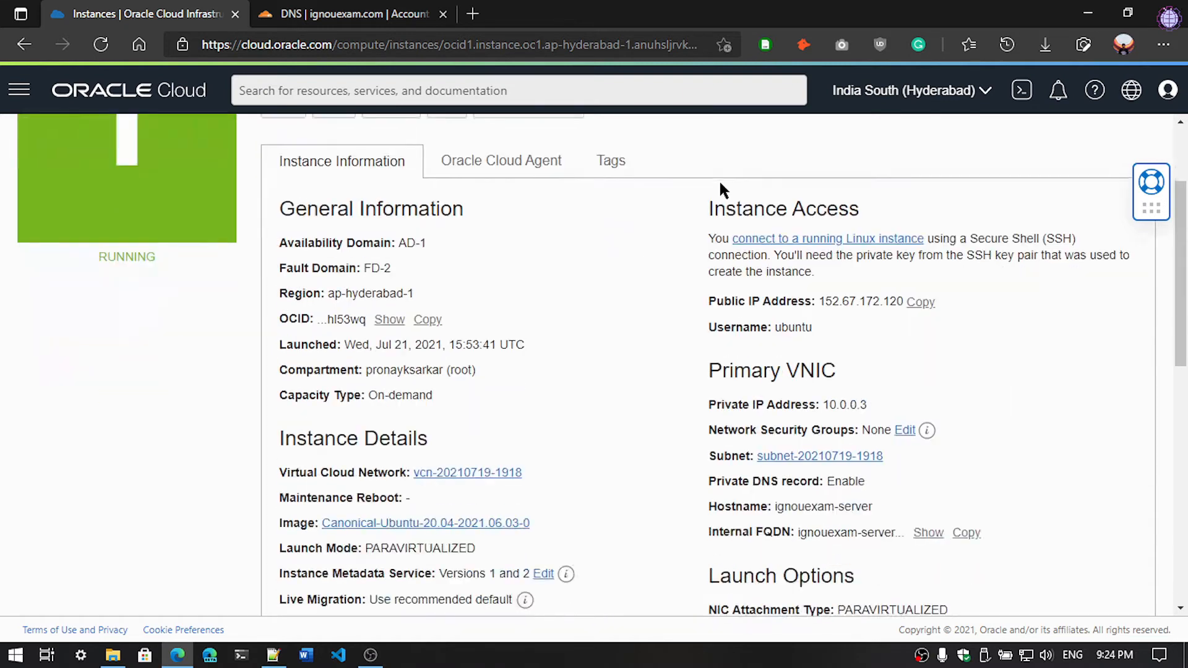
Step: Locate ssh-key-2021-07-21.key in Downloads and launch Windows PowerShell
scroll(down, 3)
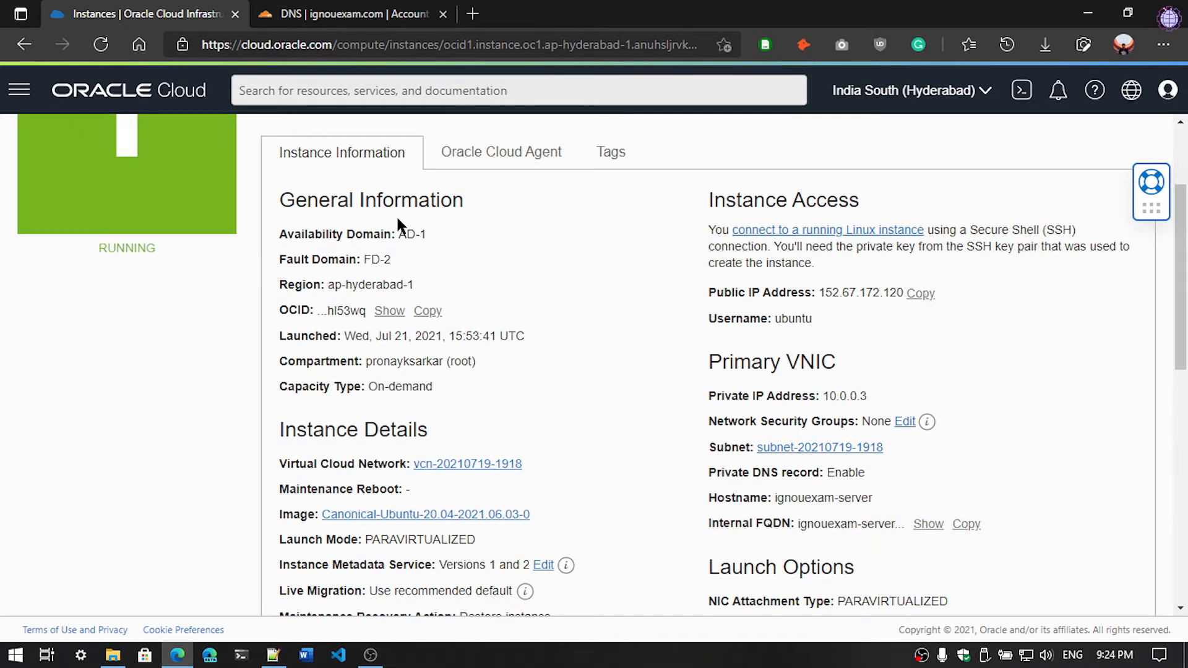
click(921, 294)
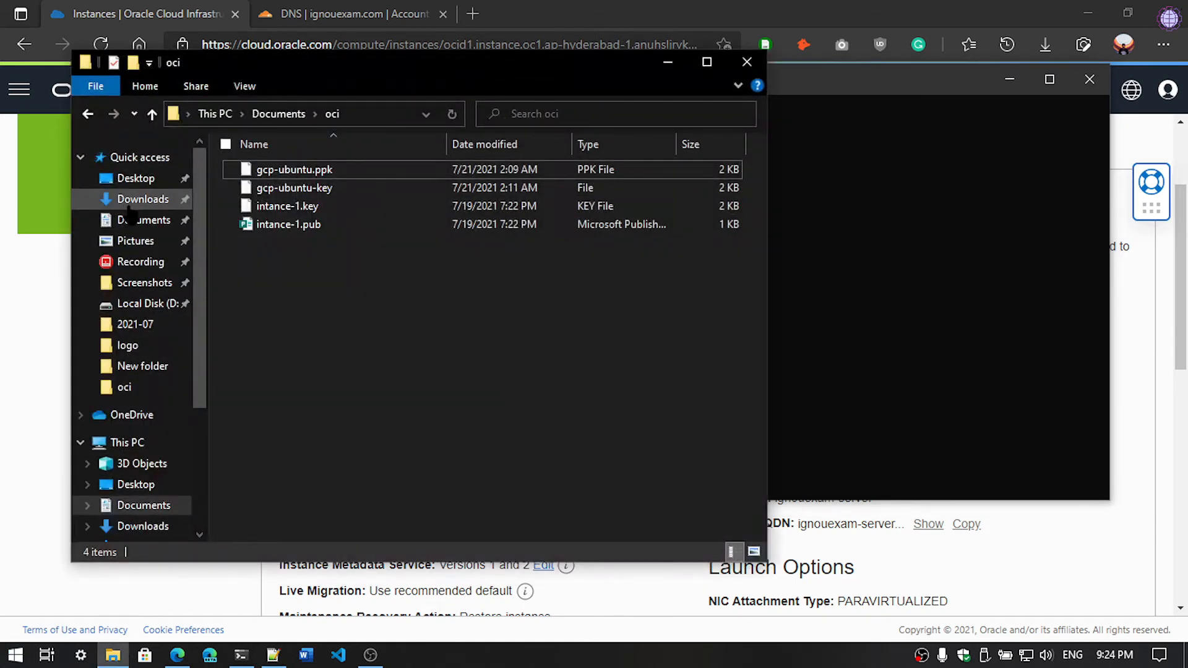
click(143, 199)
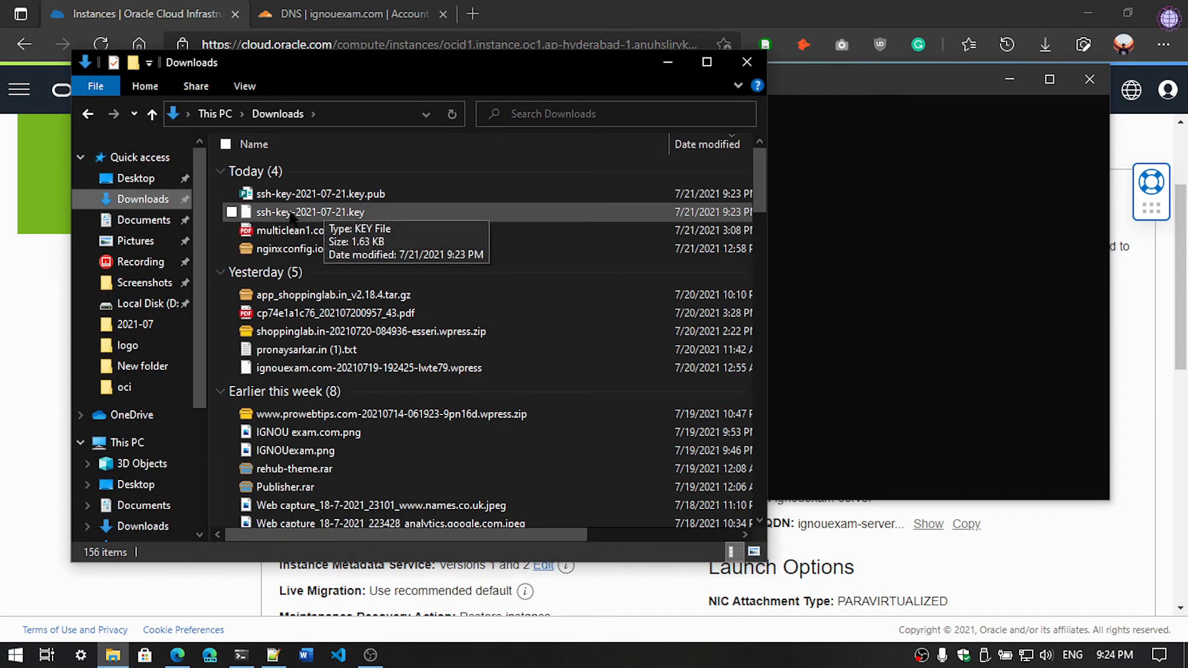
click(240, 654)
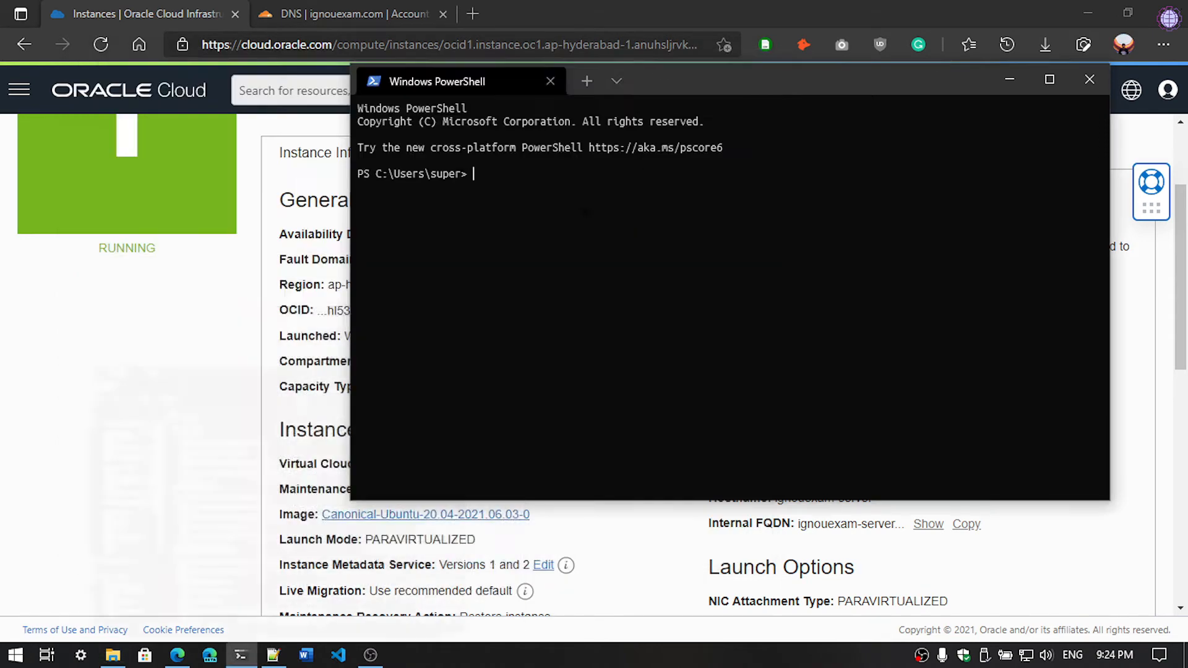
Step: Change to Downloads and start an ssh command using the ssh-key-2021-07-21.key file
text(cd)
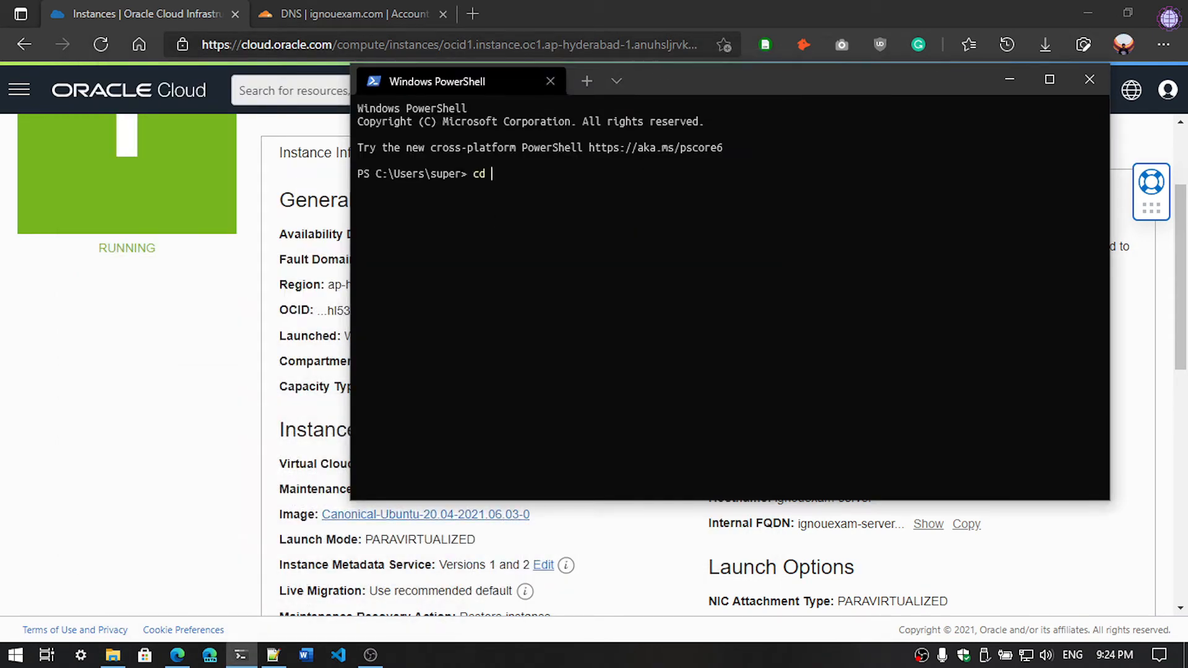
text(Downloads)
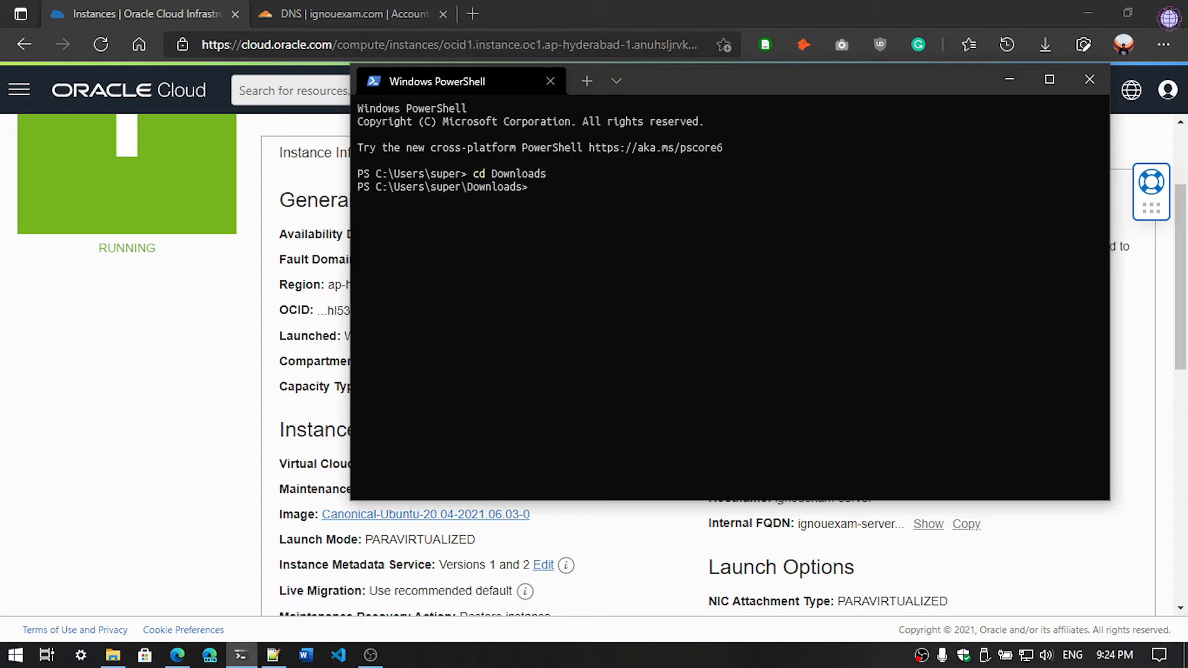
text(ssh)
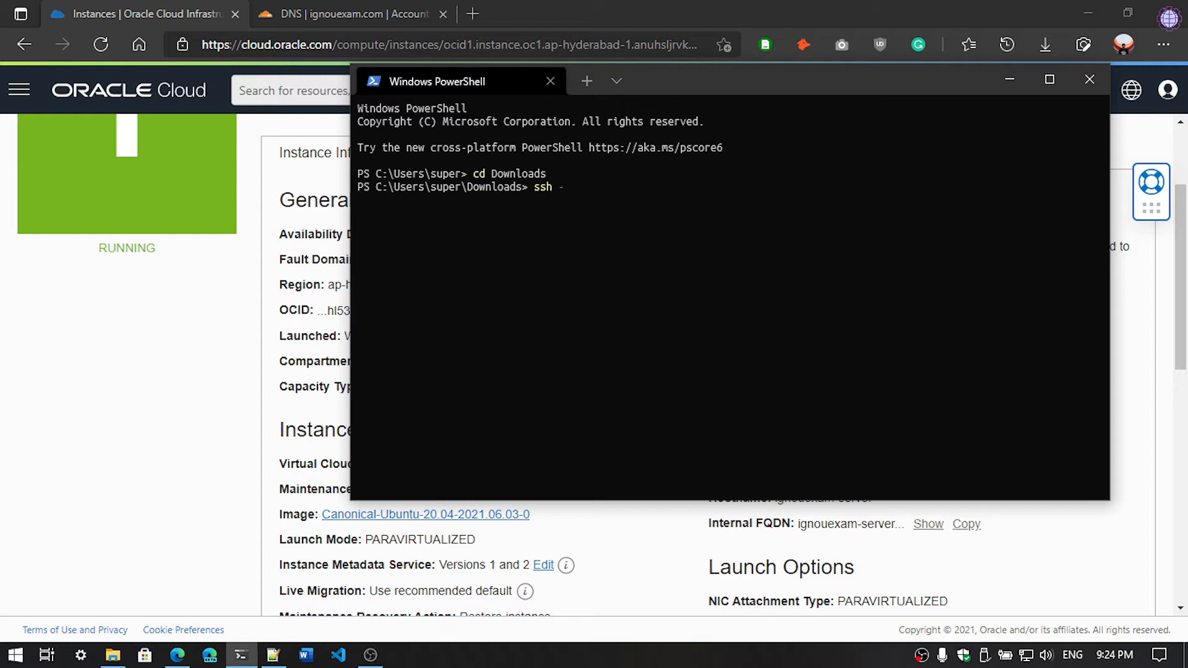
text(-i)
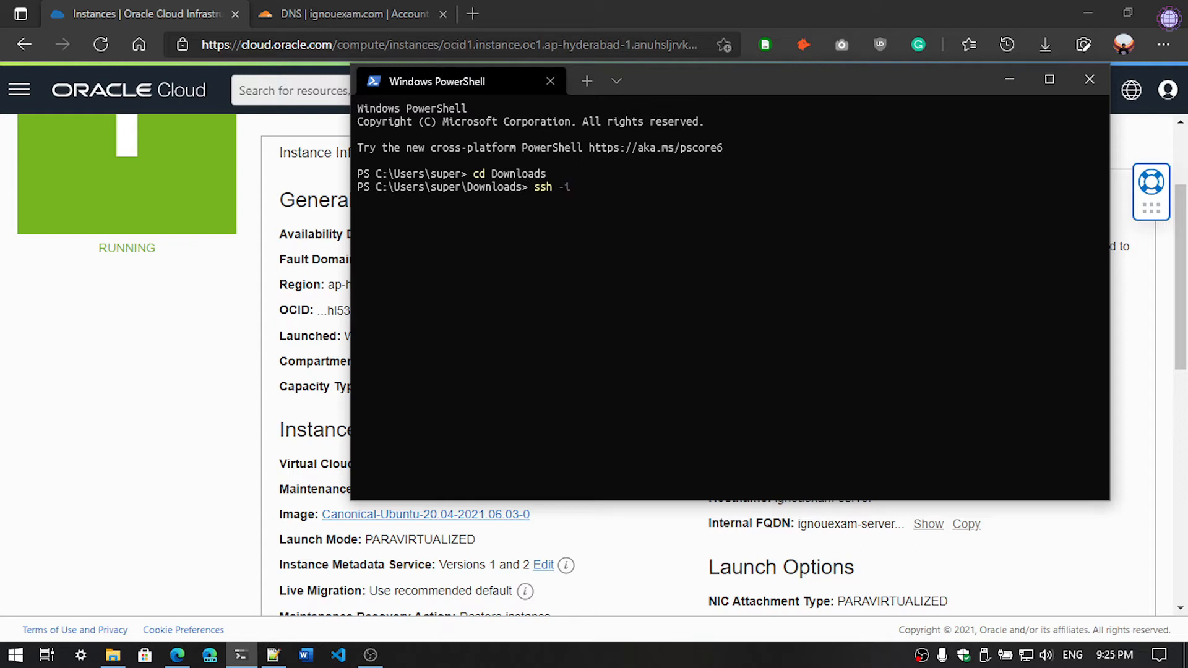
text('')
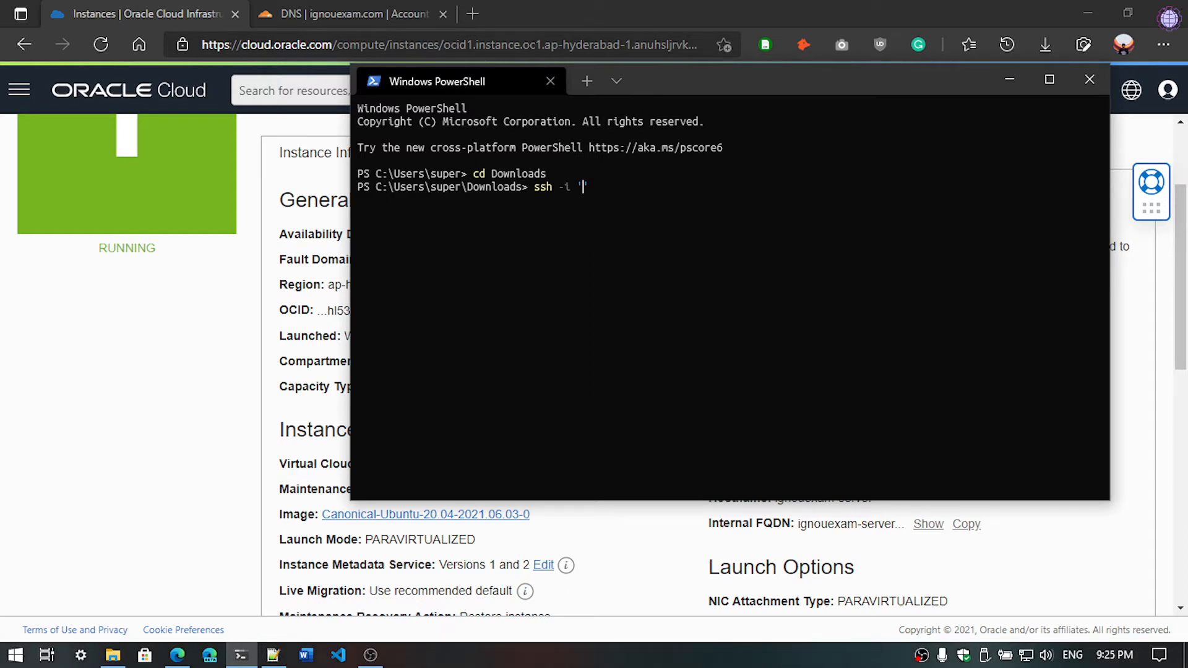
text(')
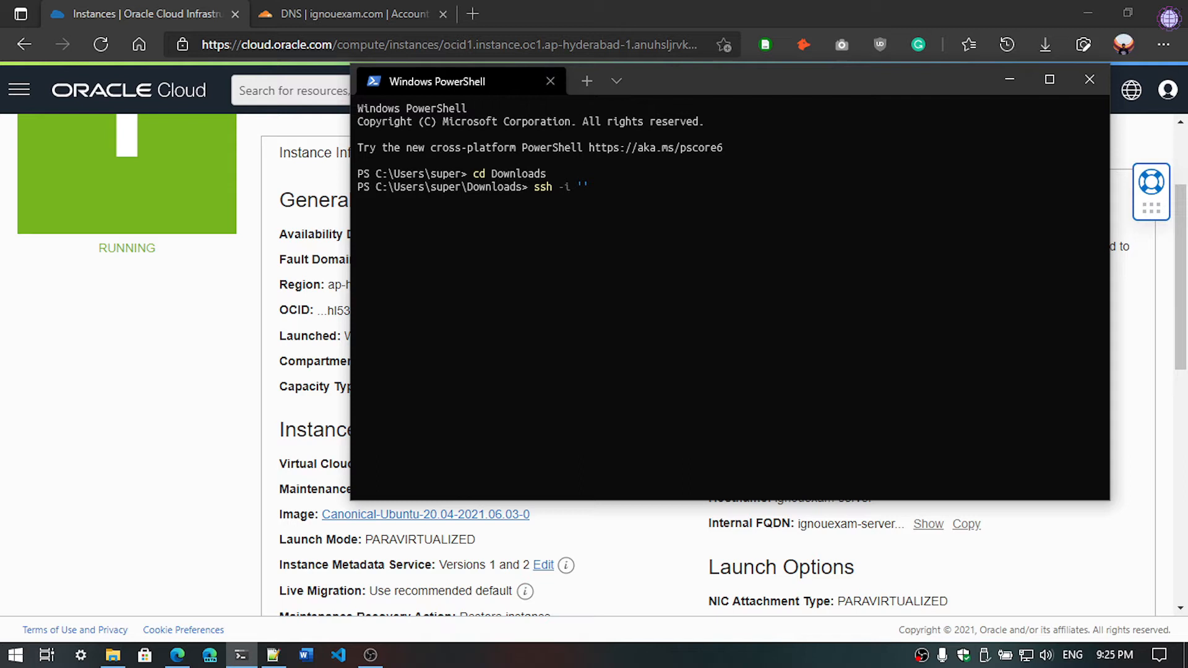
text(ssh-key-2021-07-21.key)
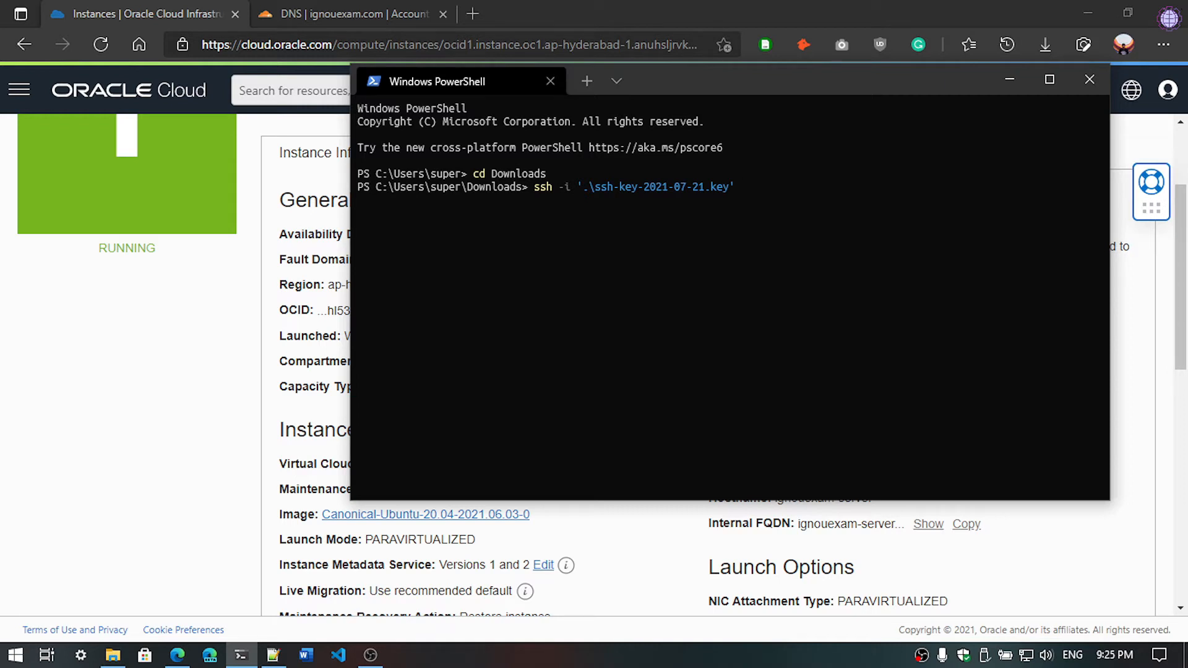
text(u)
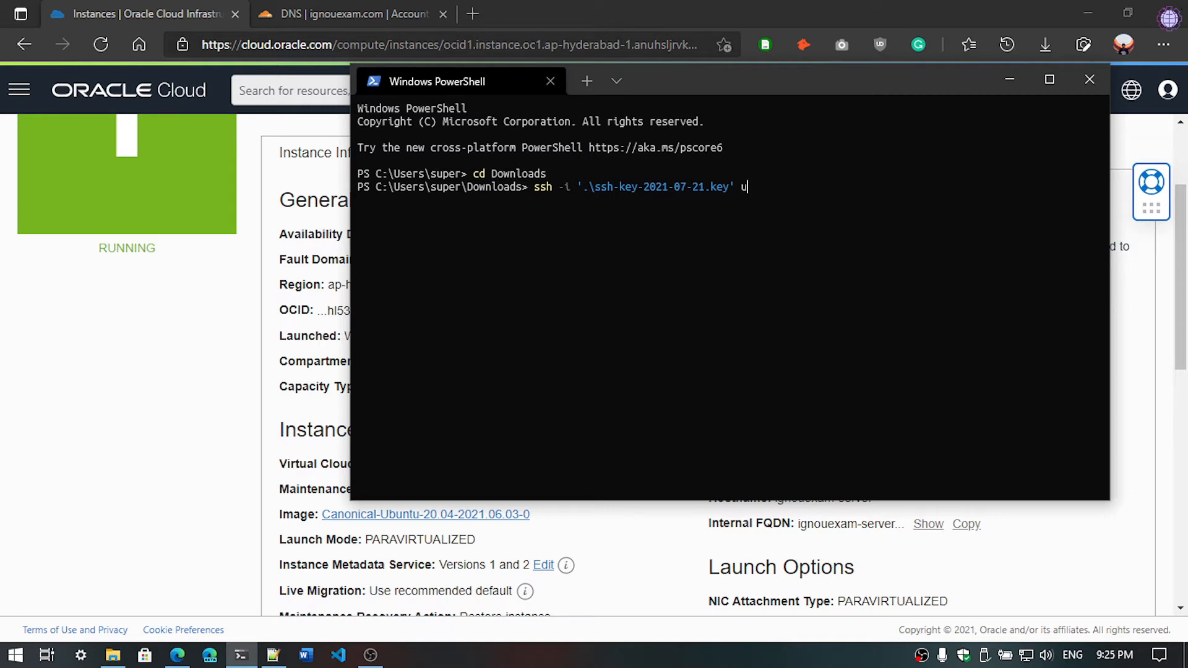
text(bu)
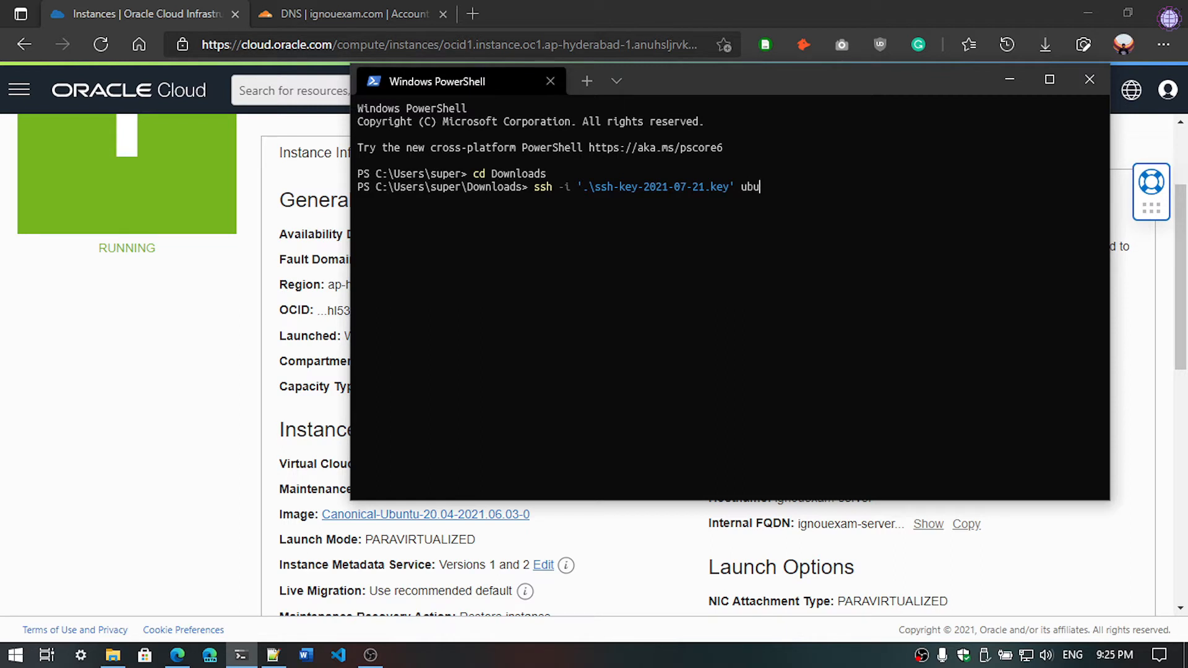
text(ntu)
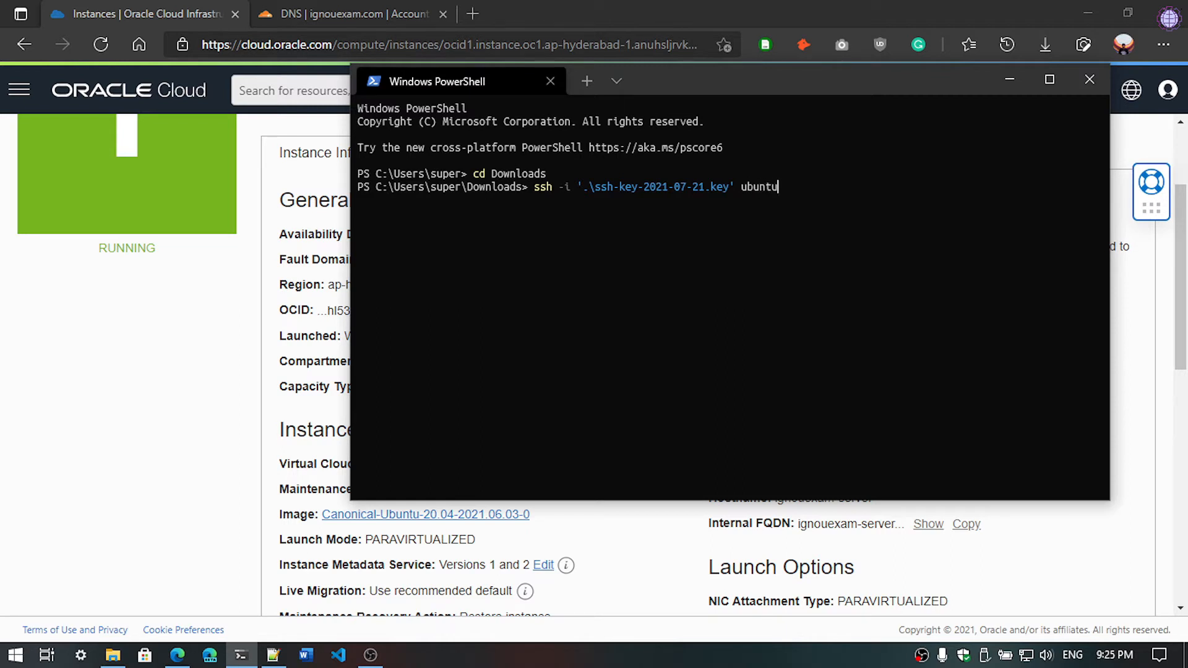
text(@152.67.172.120)
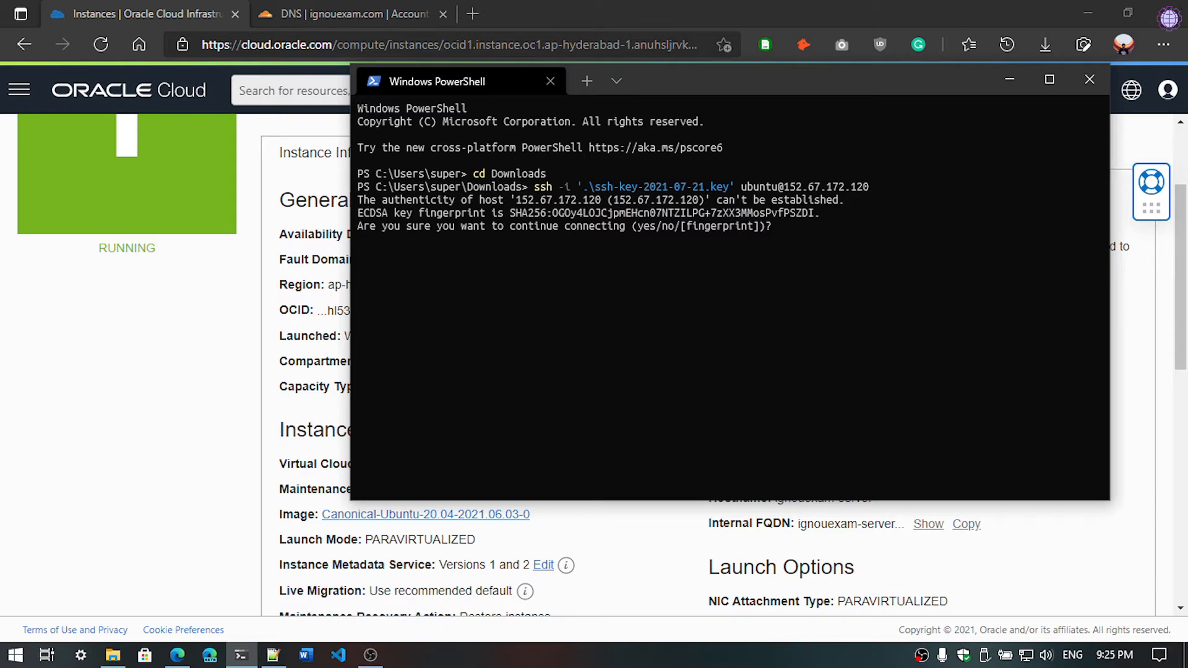
text(yes)
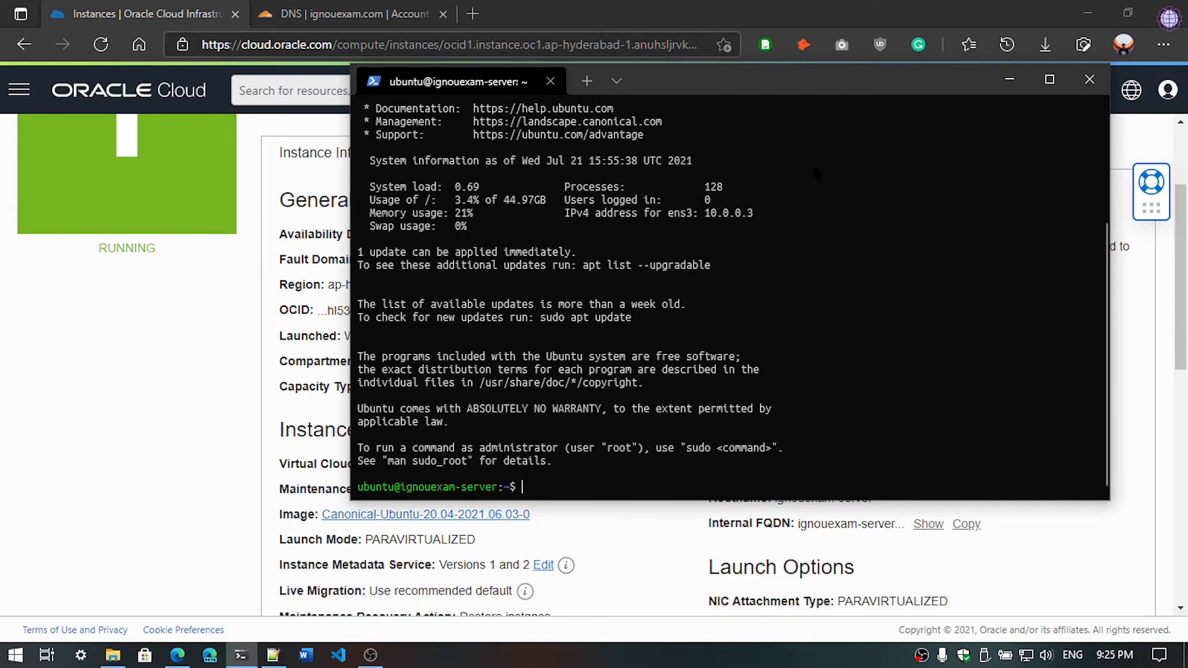
drag(455, 81, 270, 98)
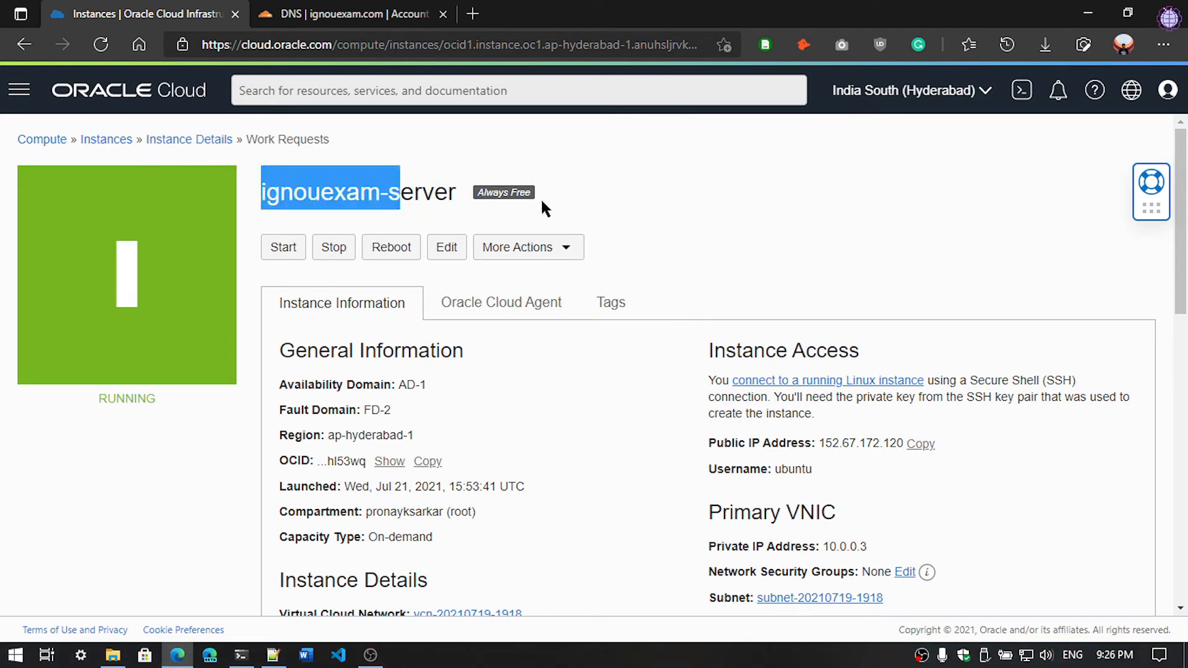
scroll(down, 3)
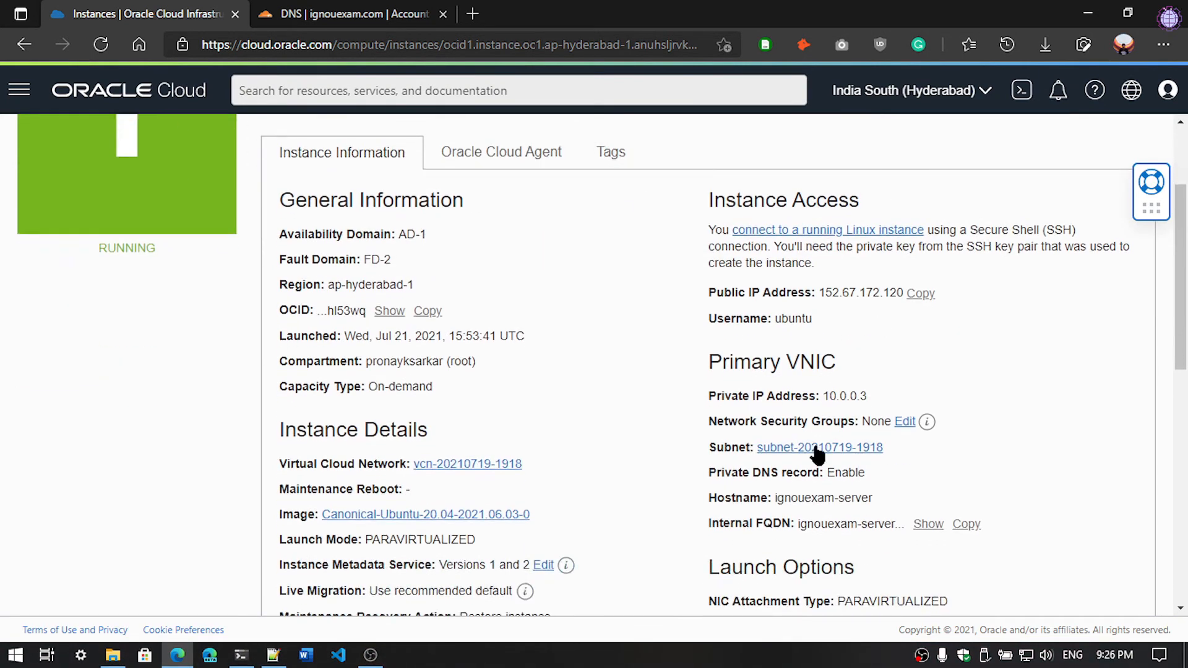
mouse_move(828, 377)
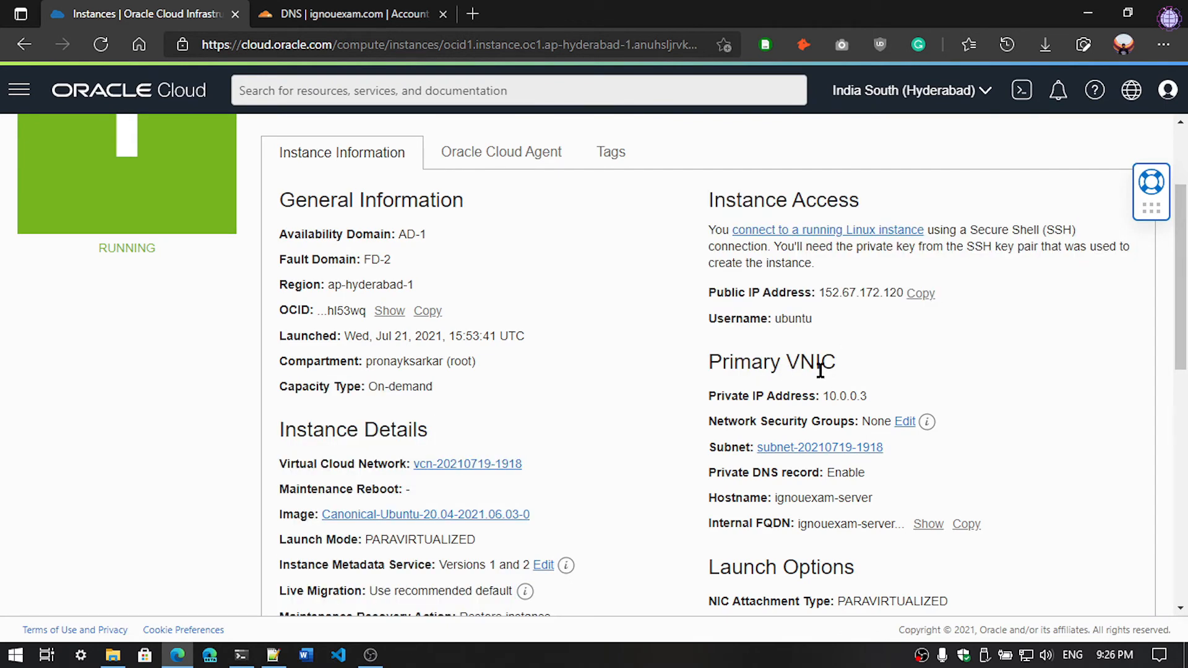
scroll(down, 3)
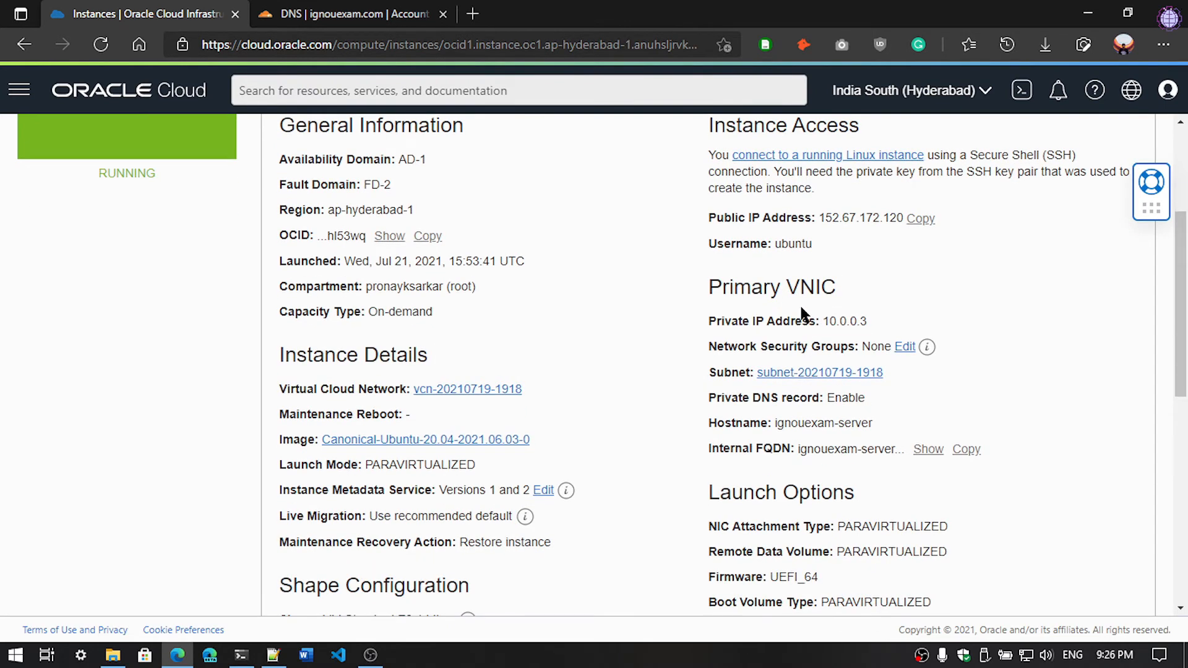
mouse_move(819, 372)
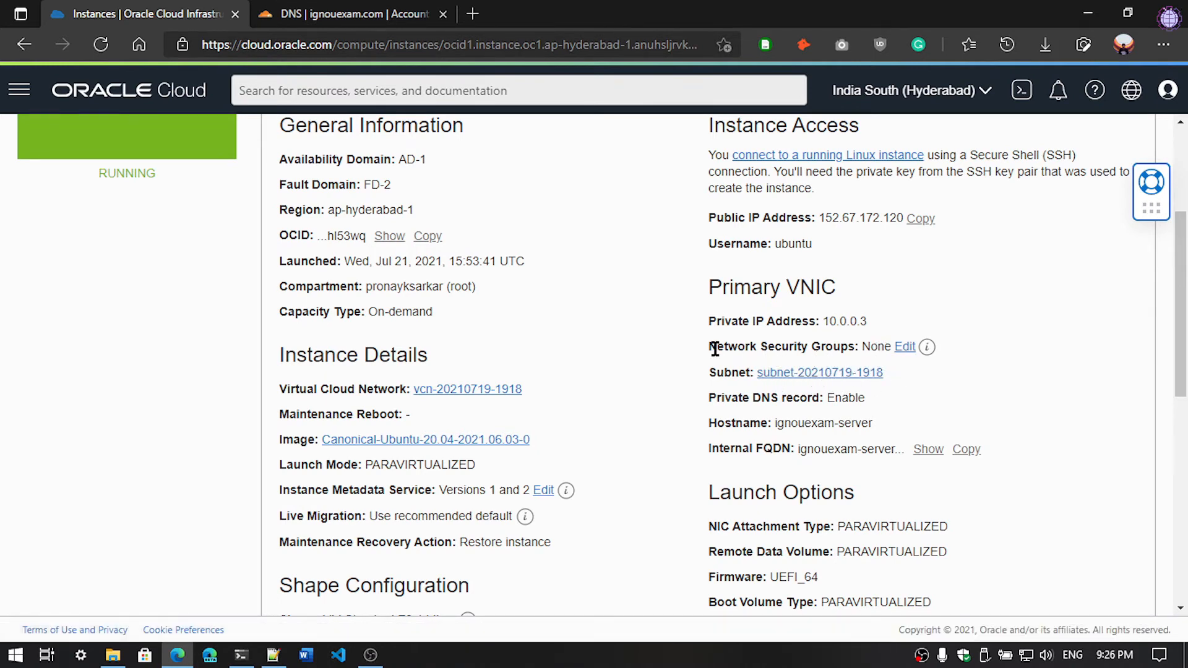
mouse_move(879, 347)
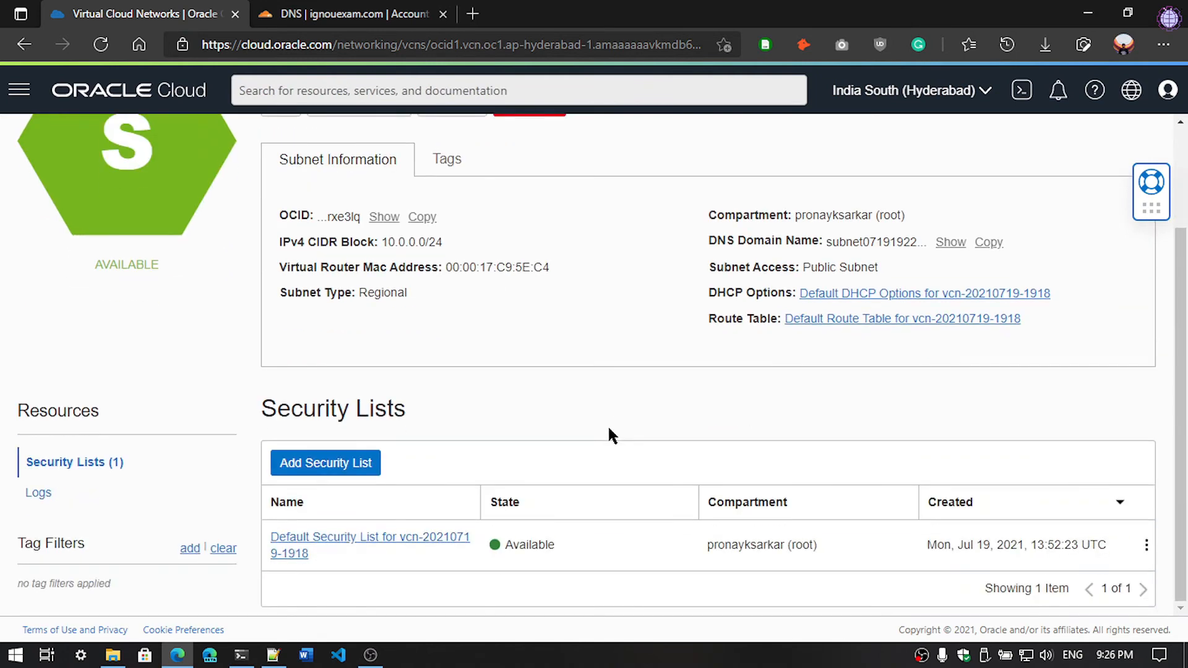
Step: In the VCN's default security list, select the port 80 and 443 ingress rules and remove them
double_click(331, 409)
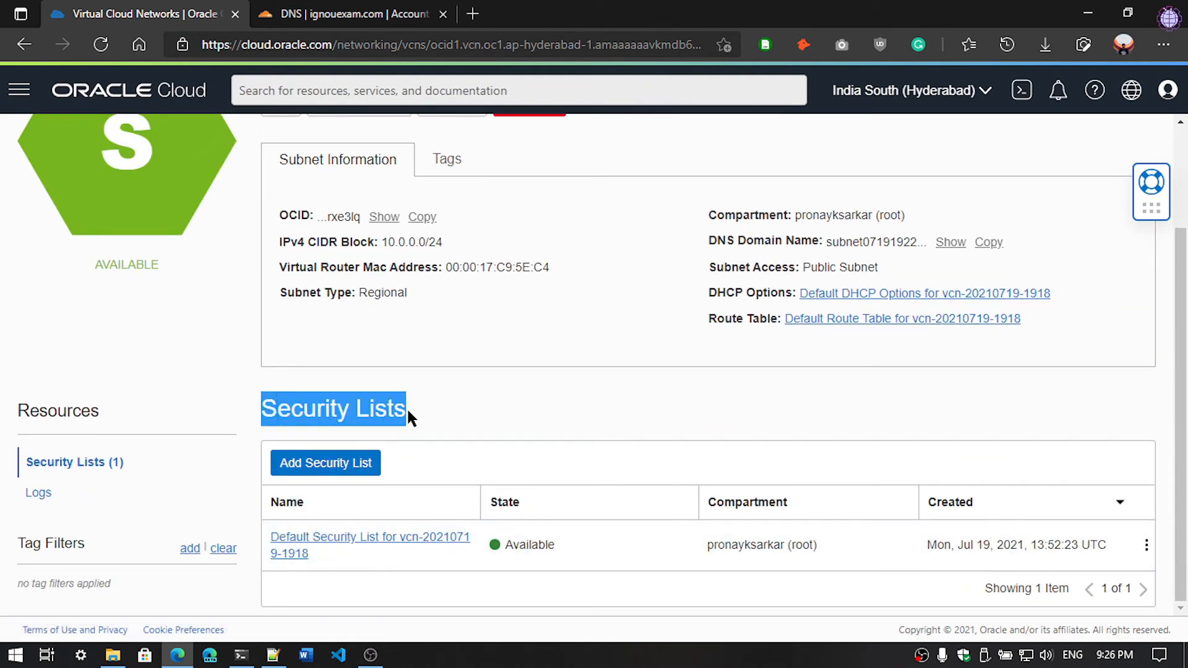
click(370, 545)
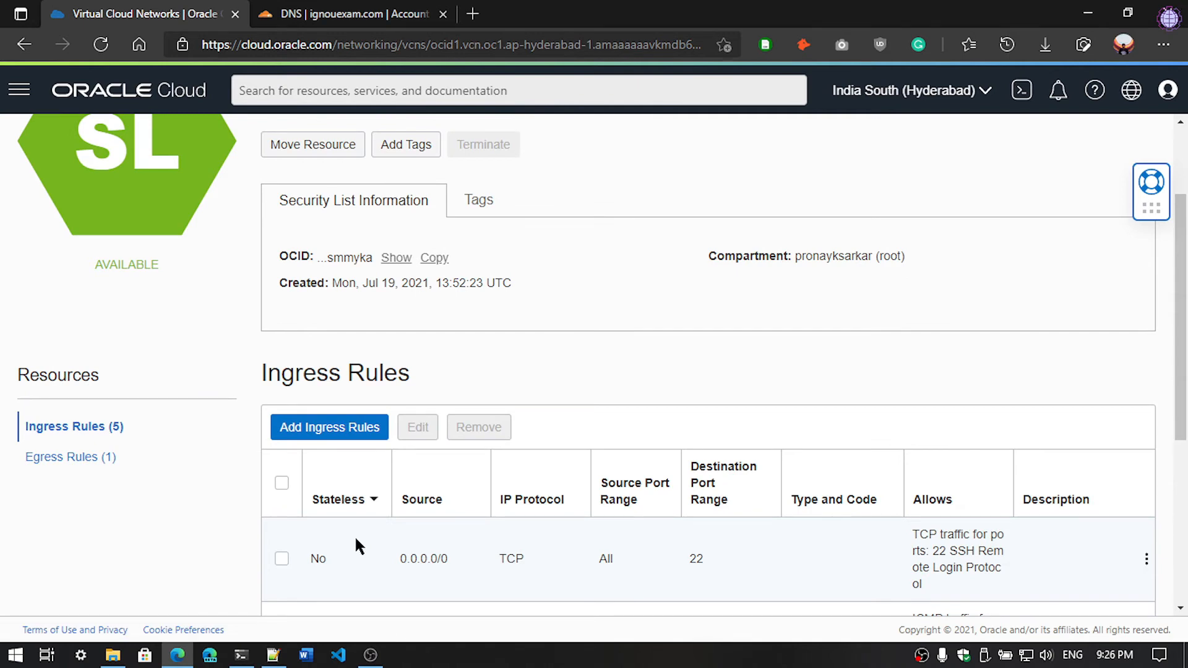
scroll(down, 3)
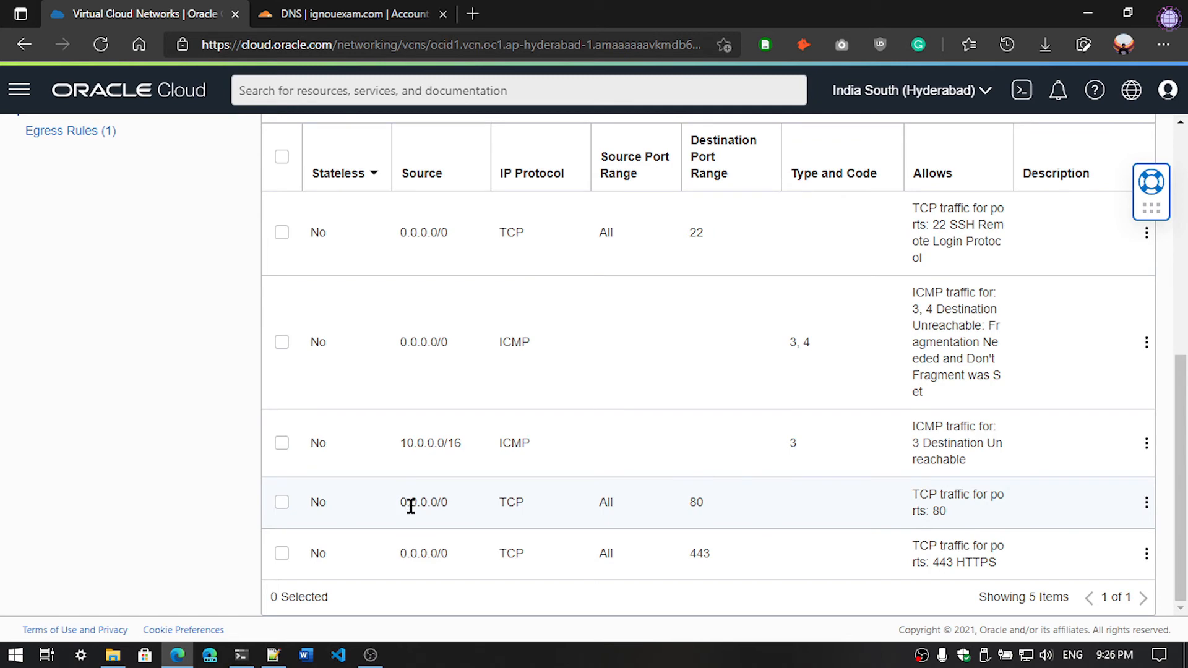
mouse_move(618, 518)
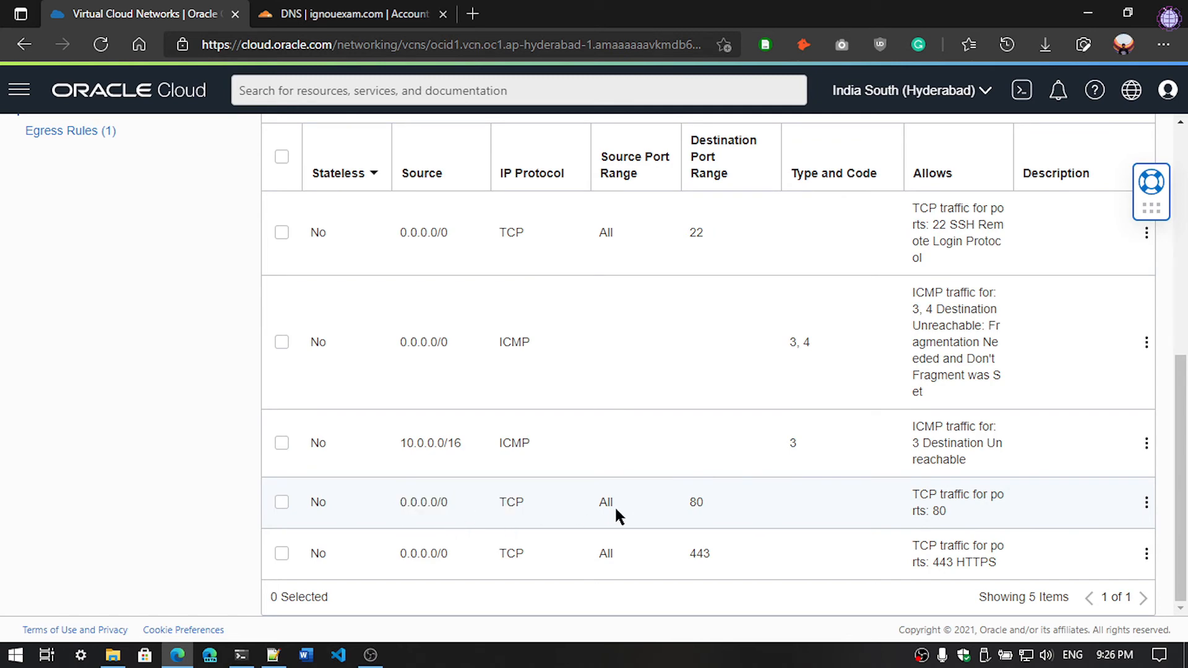
double_click(695, 503)
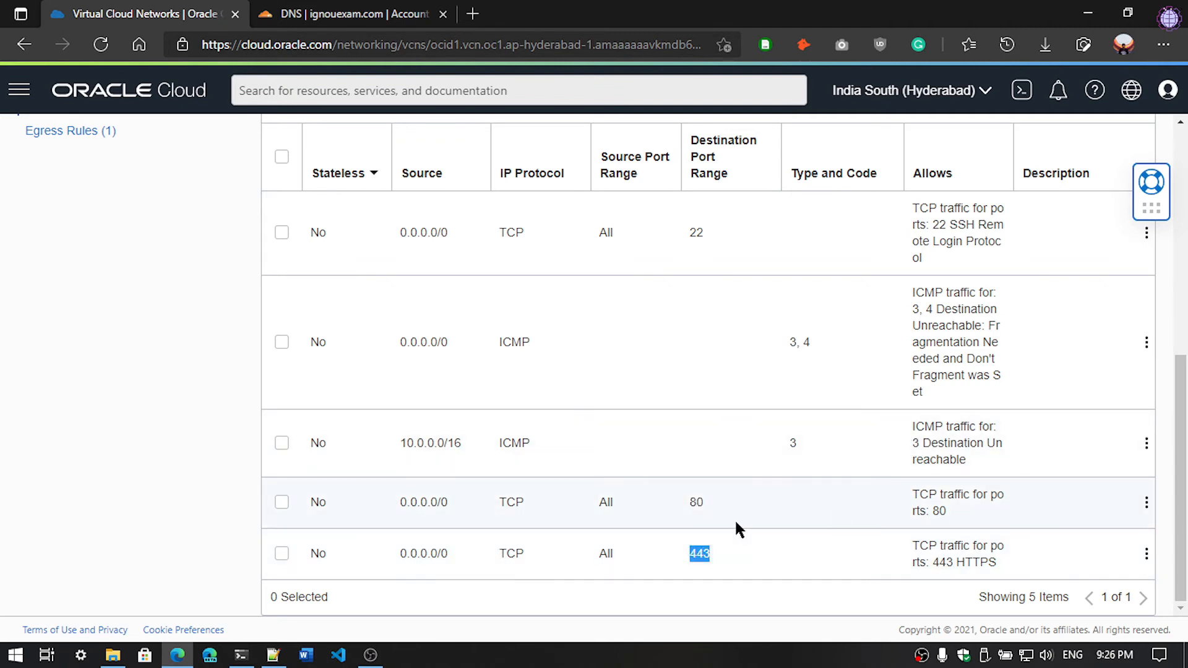
mouse_move(287, 515)
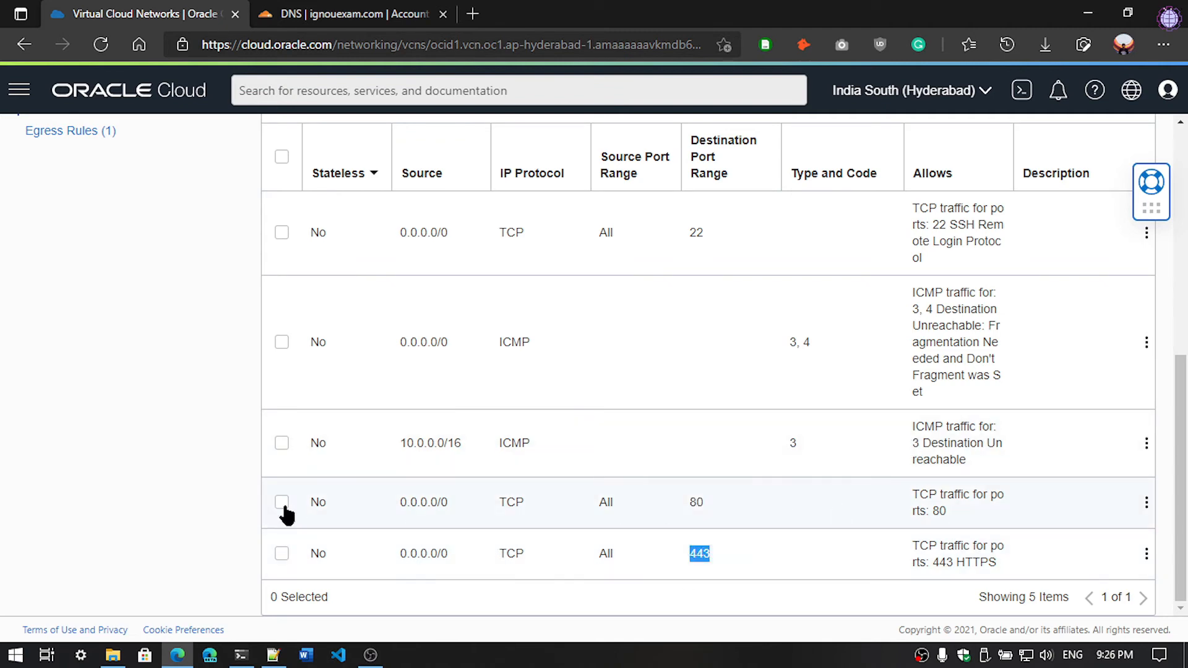
click(283, 503)
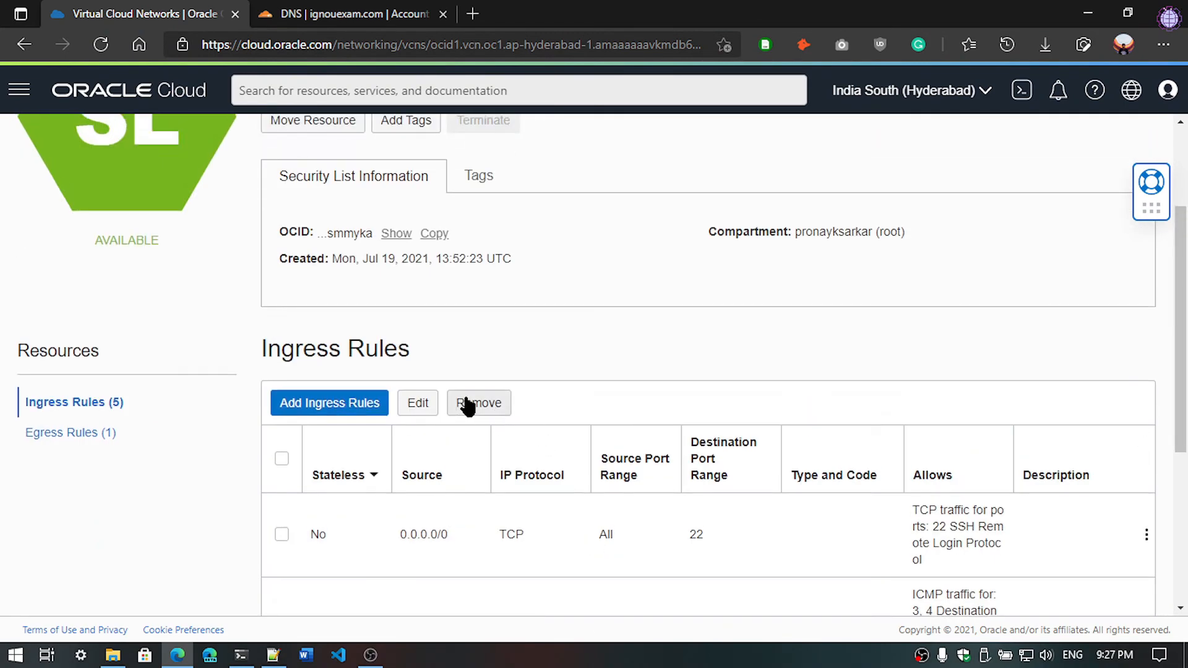
click(479, 403)
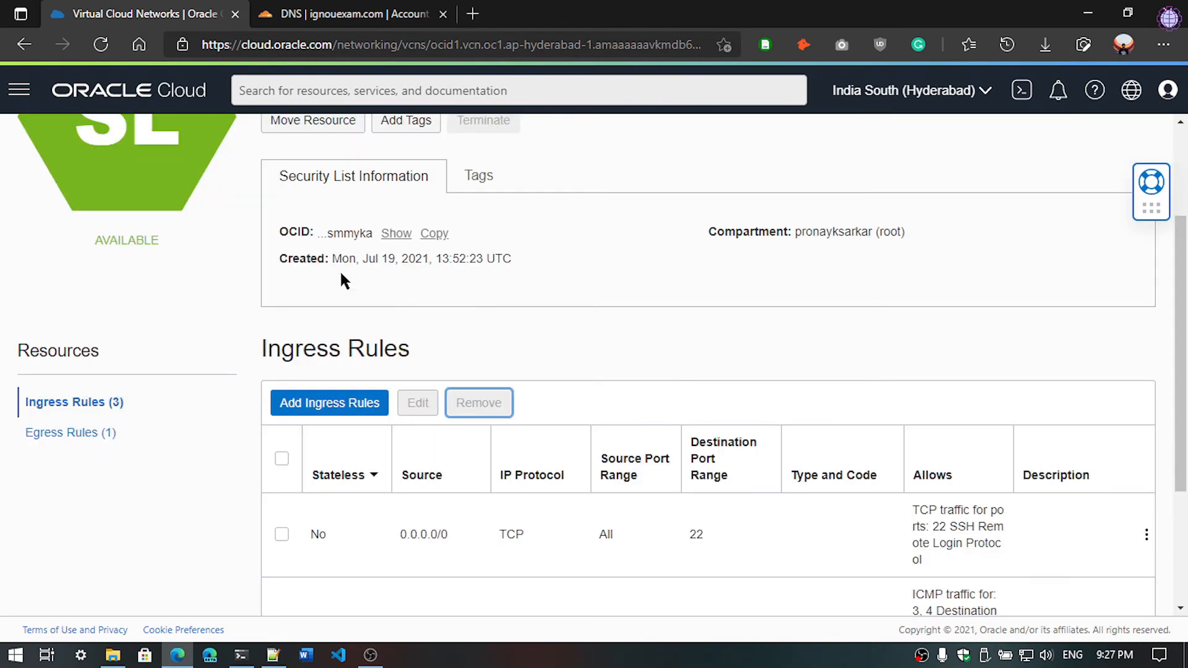
scroll(down, 3)
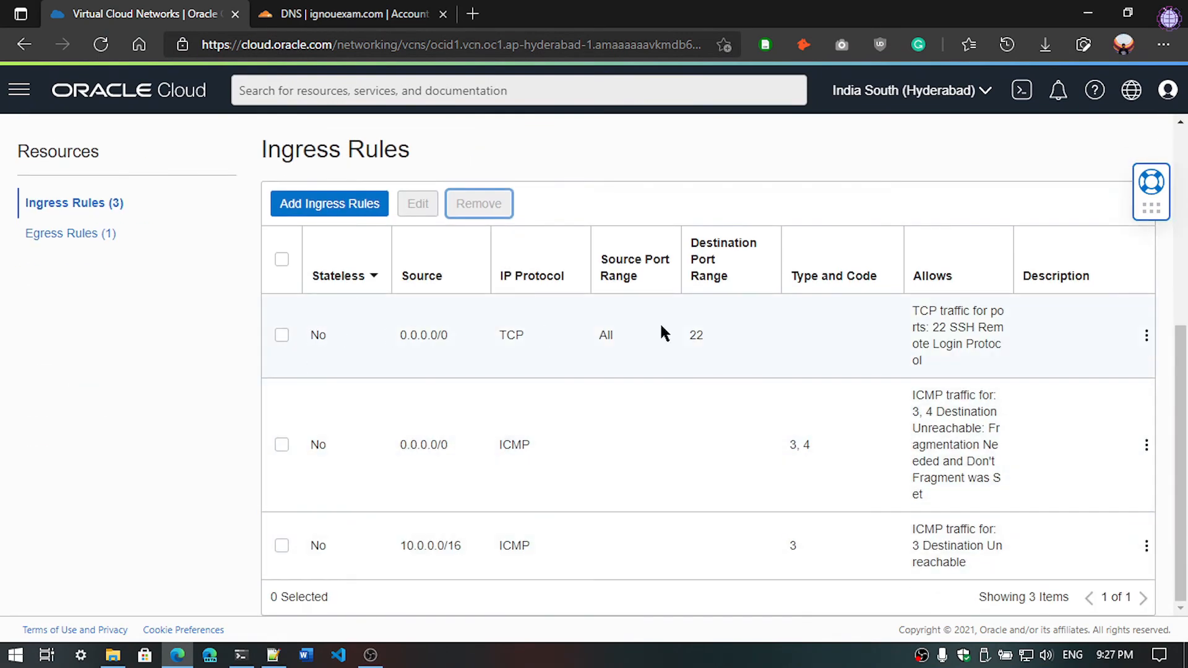
mouse_move(592, 501)
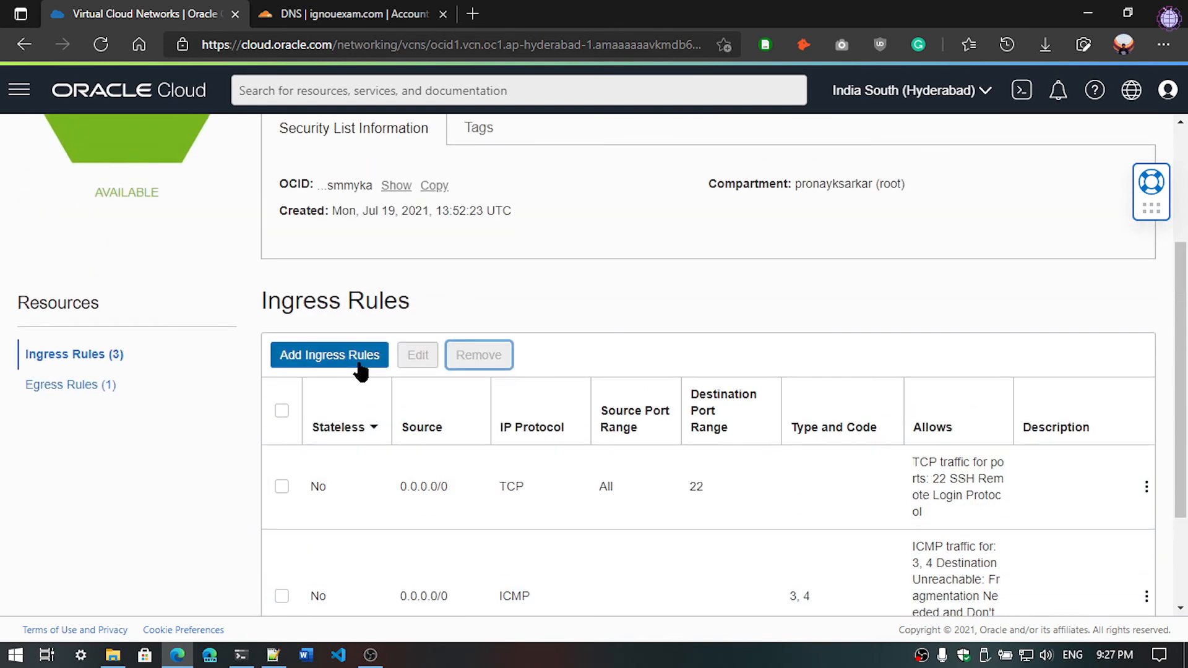
Step: Add a TCP ingress rule from source 0.0.0.0/0 for destination ports 80,443
click(329, 354)
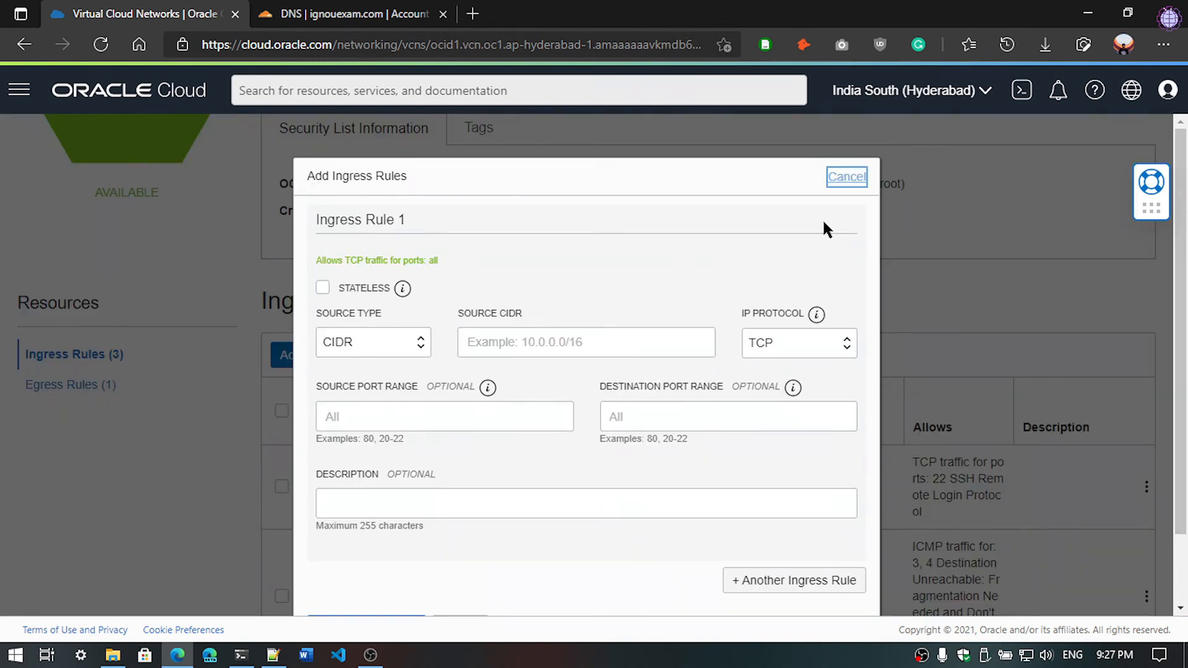
mouse_move(452, 343)
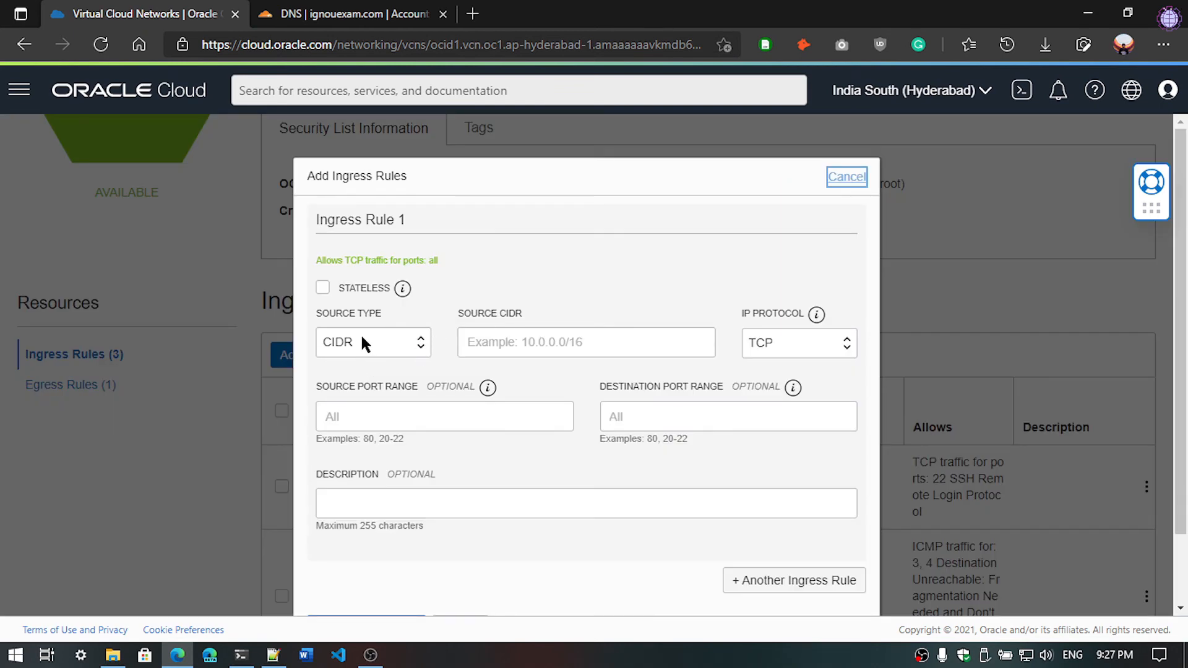
click(586, 341)
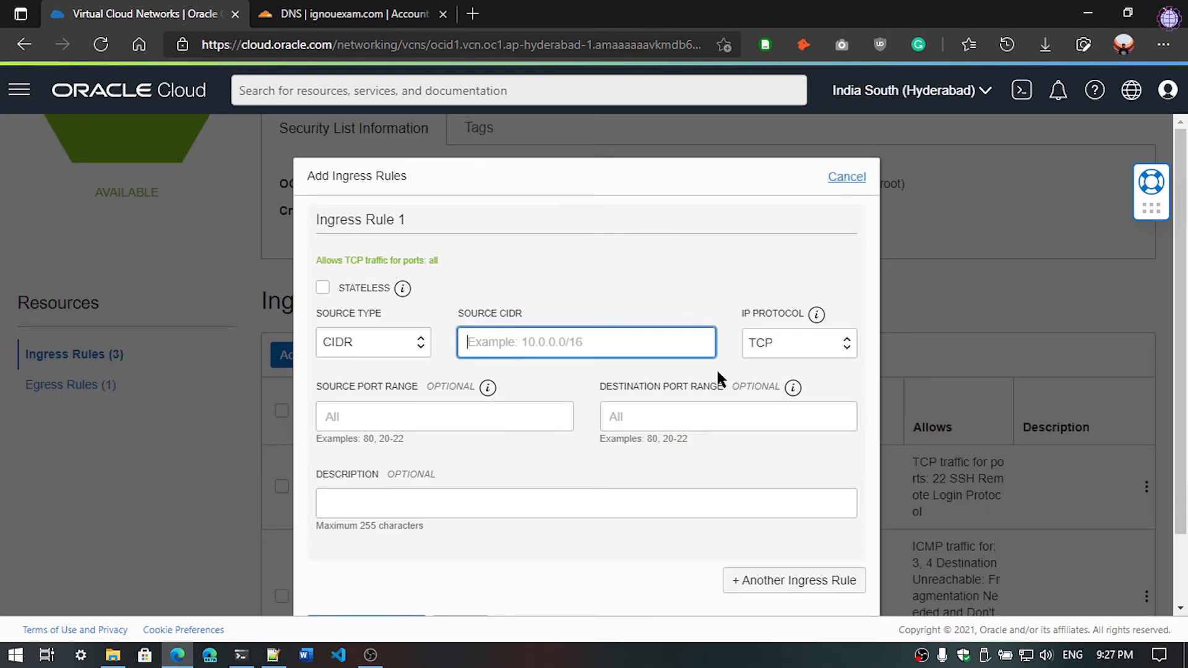
mouse_move(532, 377)
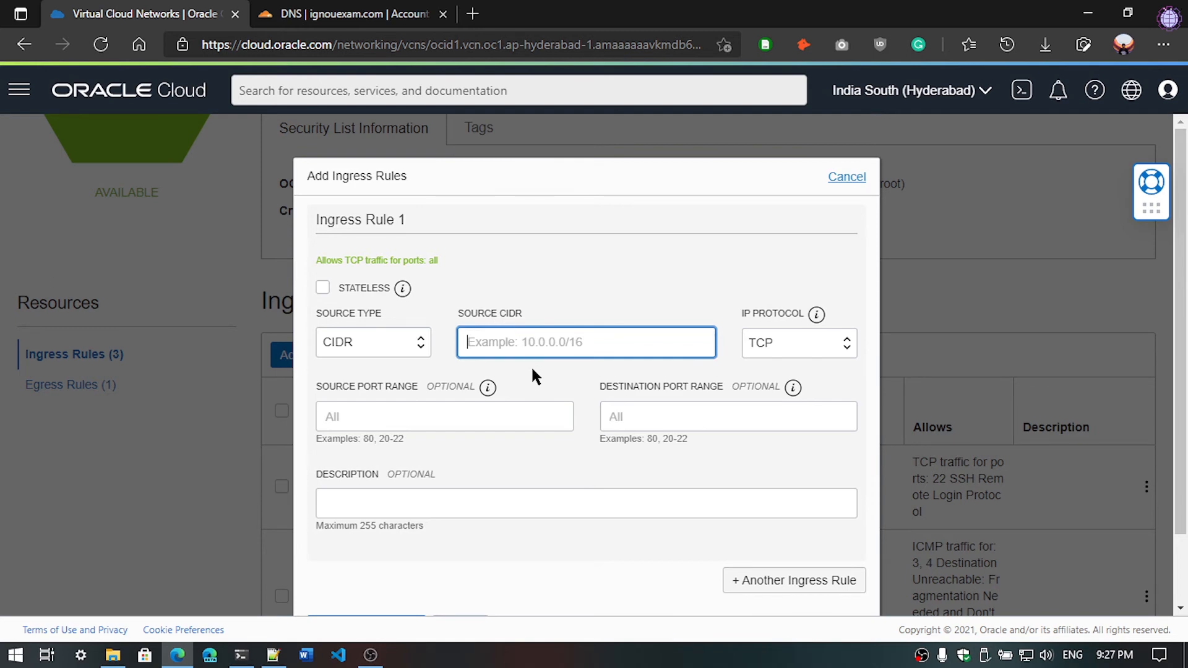
text(0.0.0.0/0)
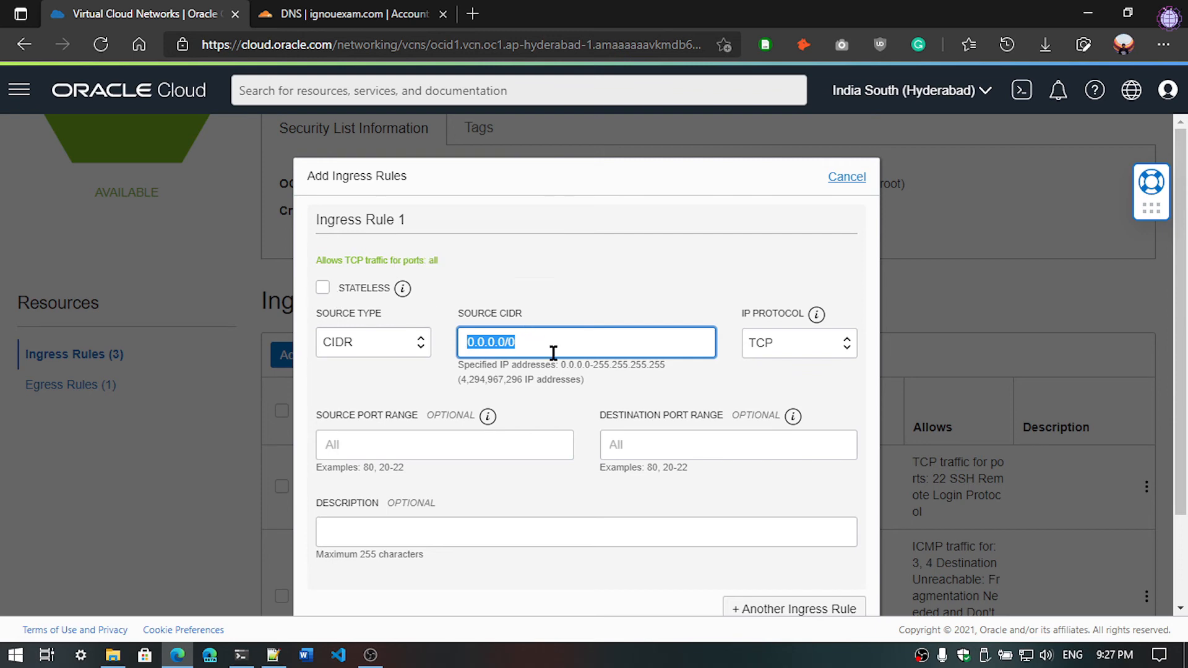
mouse_move(791, 326)
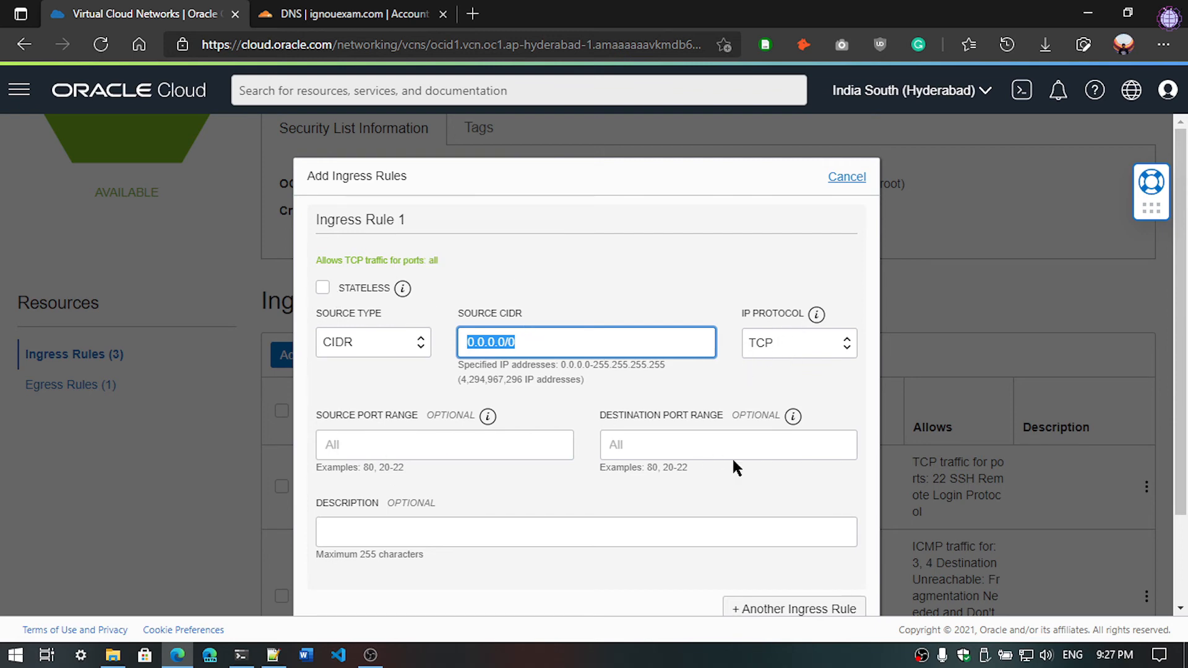
click(728, 445)
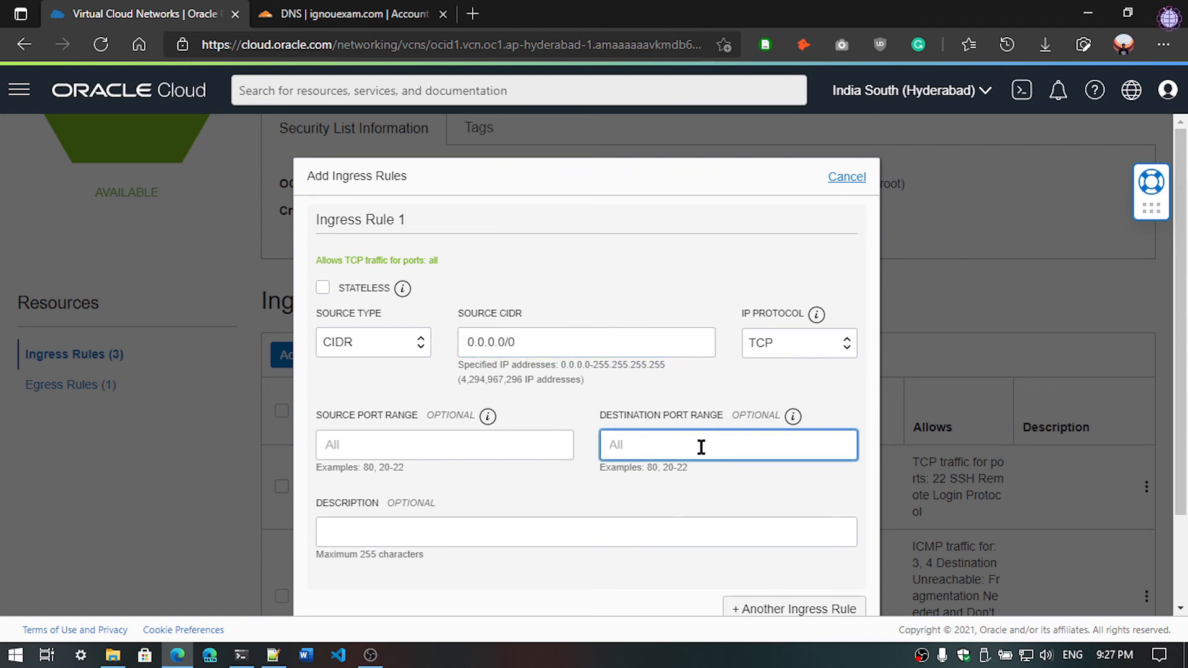
text(80)
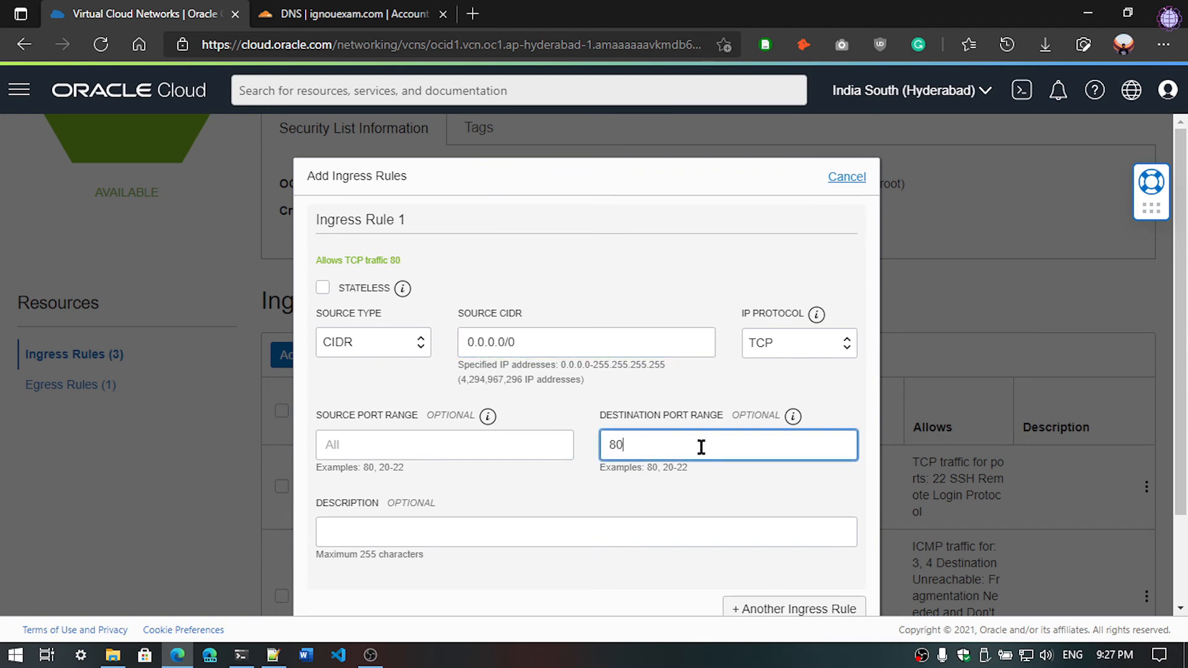
text(,443)
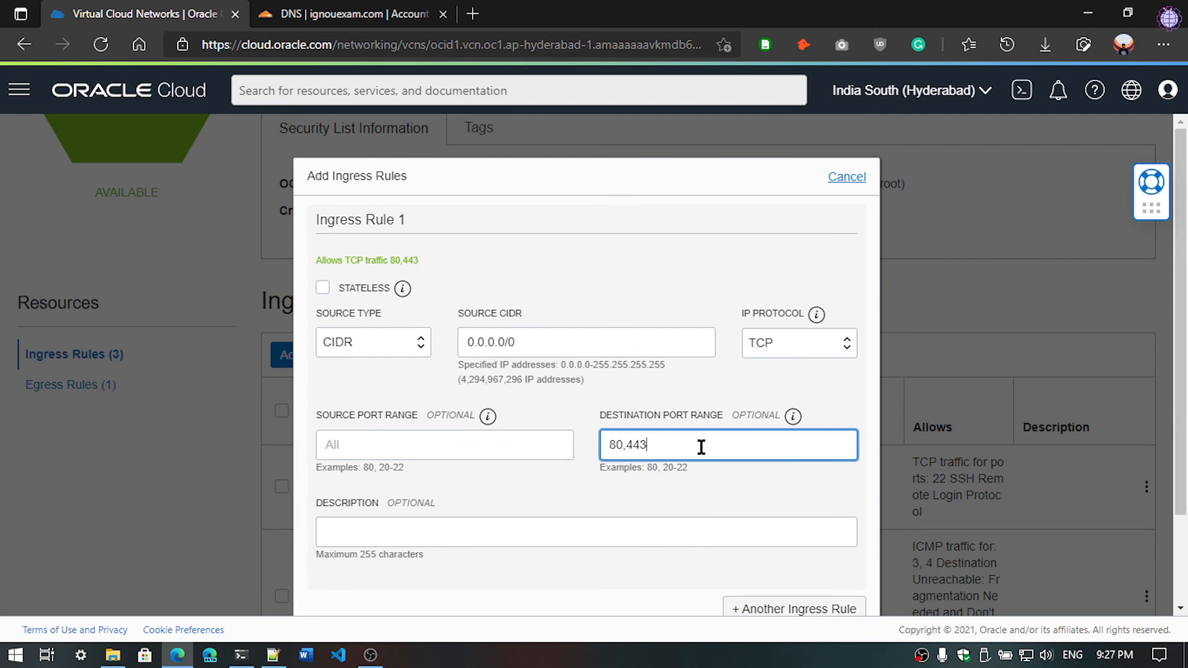
scroll(down, 3)
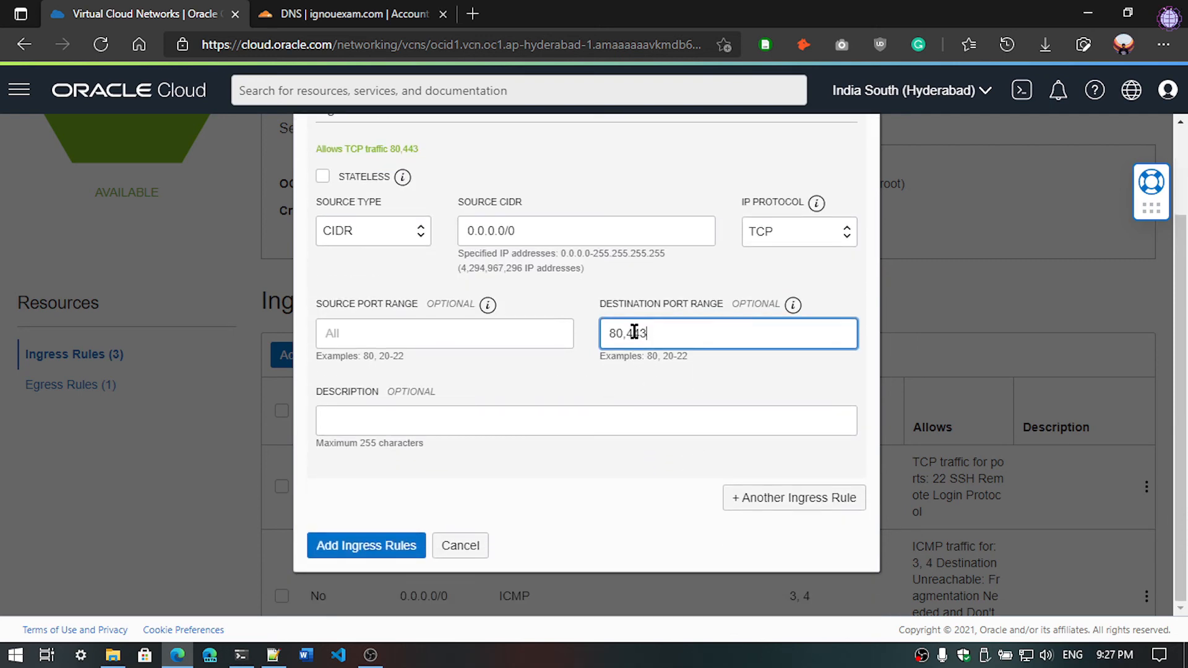
double_click(613, 334)
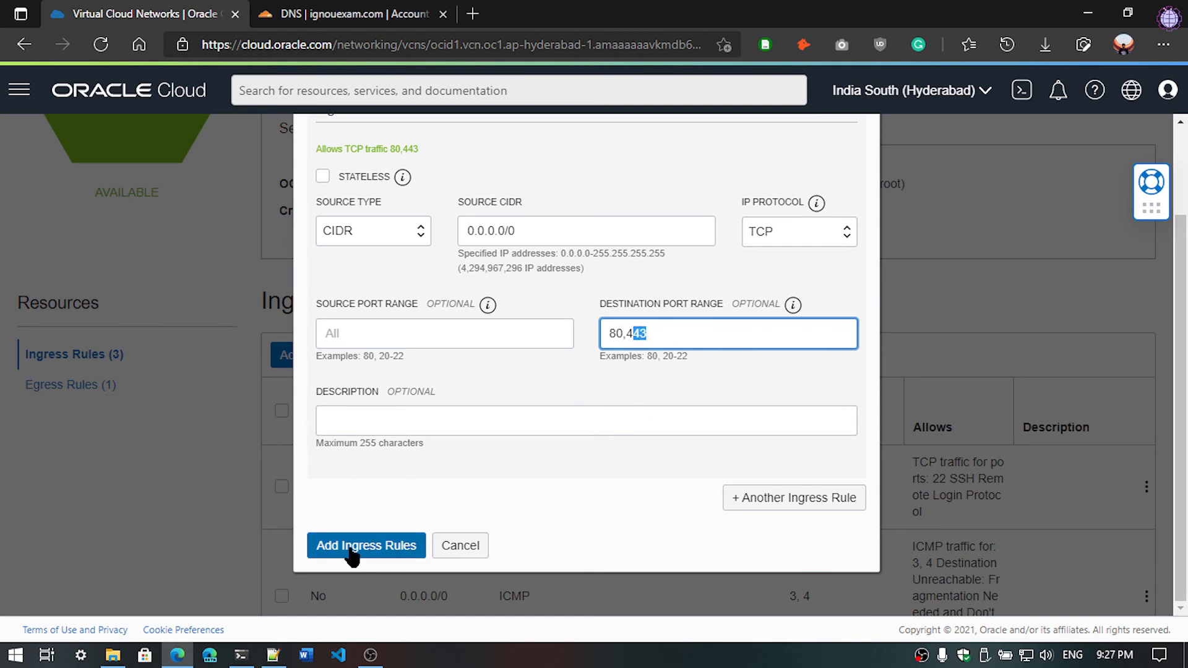
click(366, 546)
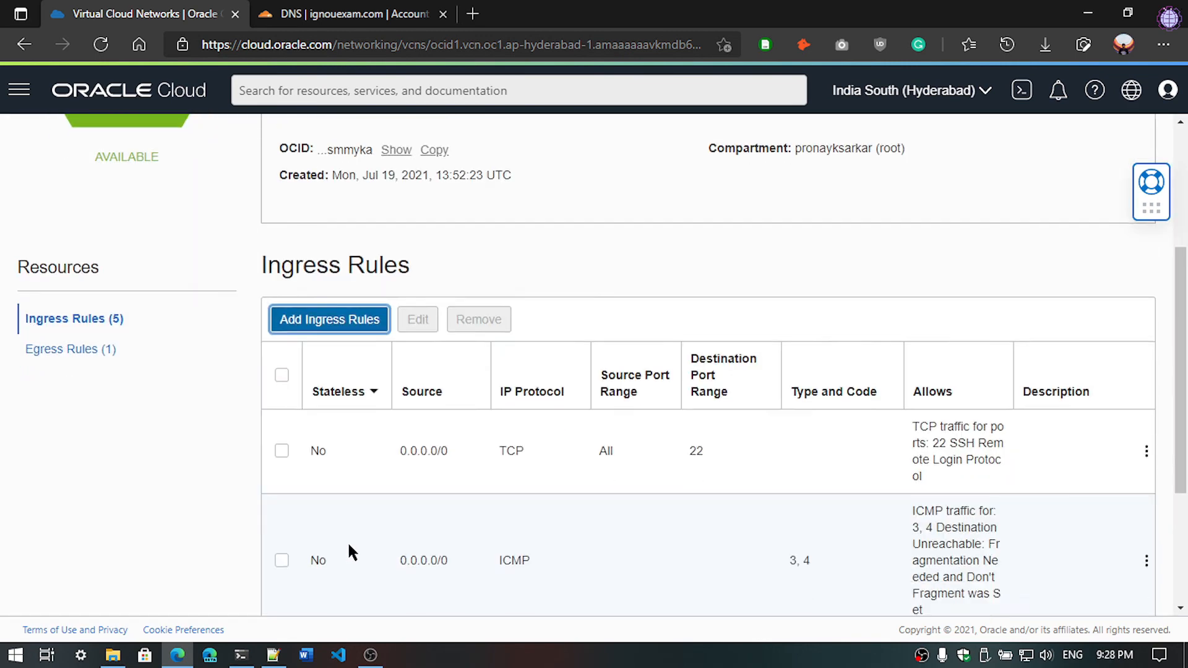
scroll(down, 3)
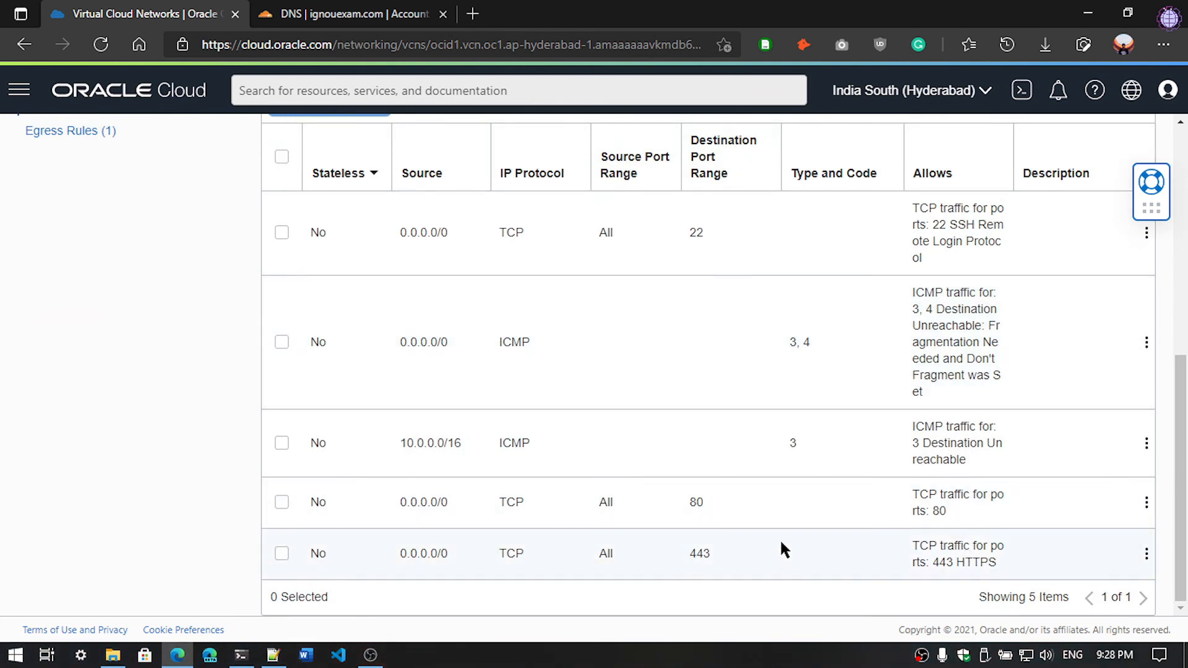
mouse_move(733, 564)
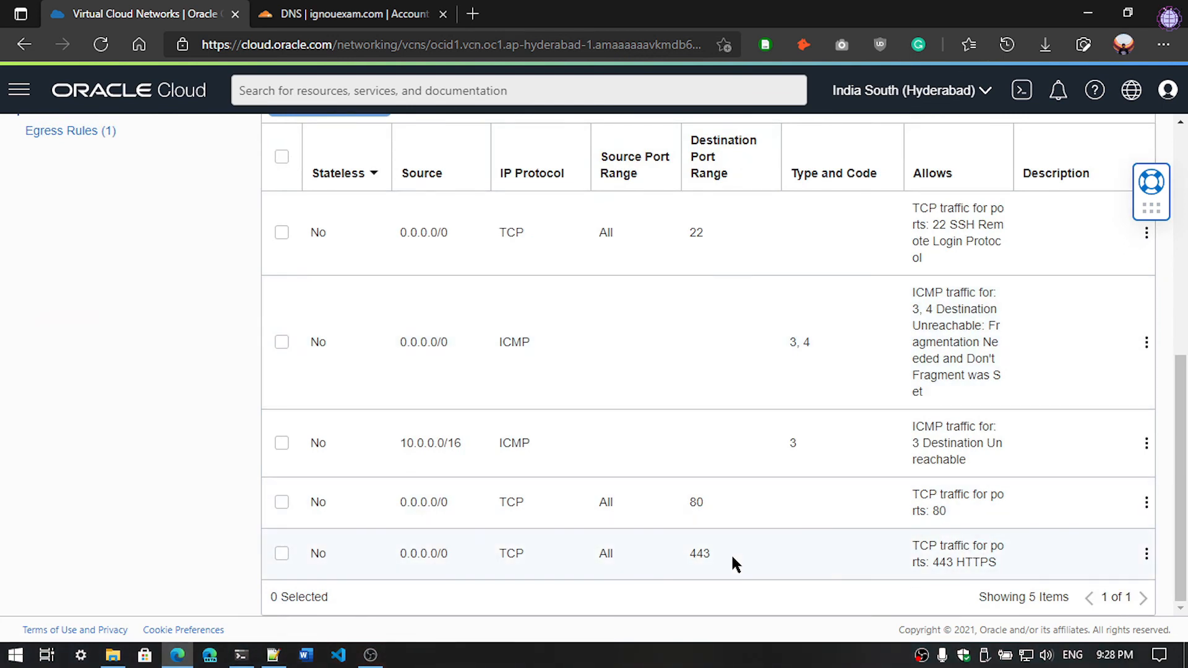
mouse_move(845, 571)
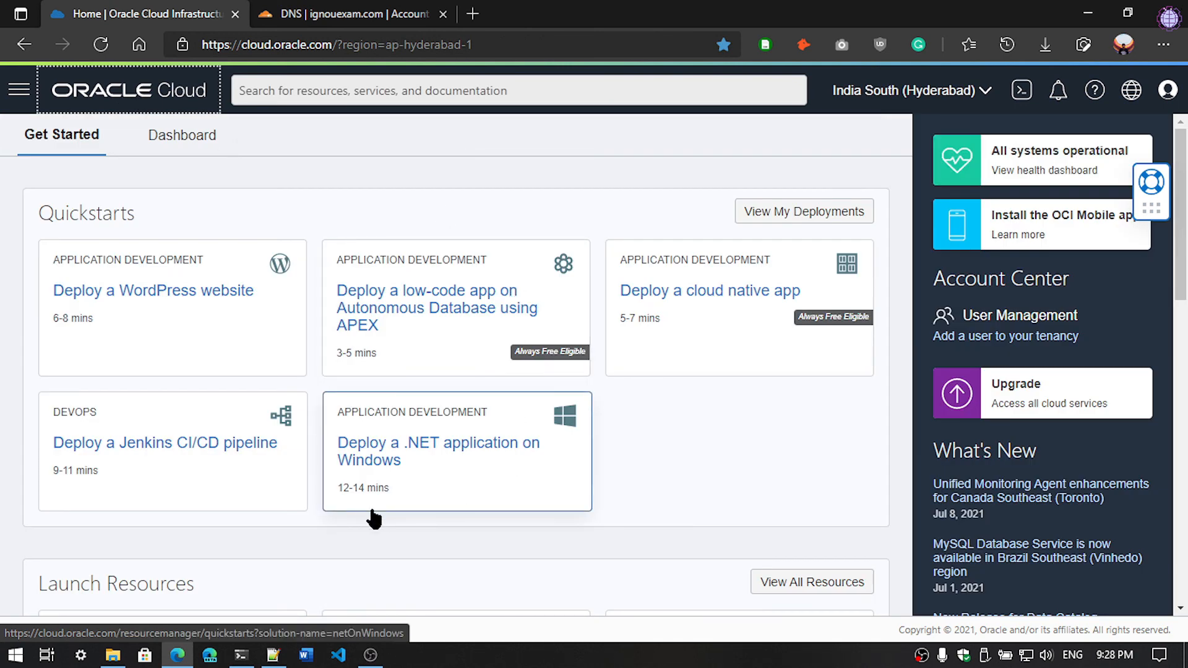
Step: Scroll the console home page down to the Launch Resources options
scroll(down, 3)
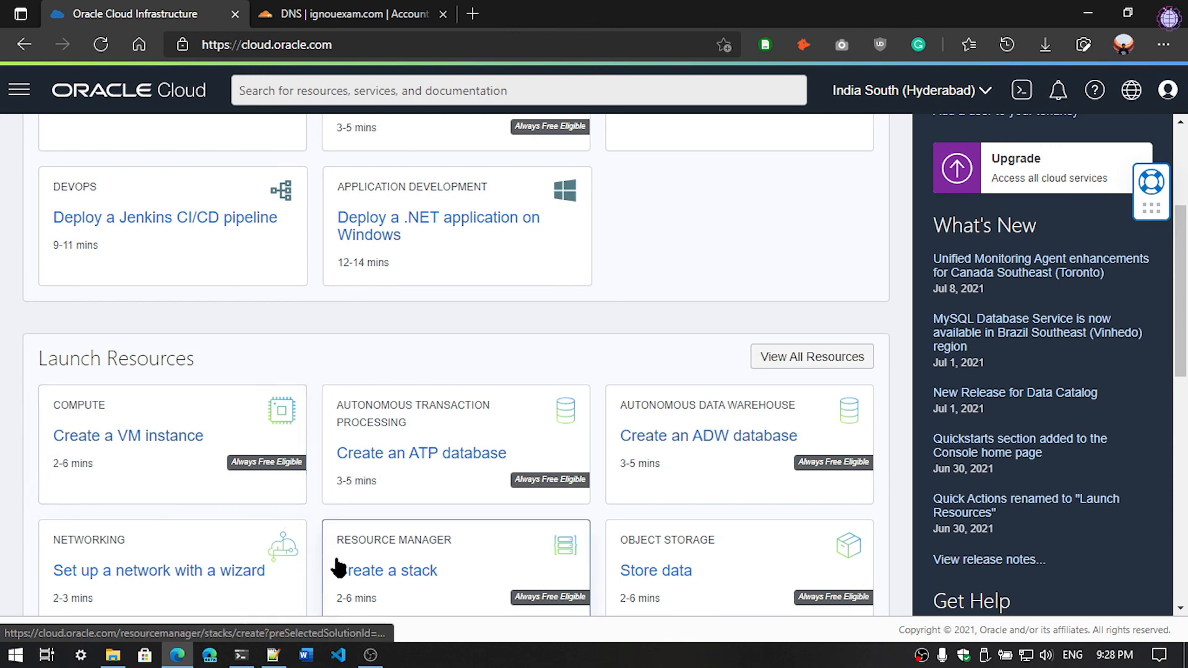
mouse_move(370, 655)
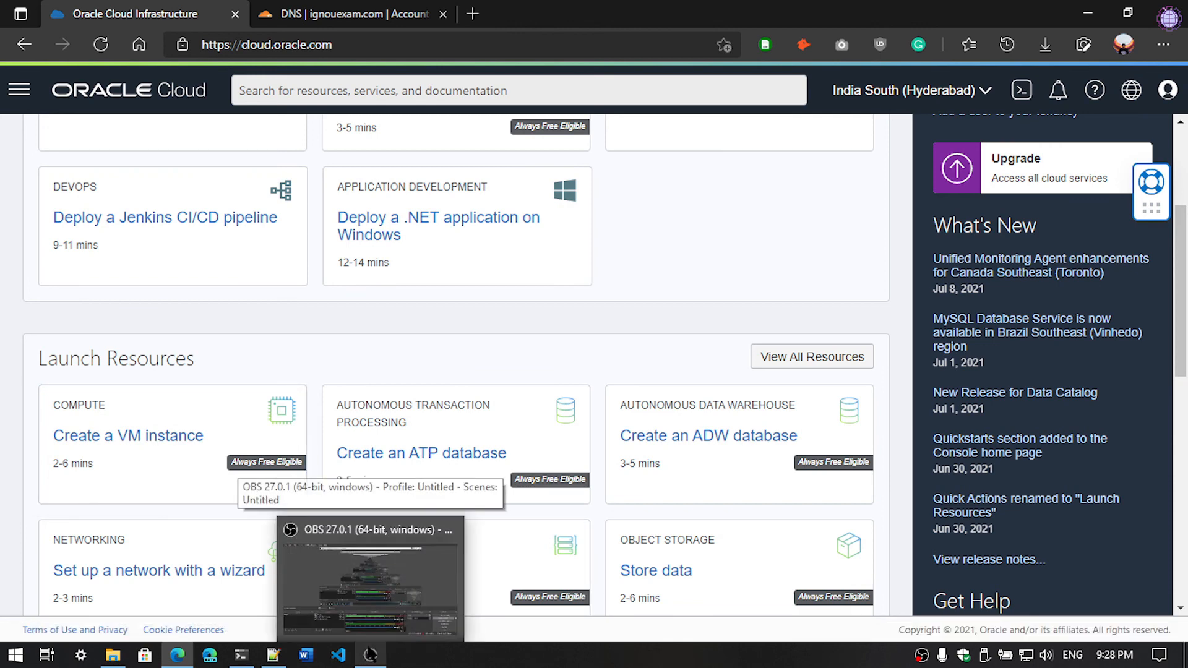